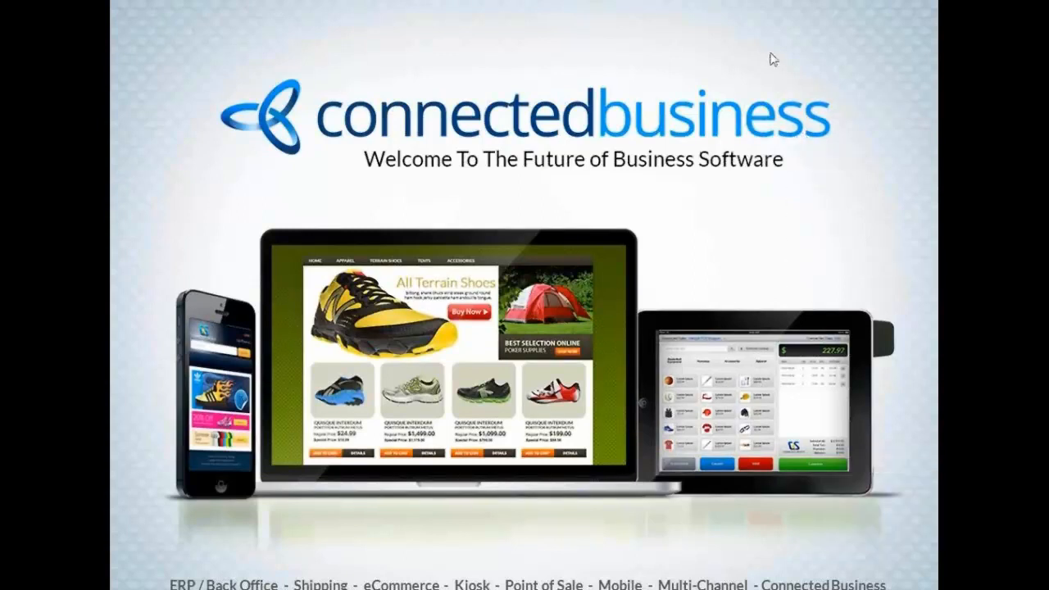
mouse_move(732, 72)
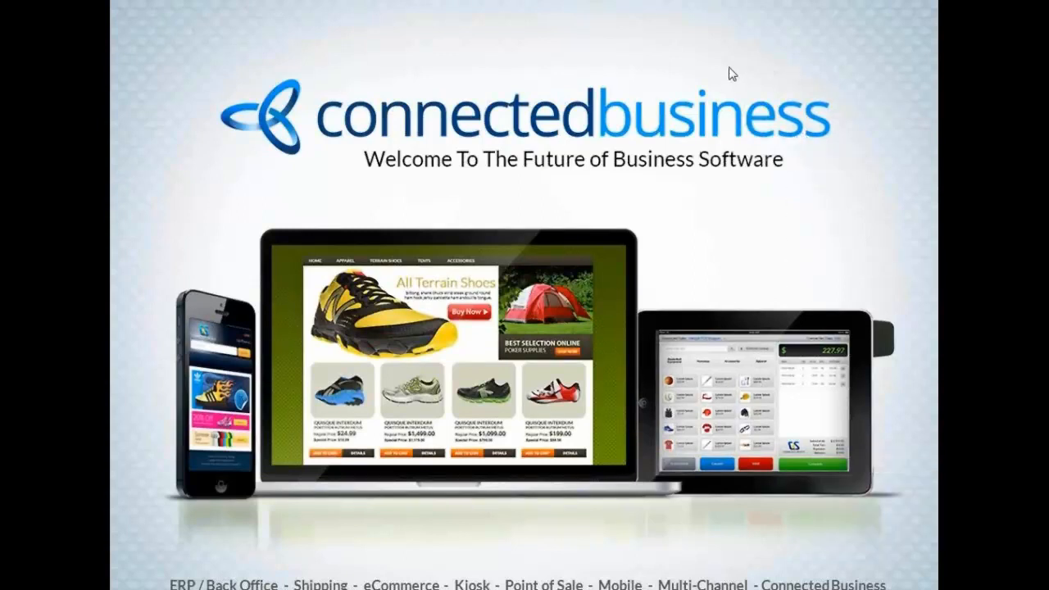
mouse_move(721, 69)
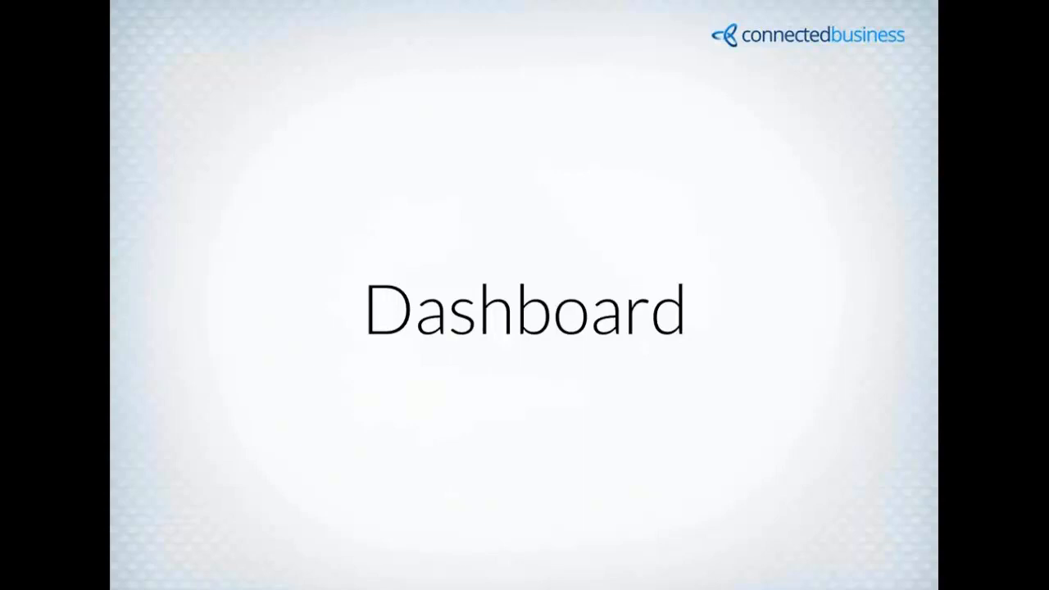
mouse_move(630, 27)
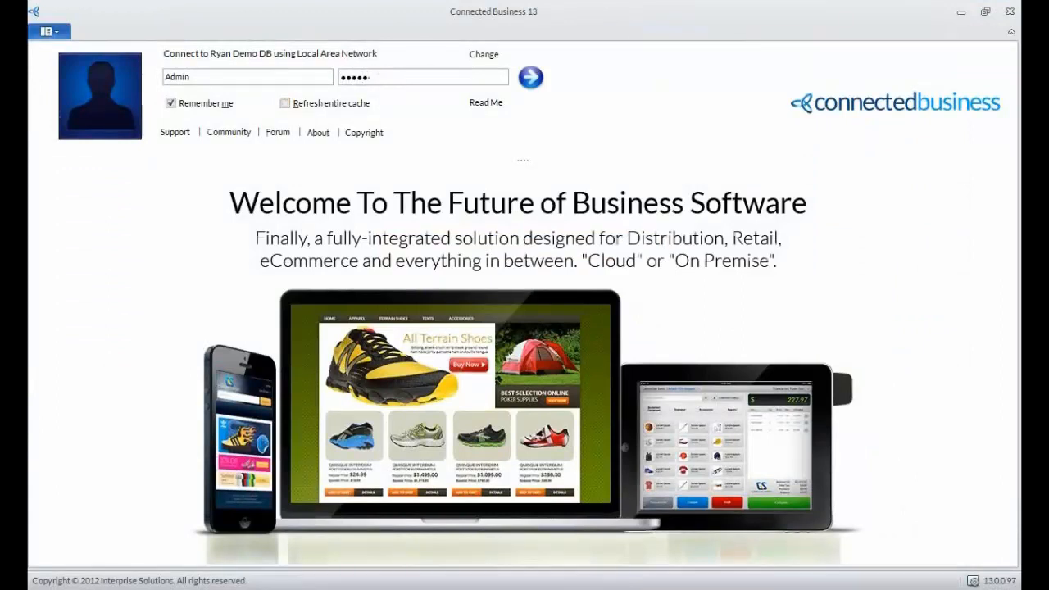
Sign in as administrator and launch Web Store from the eCommerce tab
click(531, 77)
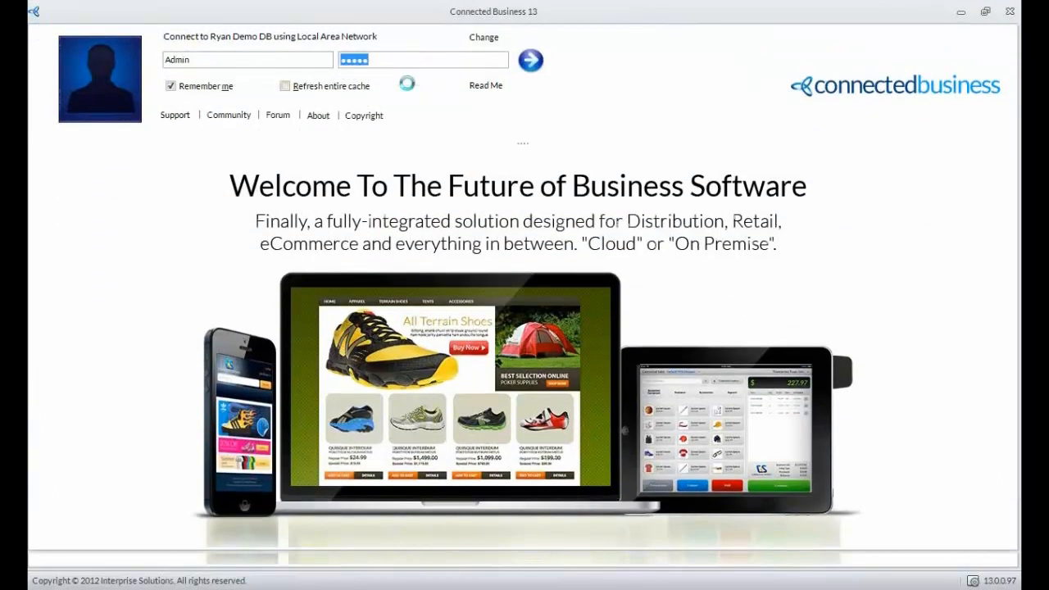
click(530, 59)
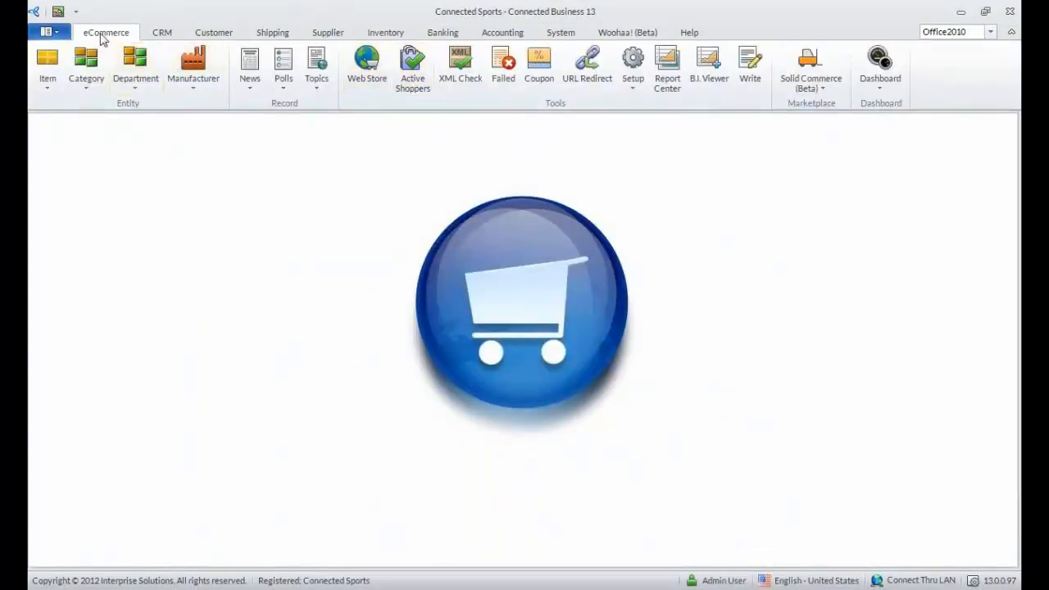
click(367, 64)
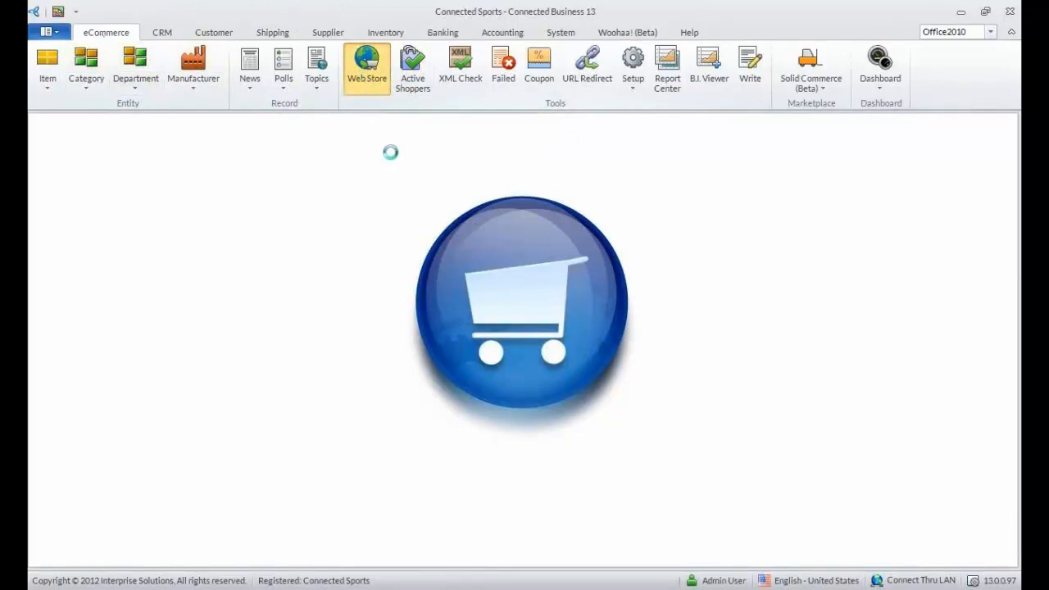
Open the Default Website store record WEB-000001 and show its User Accounts
click(368, 66)
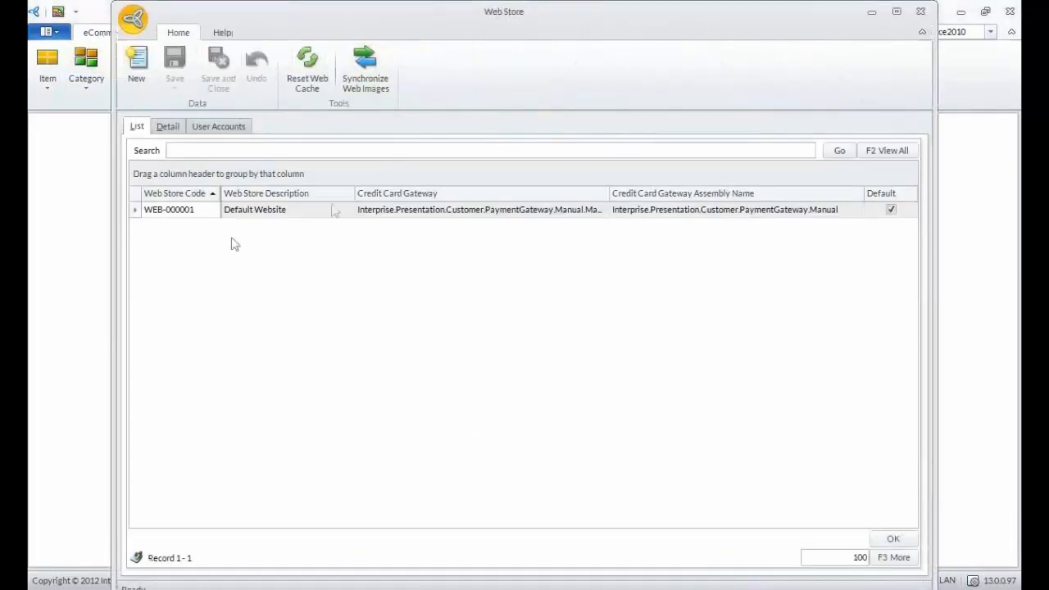
click(167, 126)
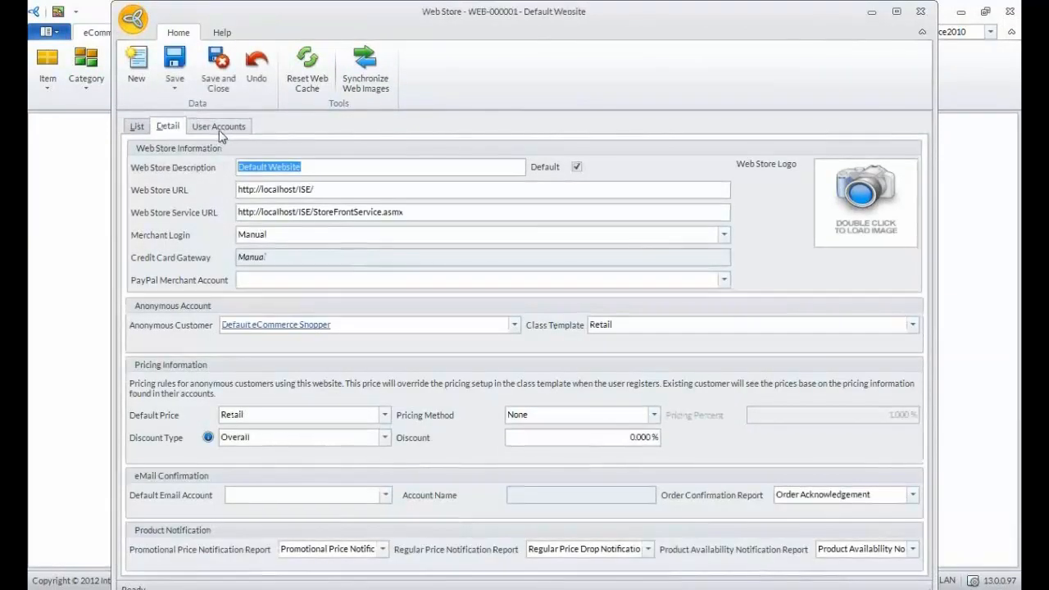
click(218, 125)
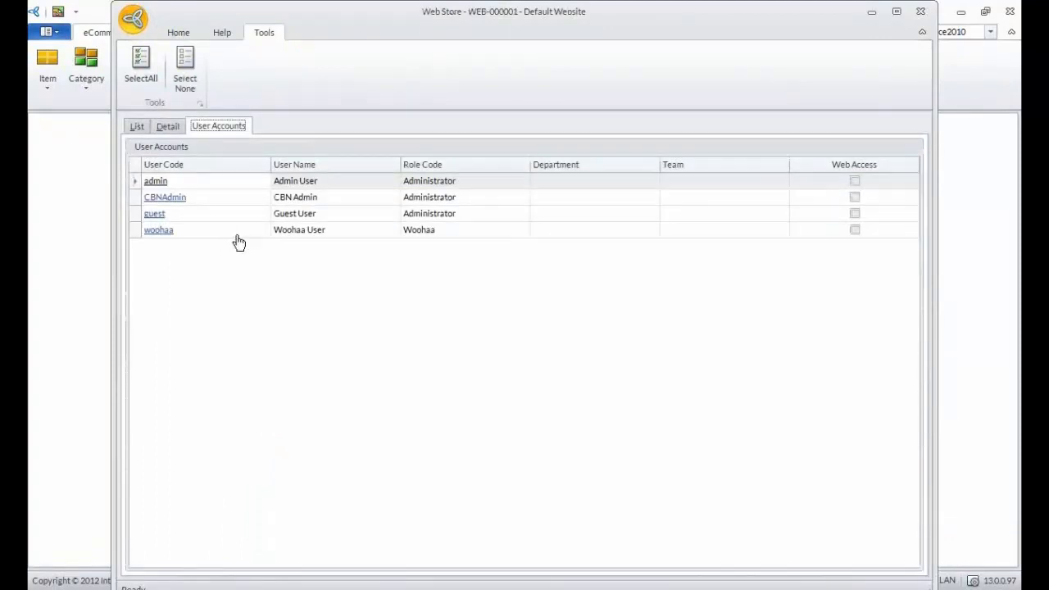
mouse_move(554, 91)
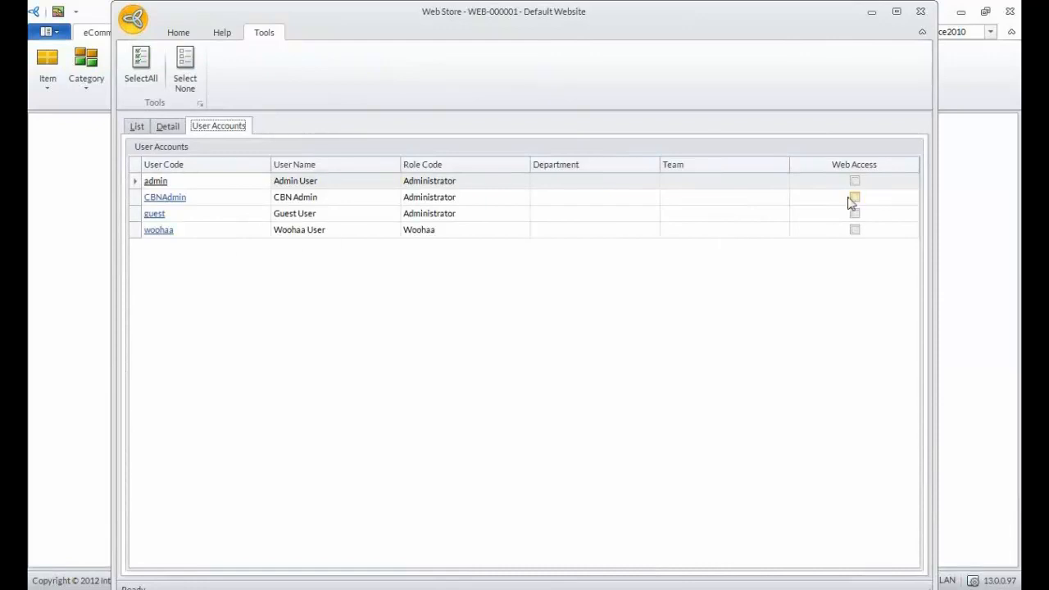
mouse_move(762, 127)
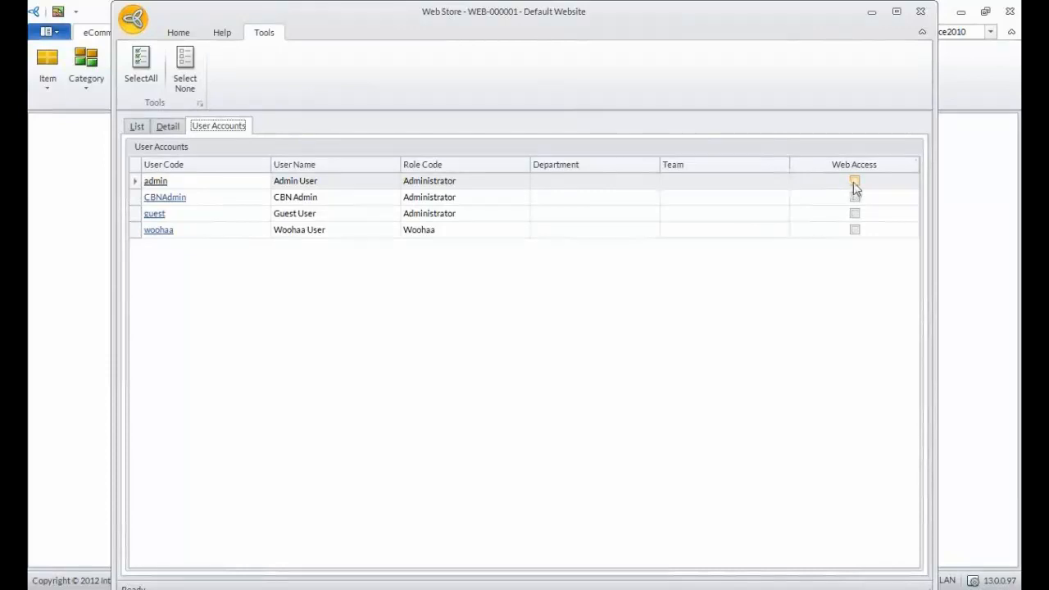
Grant the admin user Web Access and close the Web Store settings
click(854, 181)
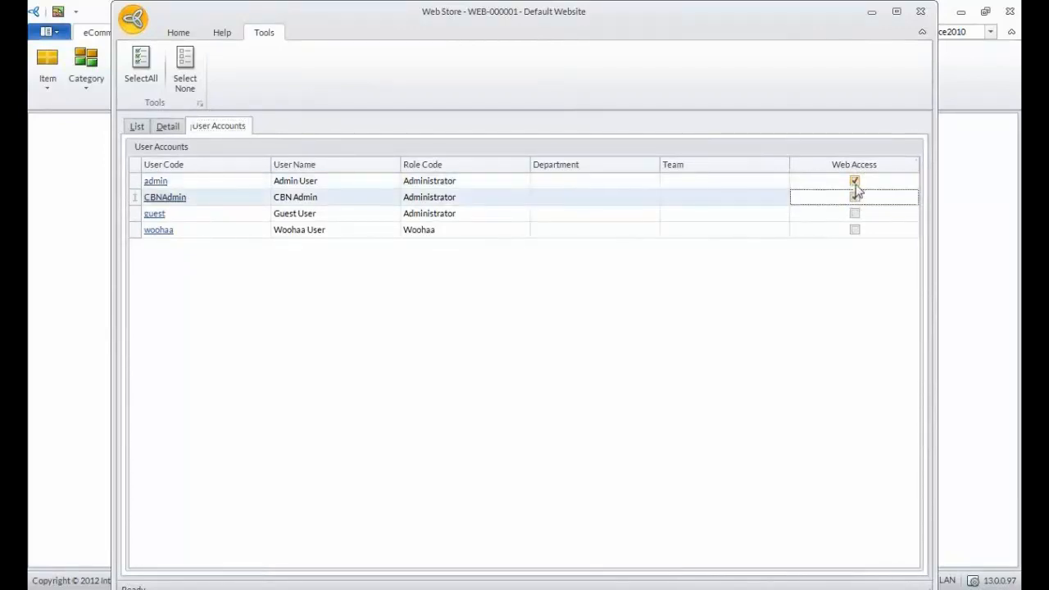
click(854, 180)
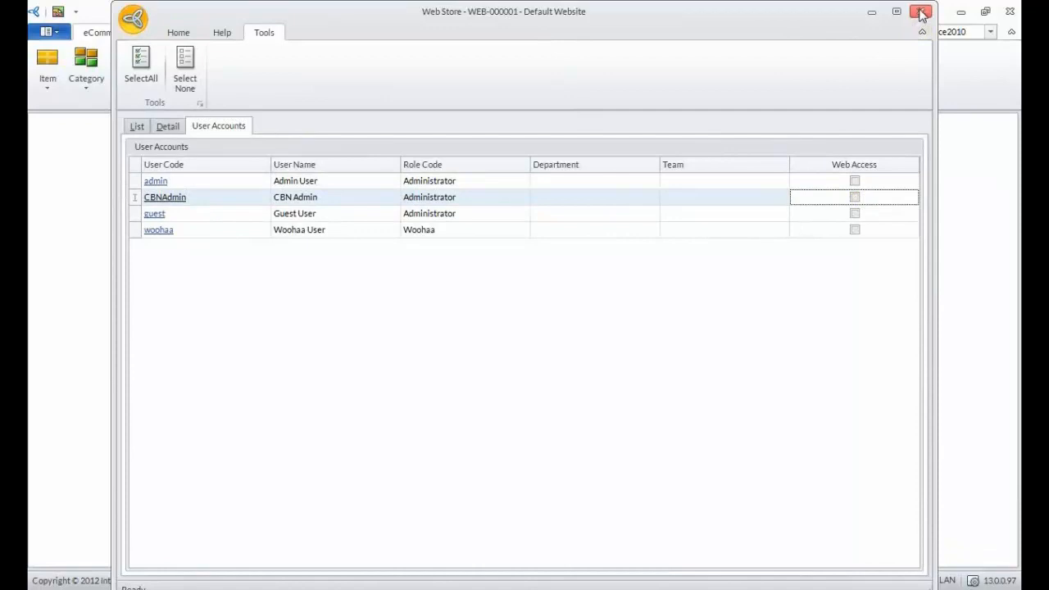
click(921, 11)
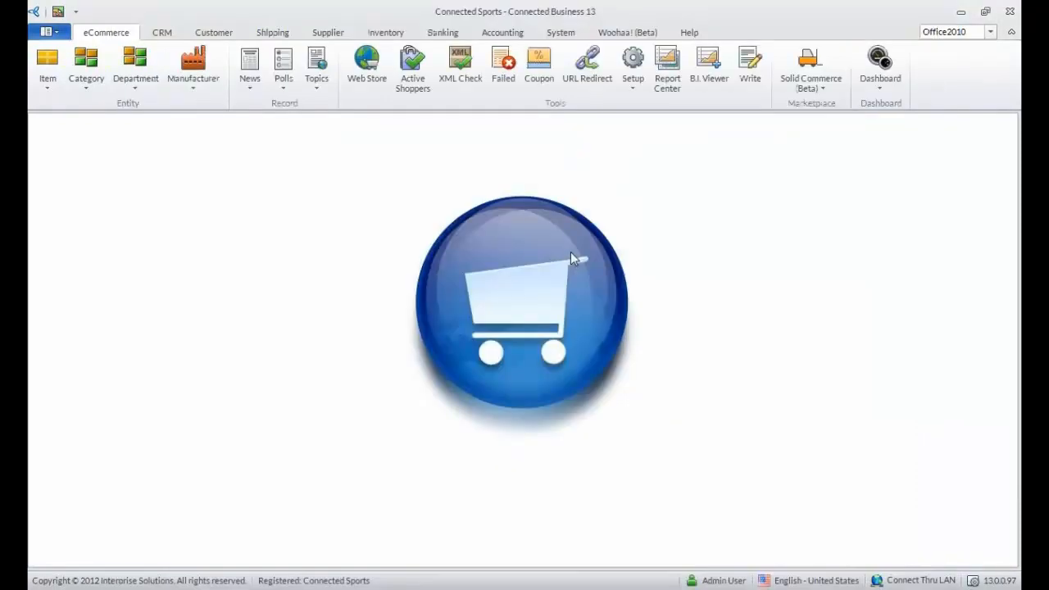
Sign into the eCommerce Admin site as 'webadmin' to reach the dashboard
click(367, 66)
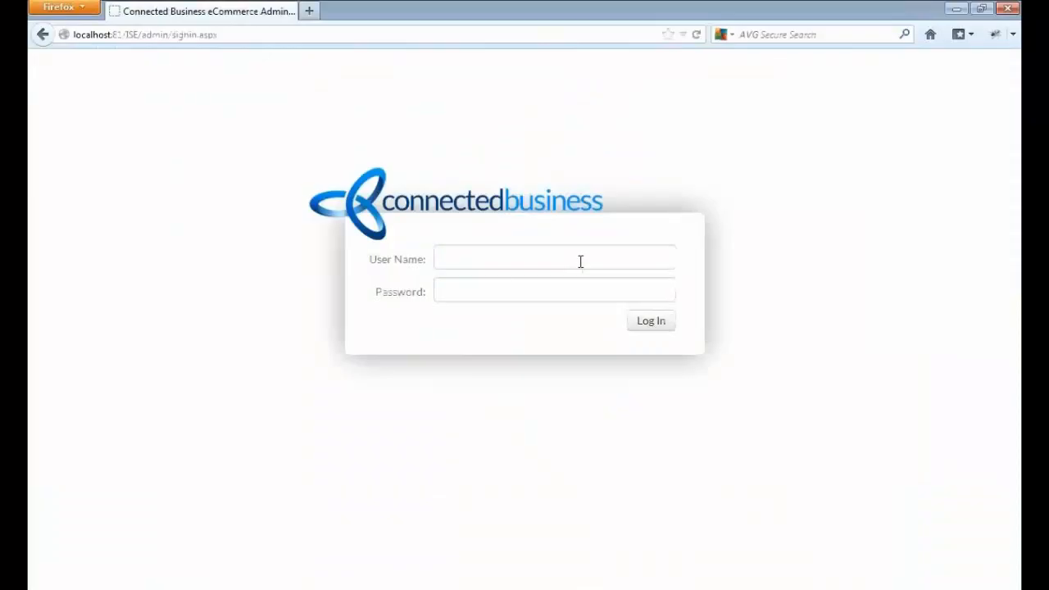
click(554, 257)
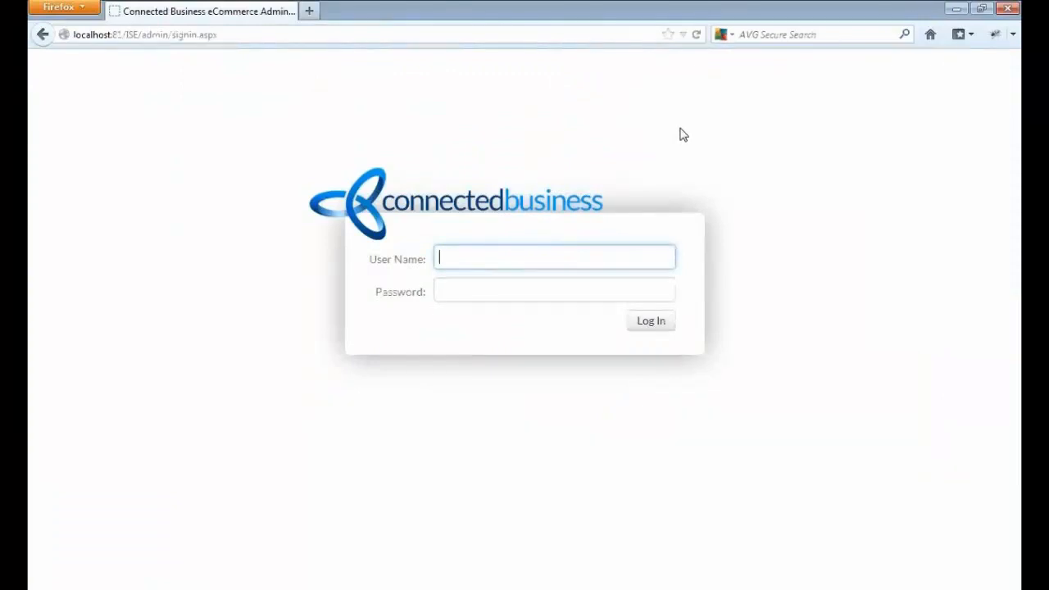
text(webadmin)
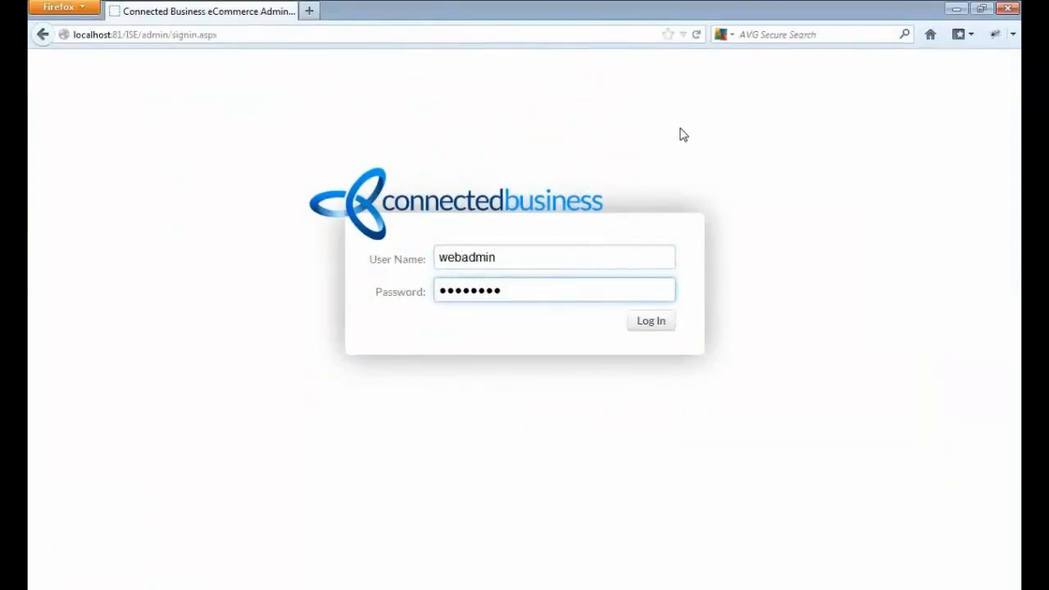
click(651, 319)
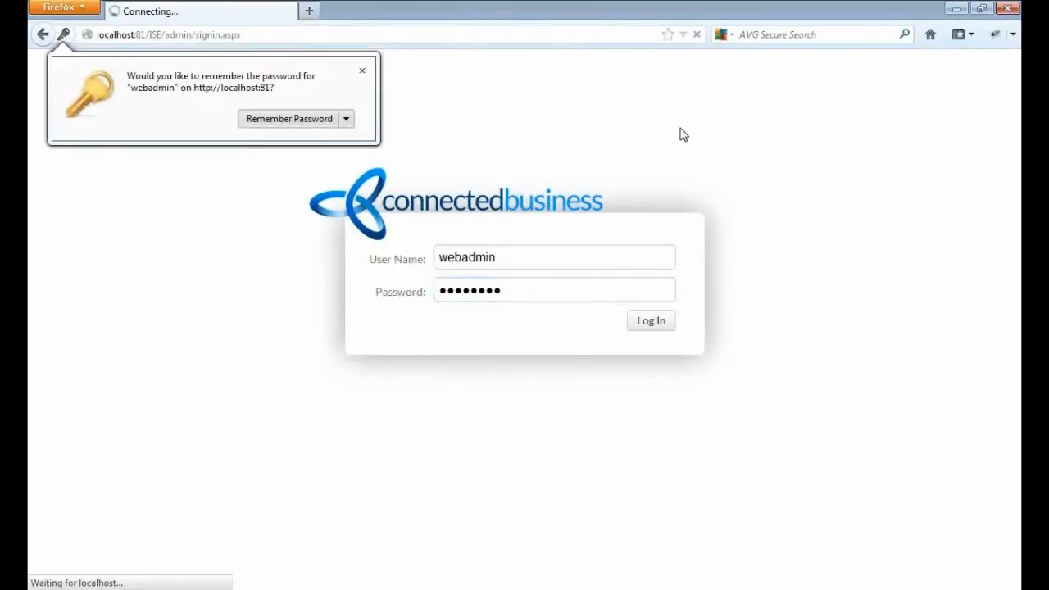
click(651, 320)
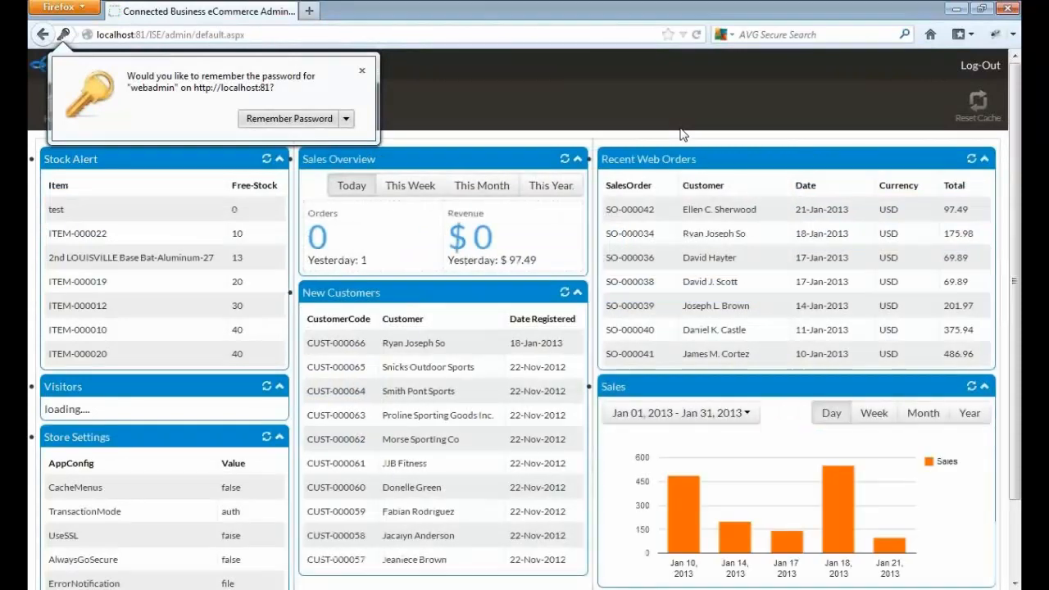
click(360, 69)
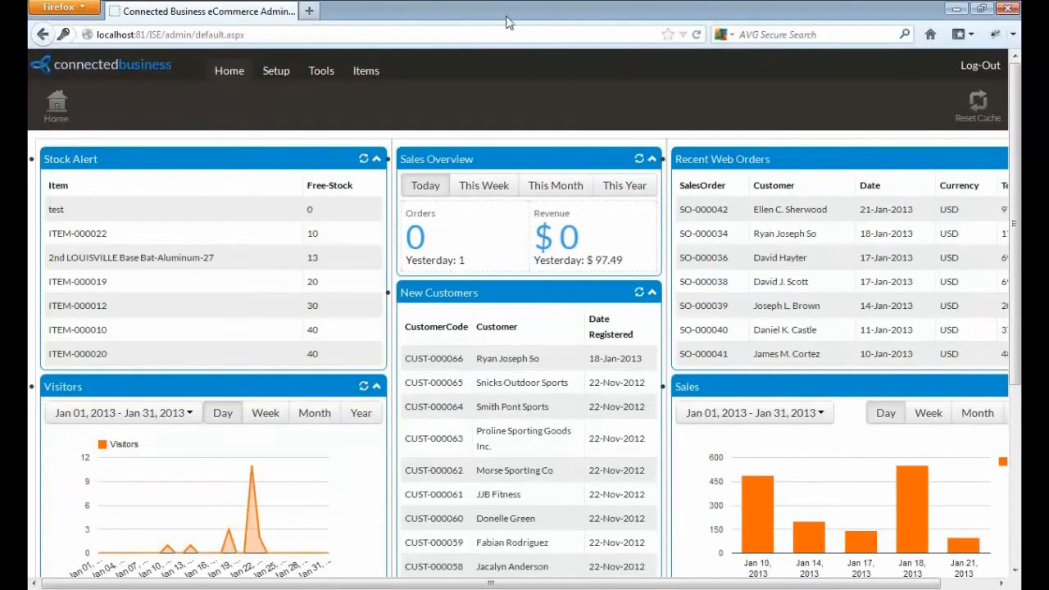
mouse_move(217, 164)
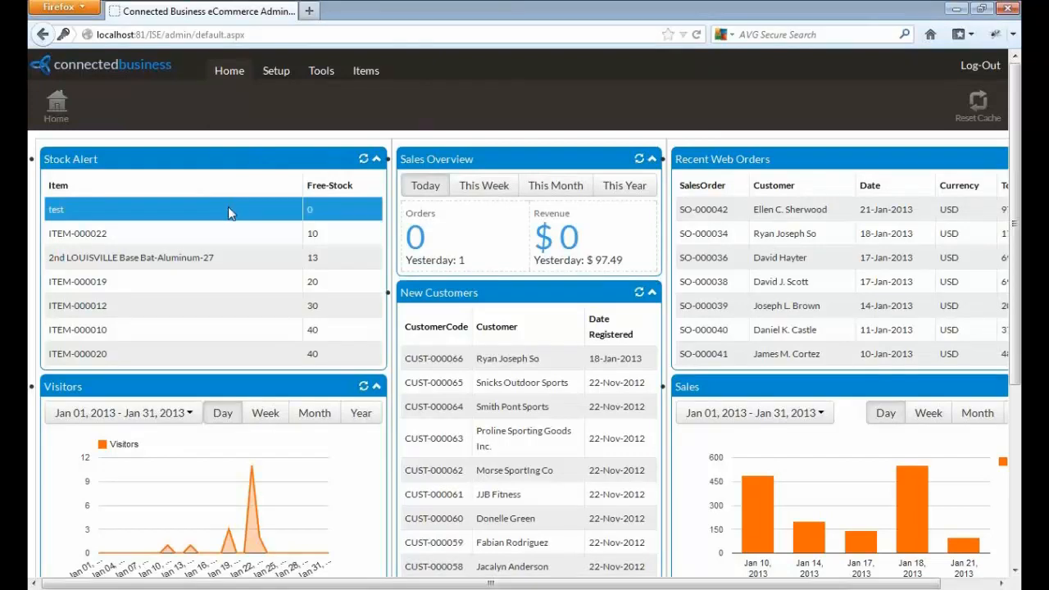
click(229, 233)
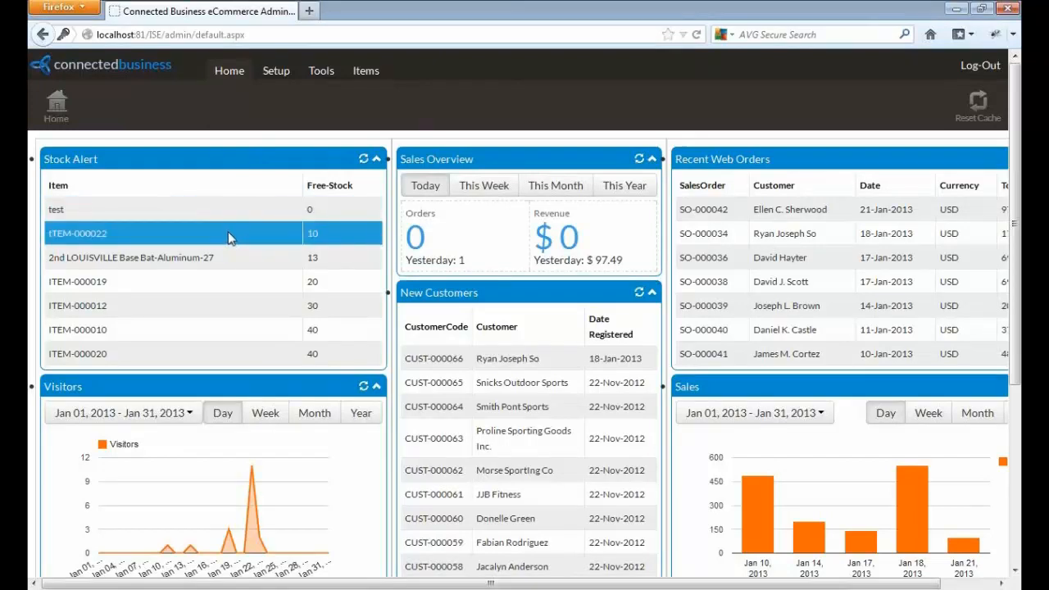
mouse_move(277, 248)
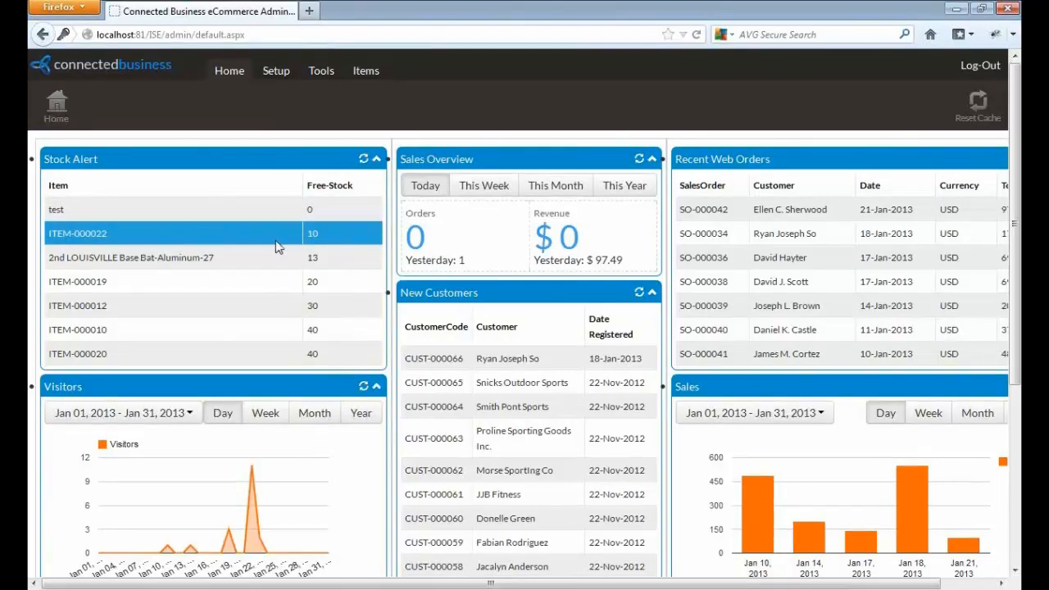
mouse_move(272, 245)
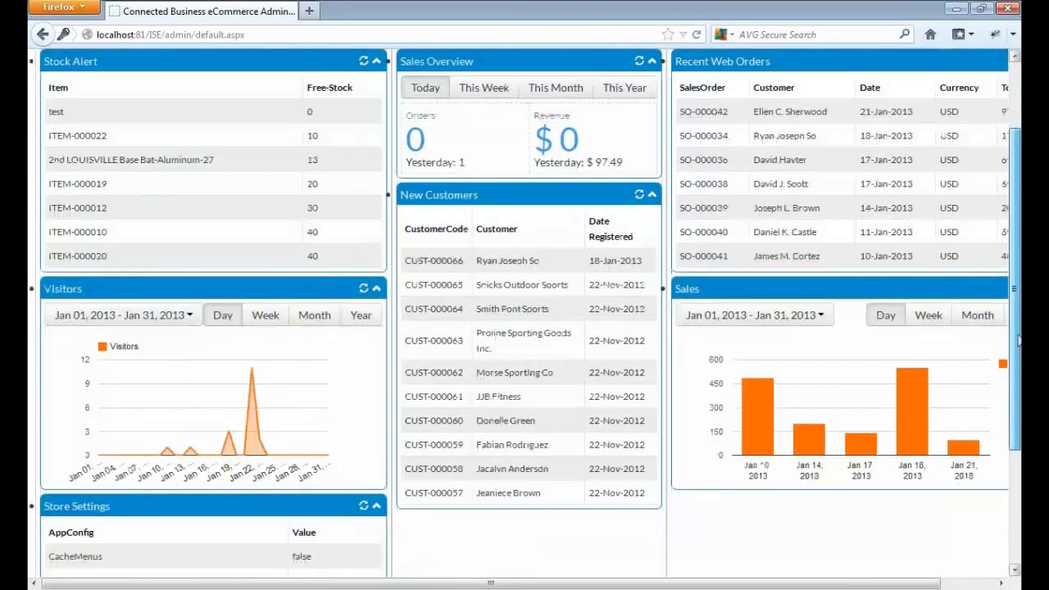
scroll(down, 3)
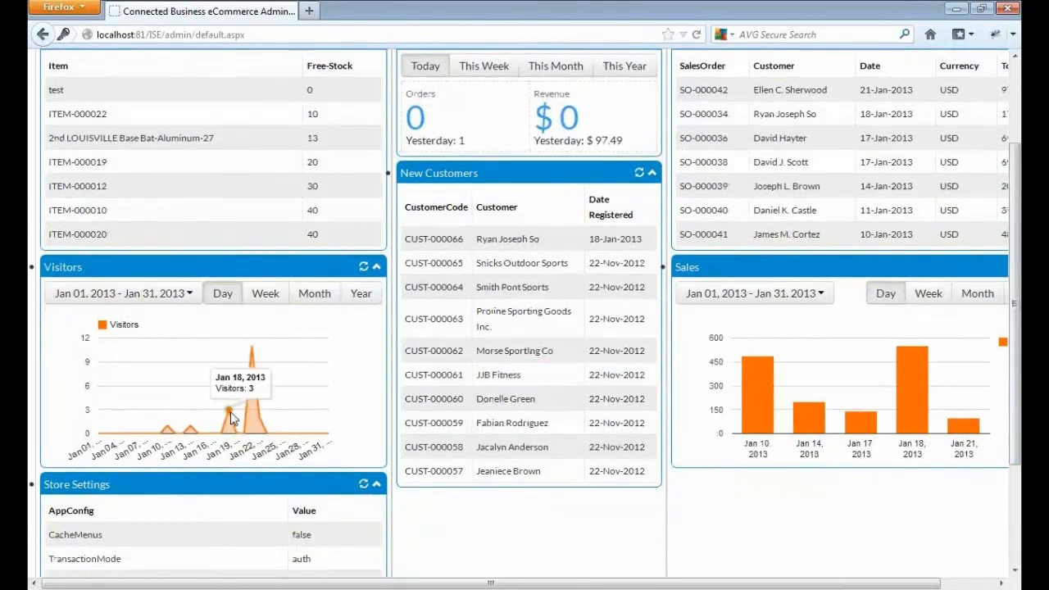
mouse_move(253, 348)
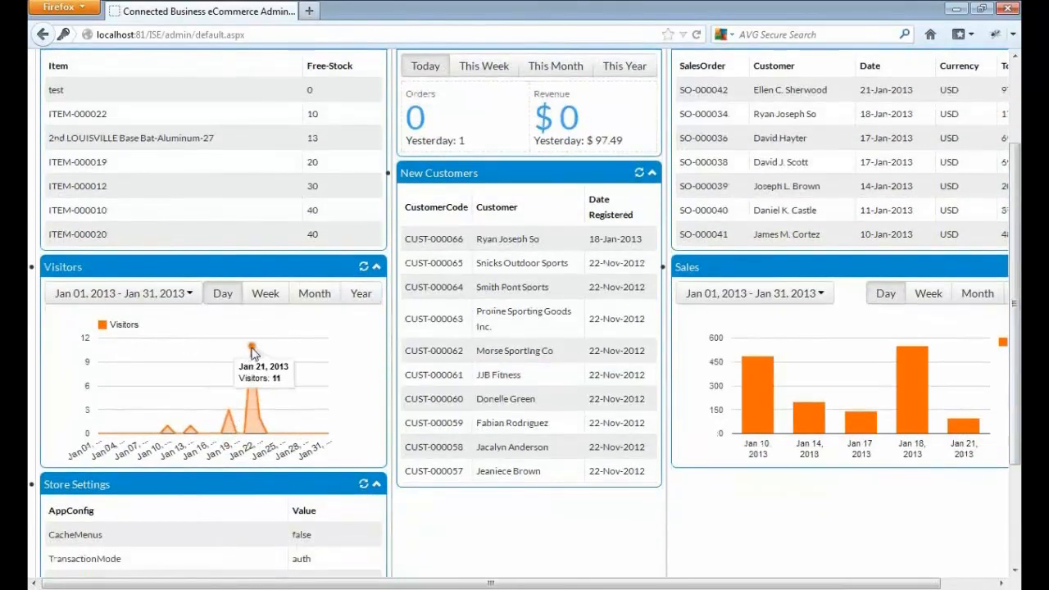
mouse_move(191, 428)
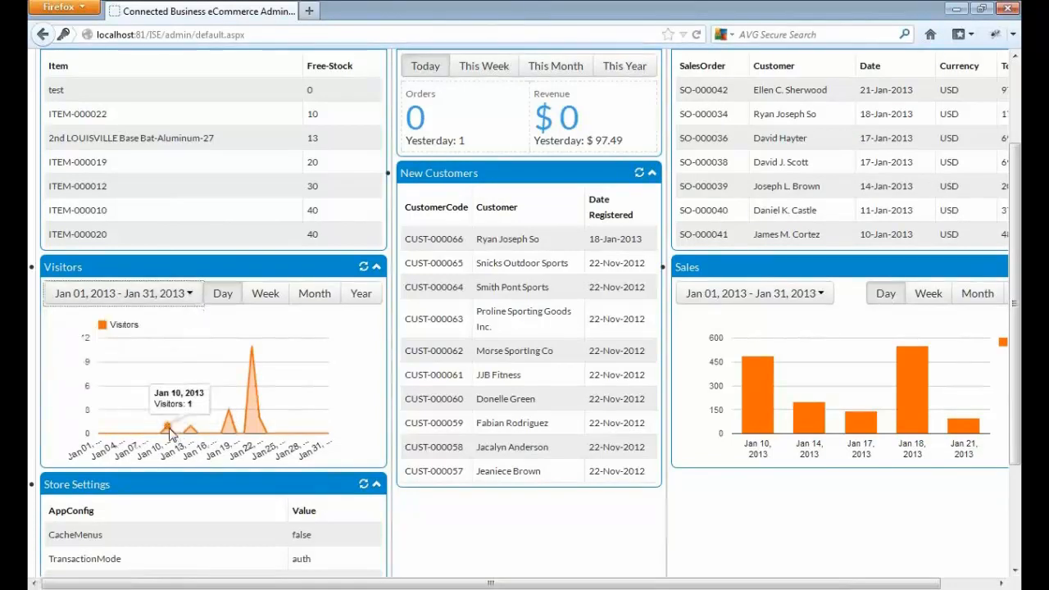
mouse_move(223, 299)
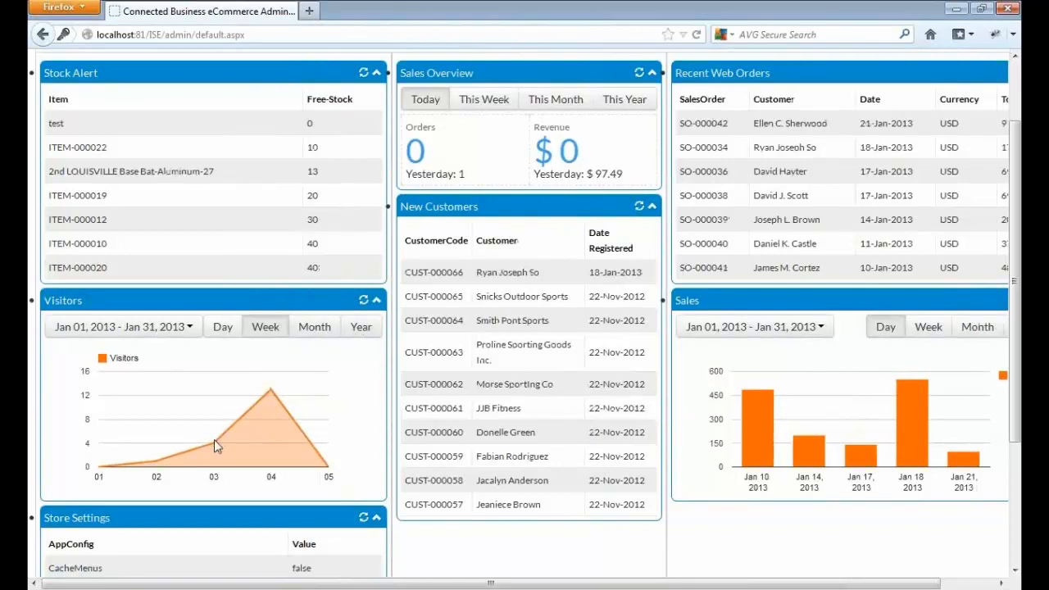
mouse_move(100, 467)
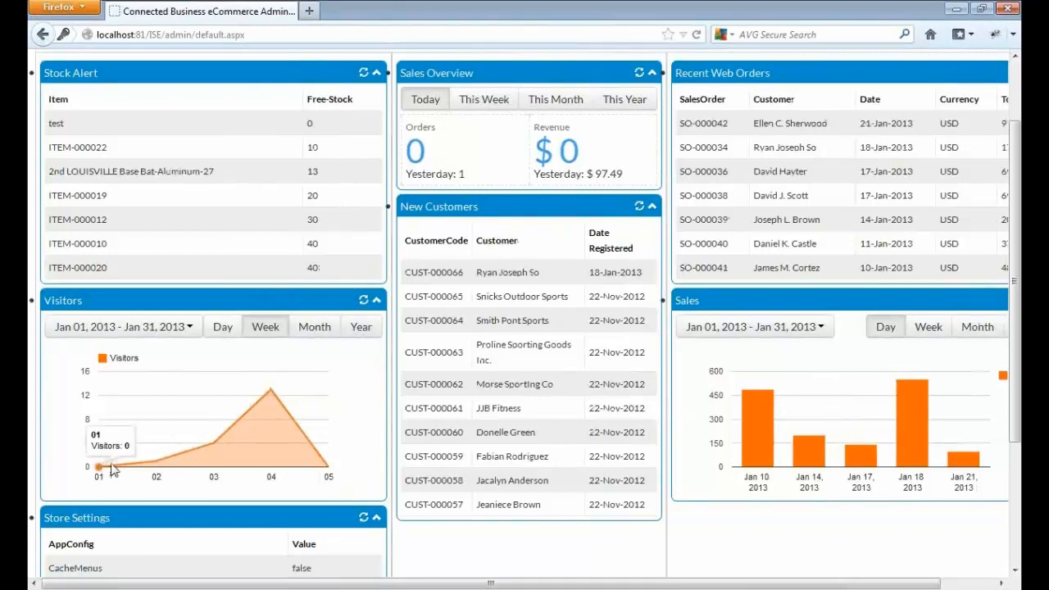
mouse_move(272, 392)
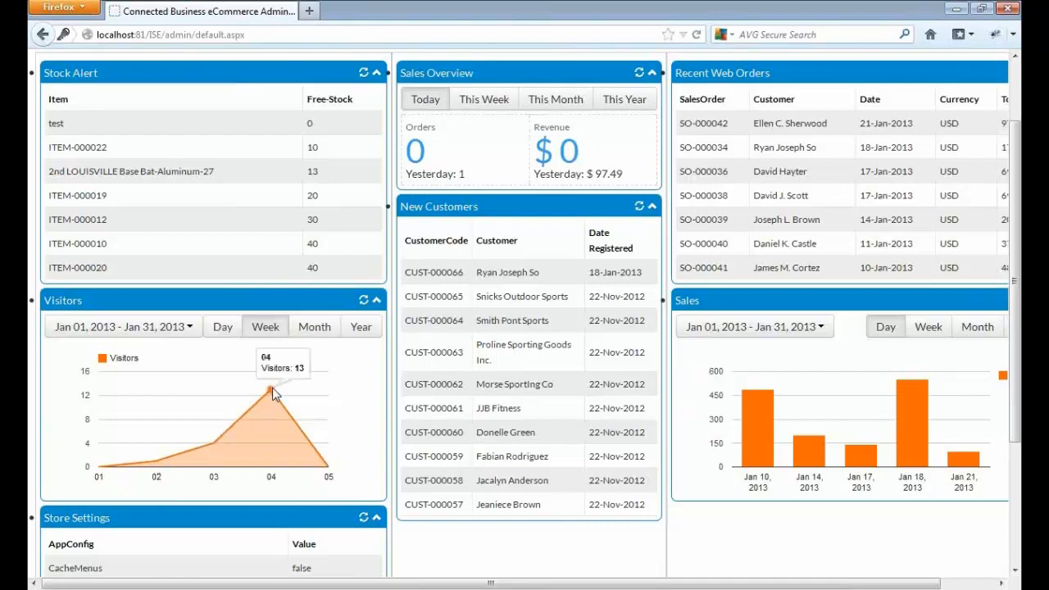
scroll(down, 3)
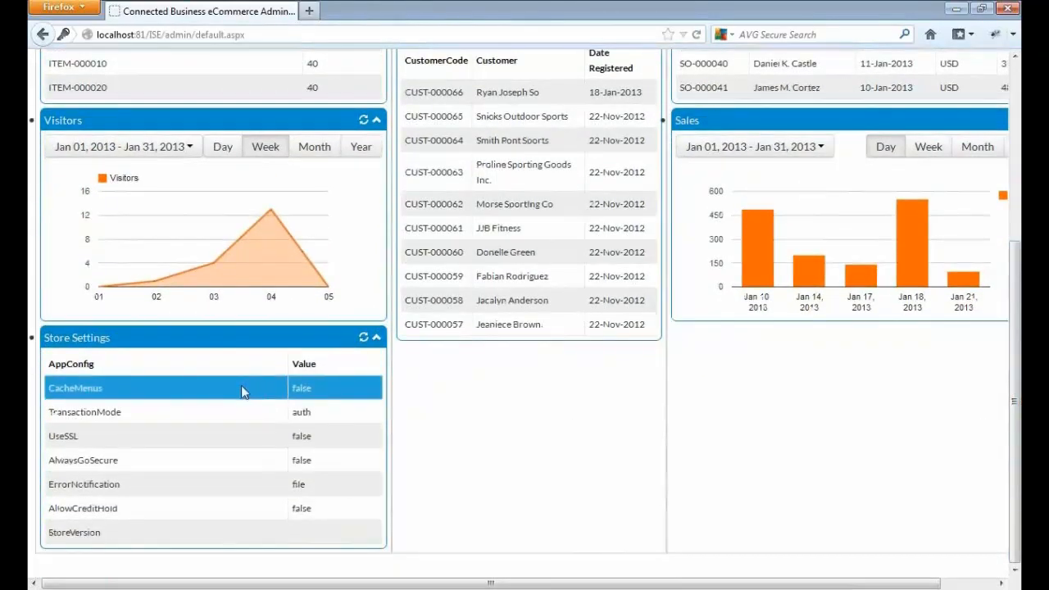
click(164, 483)
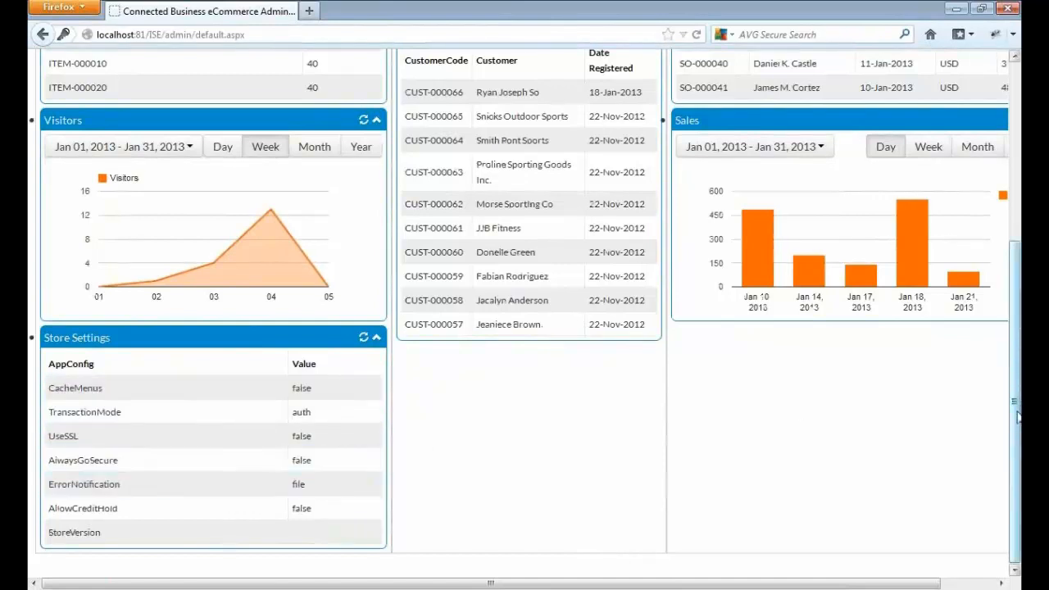
scroll(up, 3)
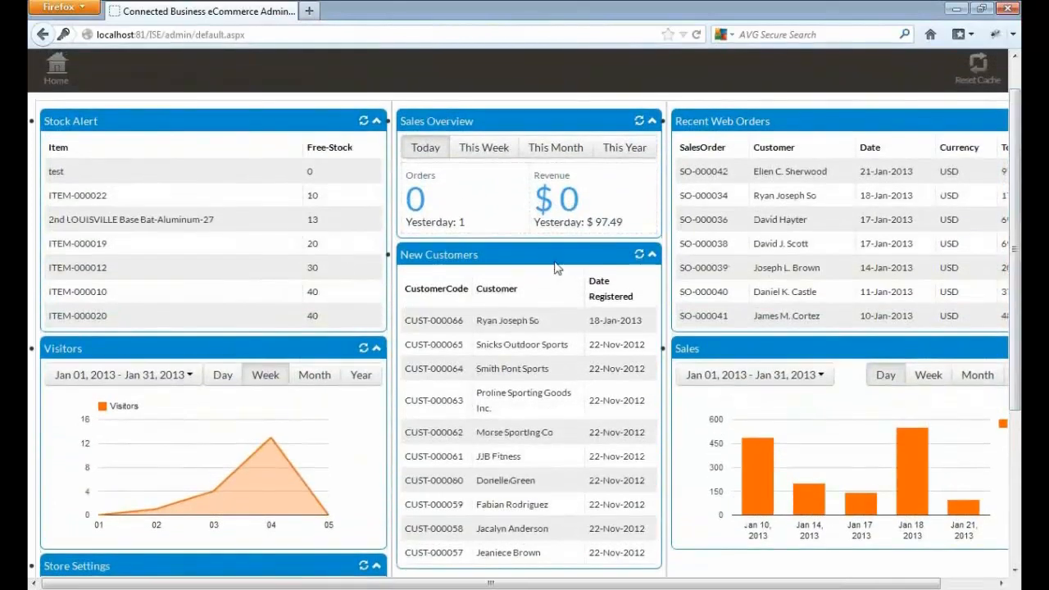
mouse_move(459, 121)
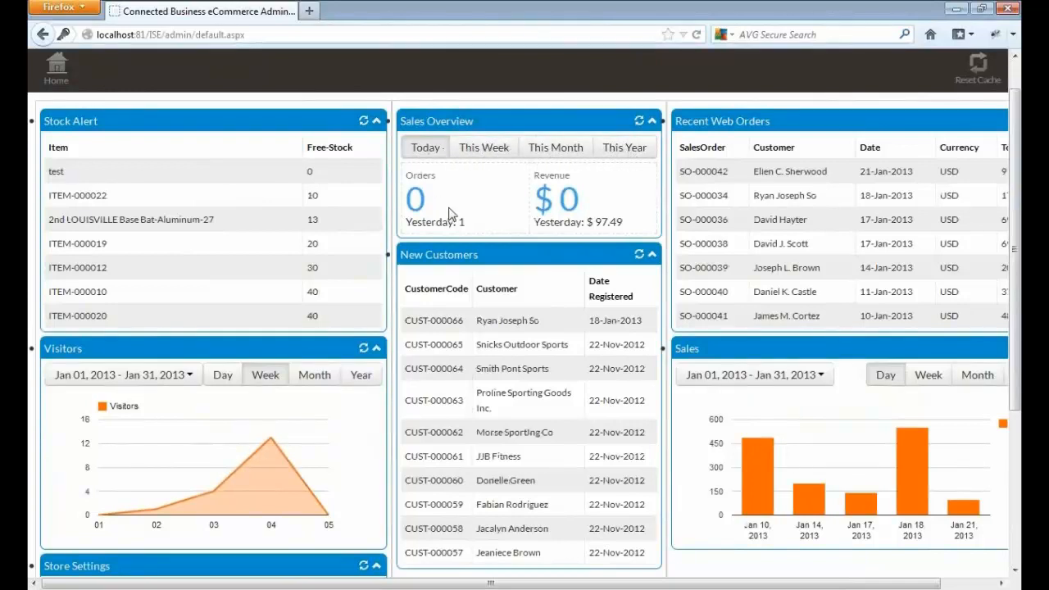
mouse_move(465, 228)
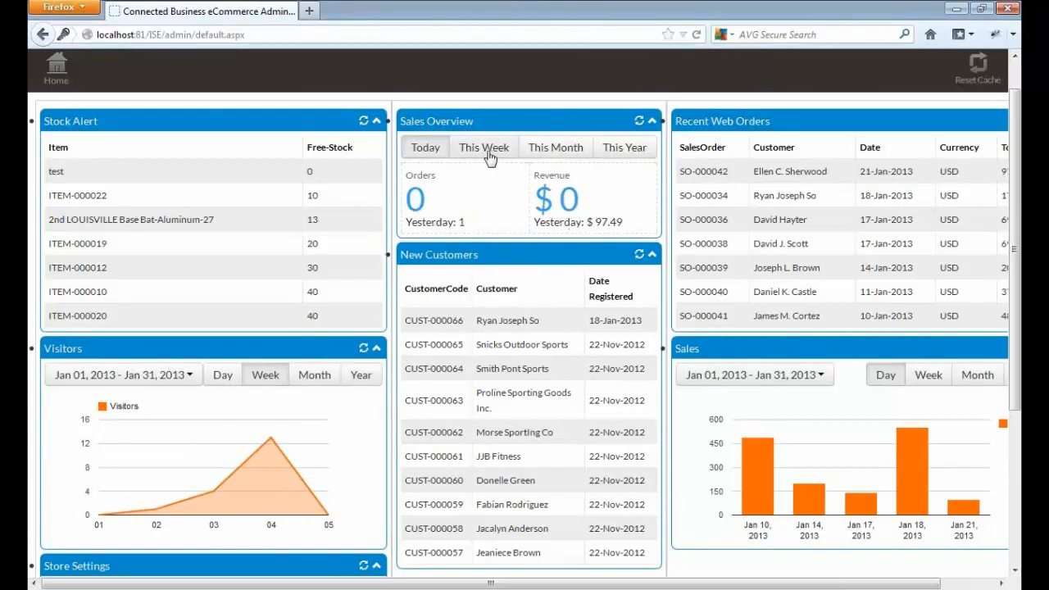
Switch Sales Overview to This Week's orders and revenue
click(484, 148)
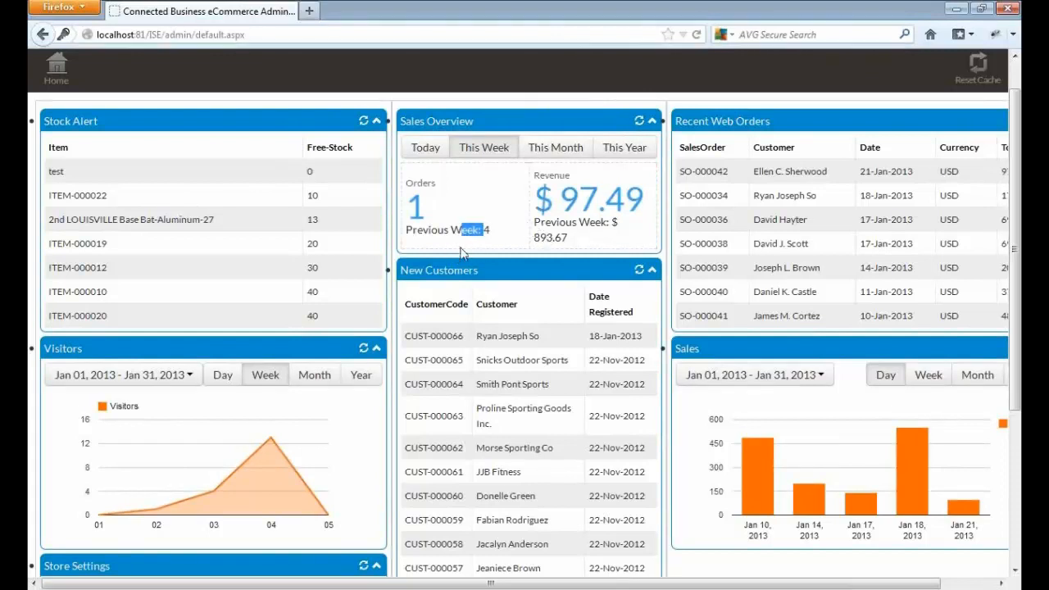
mouse_move(194, 380)
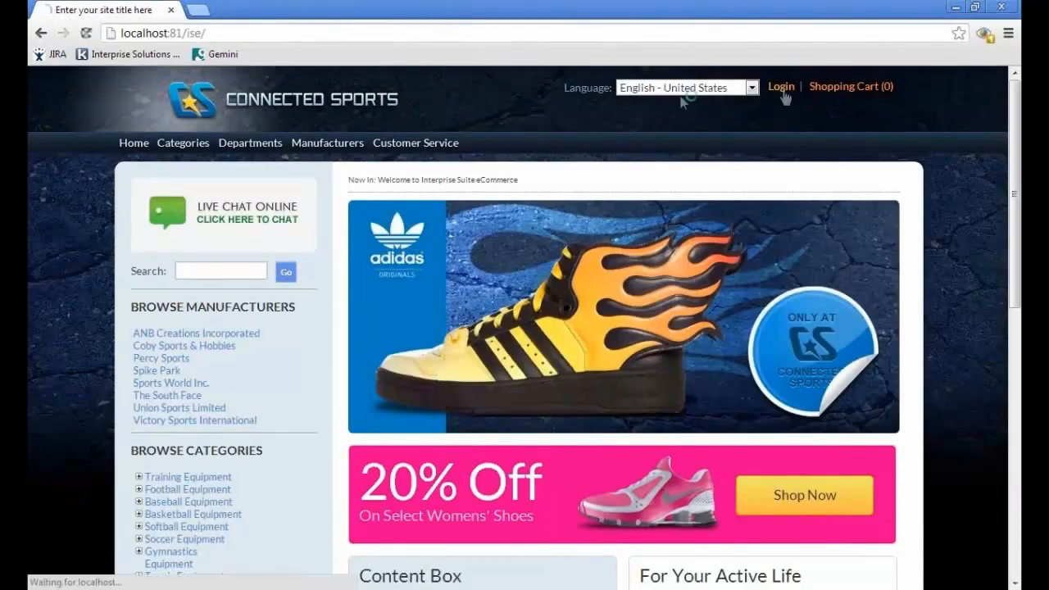
click(780, 86)
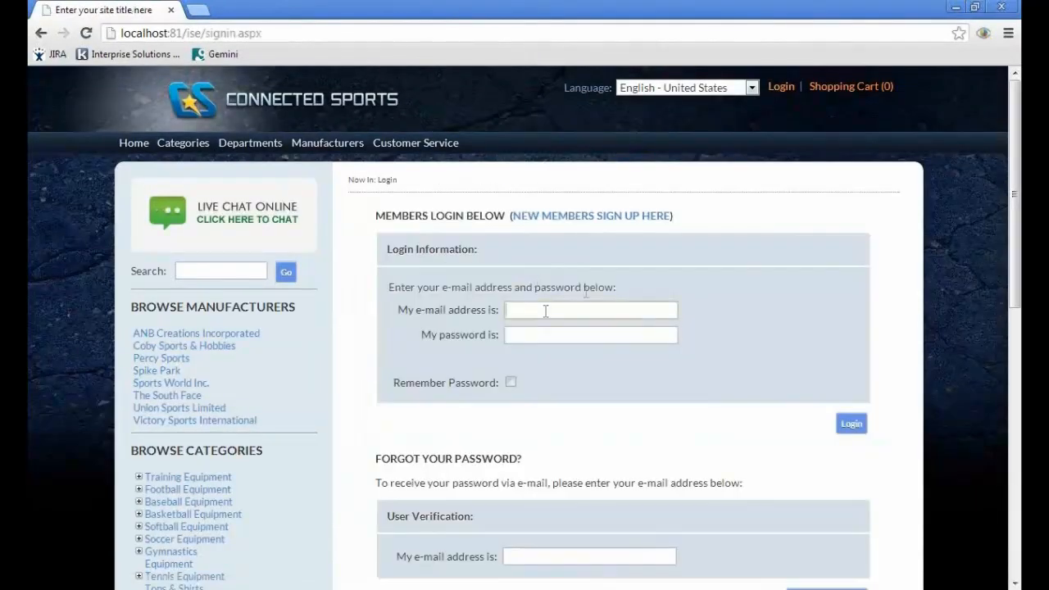
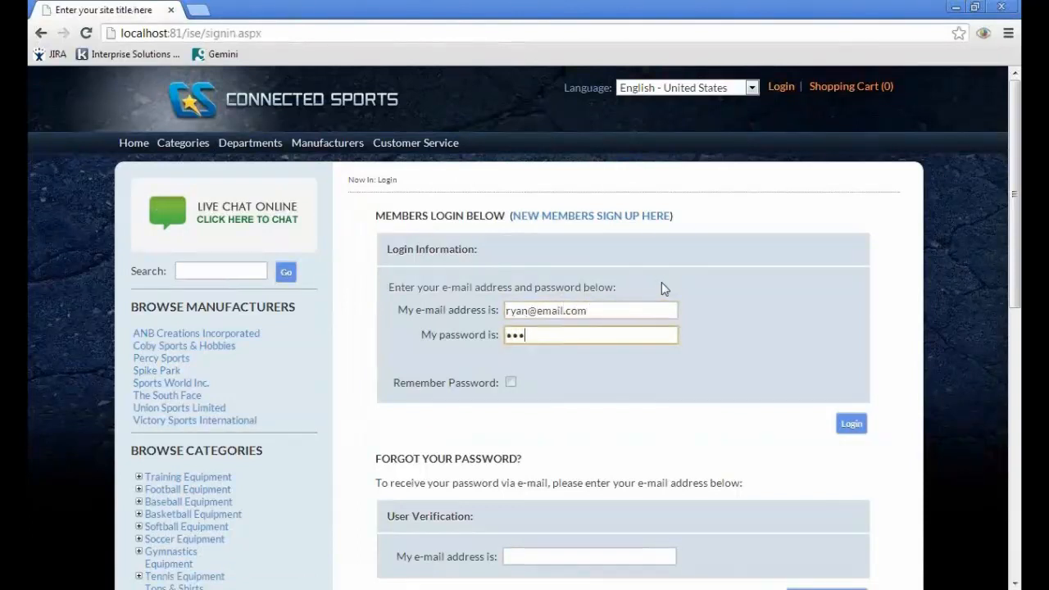
click(851, 423)
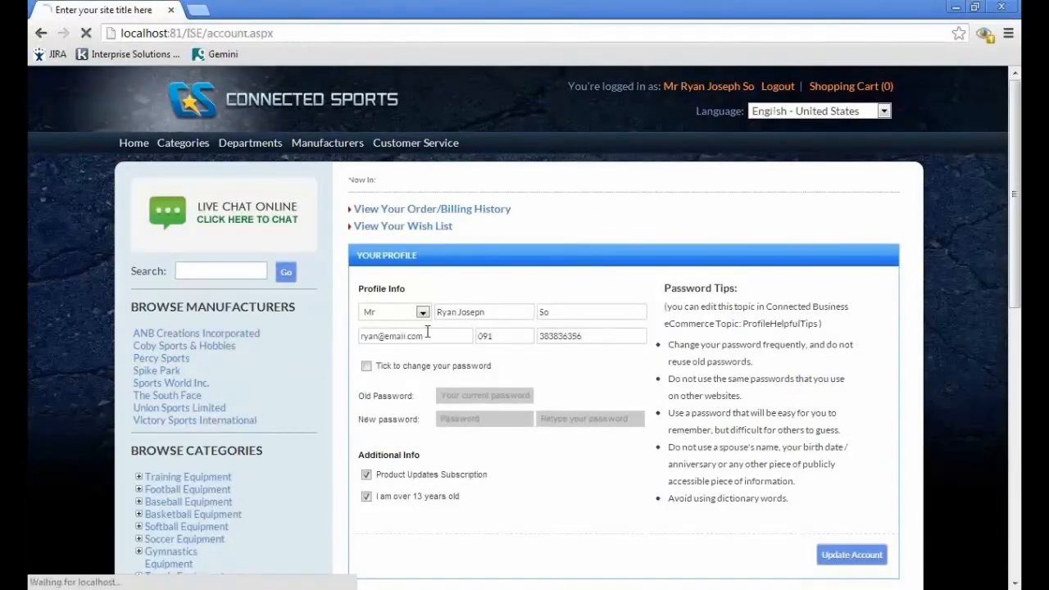
Add the Adidas Crunch Board ver 2.0 ($129.99) to the cart and start checkout
click(196, 333)
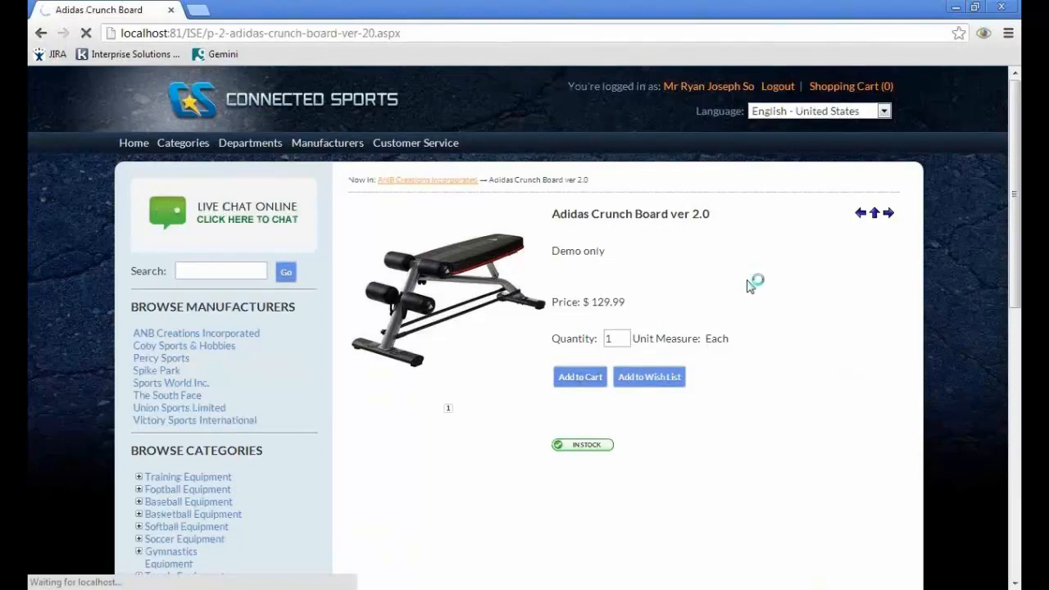
click(580, 377)
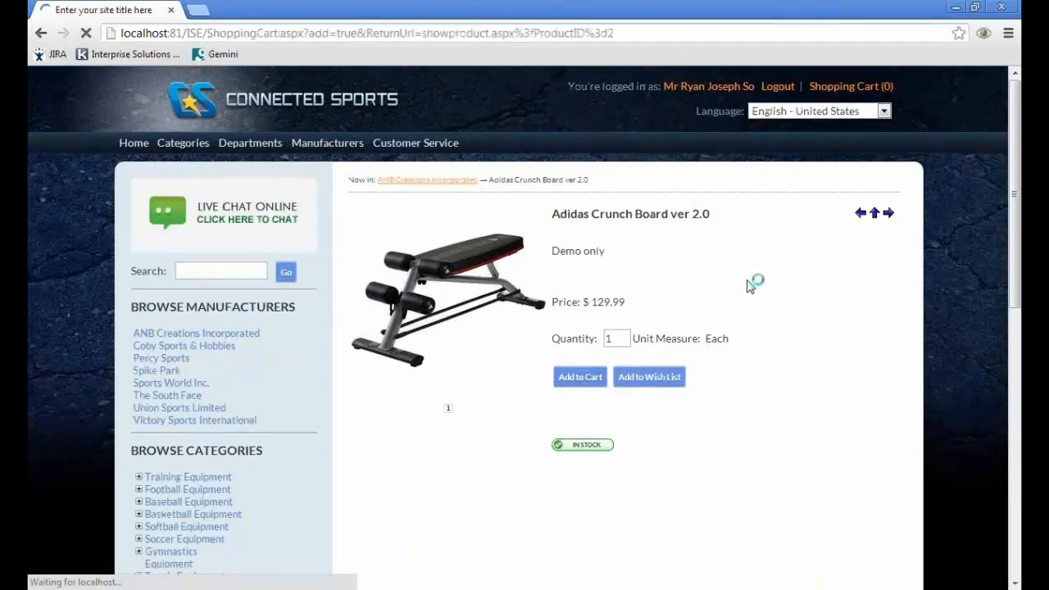
click(580, 377)
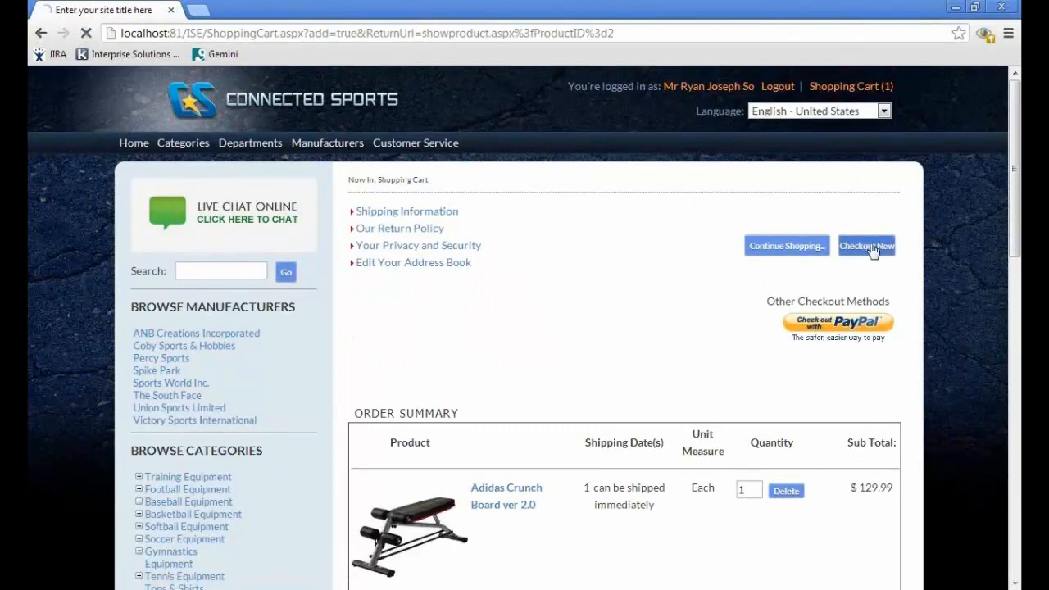
click(865, 245)
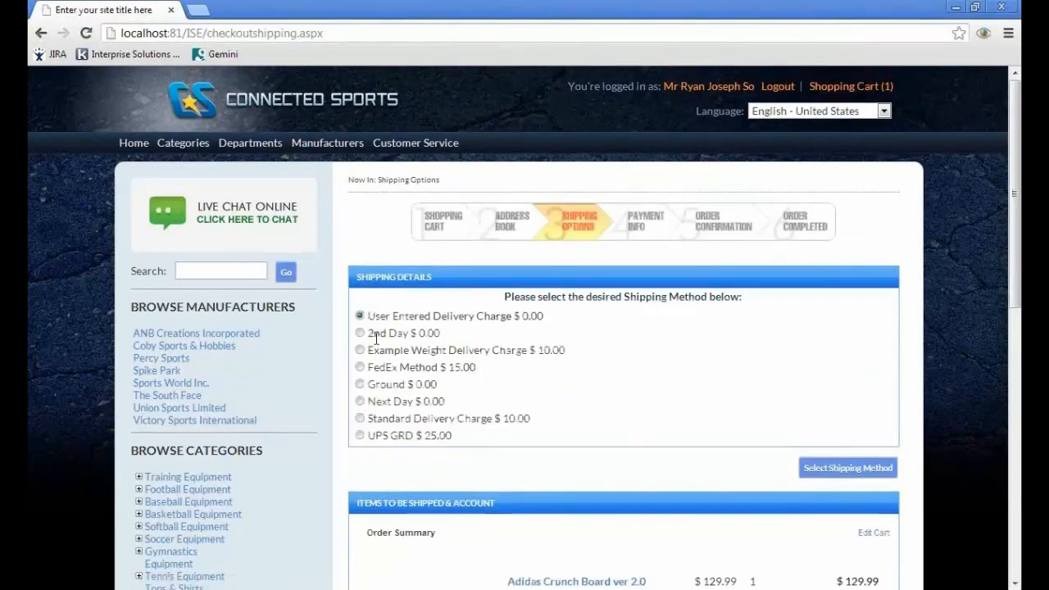
Choose Example Weight Delivery Charge as the shipping method
click(361, 350)
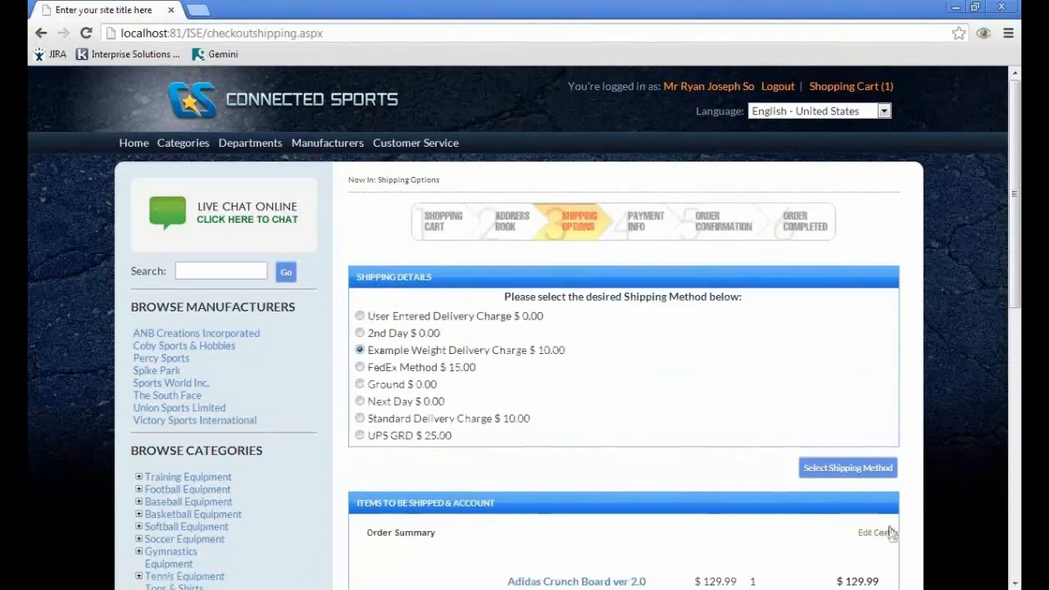
click(846, 468)
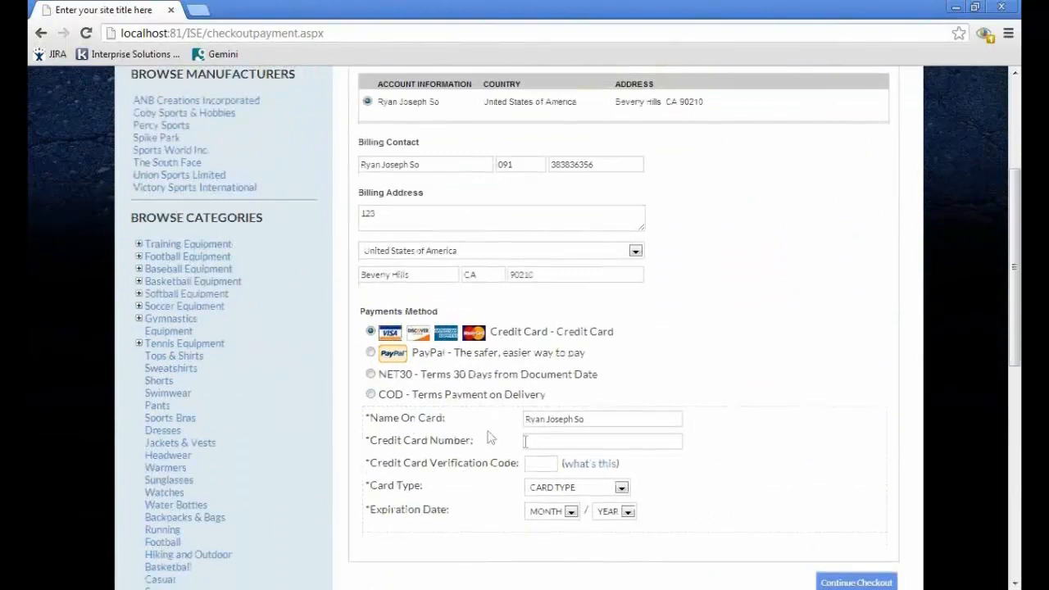
Pay with Visa card 4111111..., expiry 08/2020, and place order SO-000043
text(4)
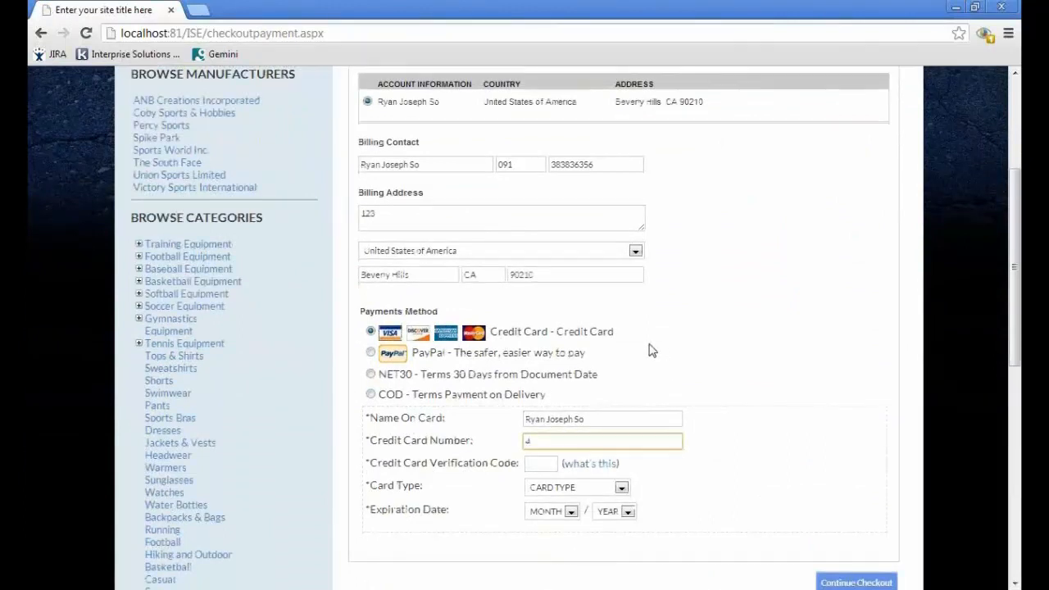
text(4111111111111111)
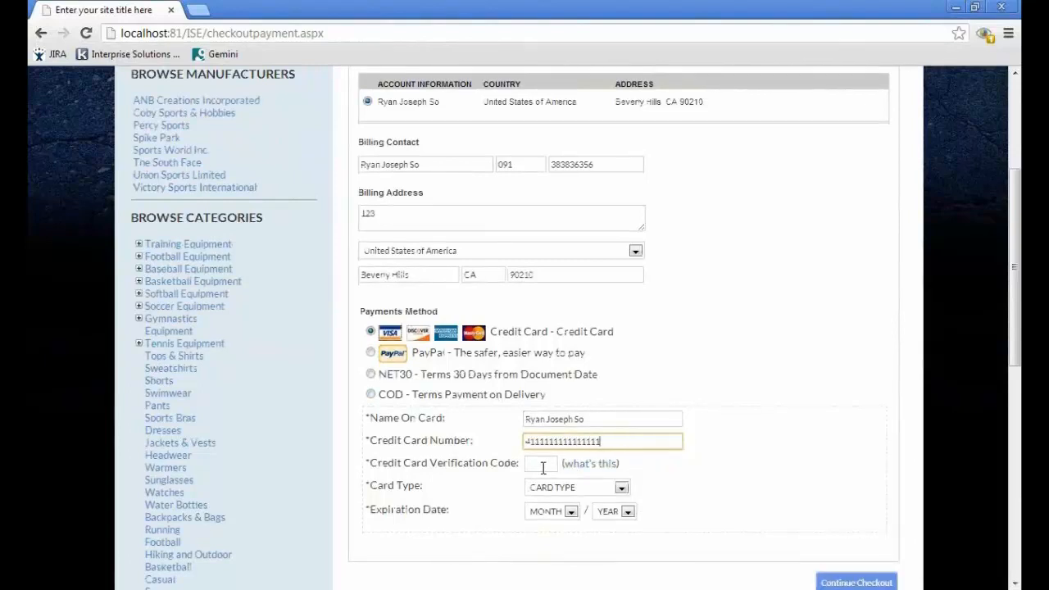
click(622, 487)
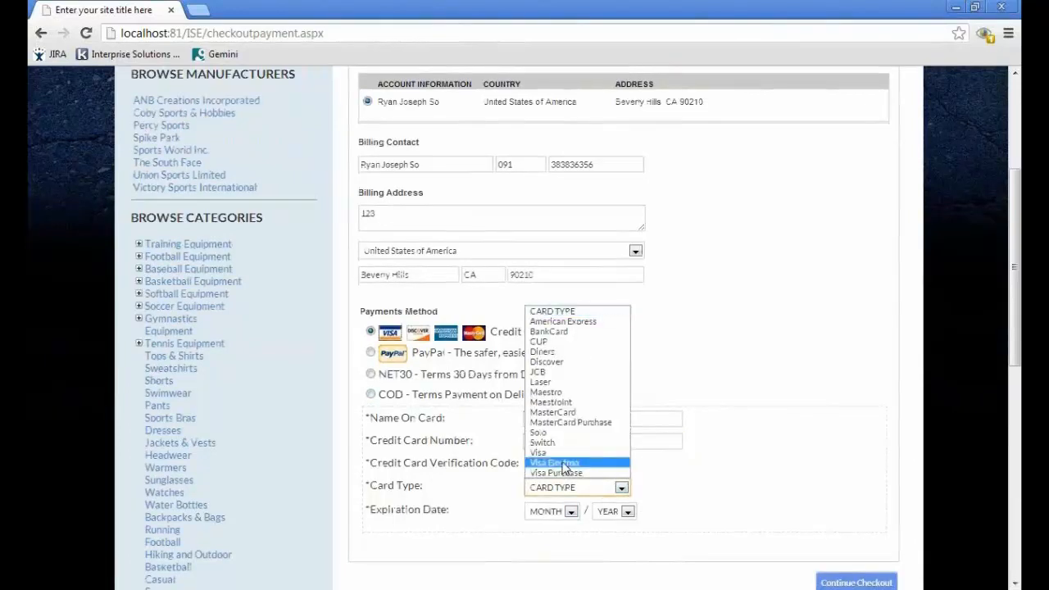
click(537, 452)
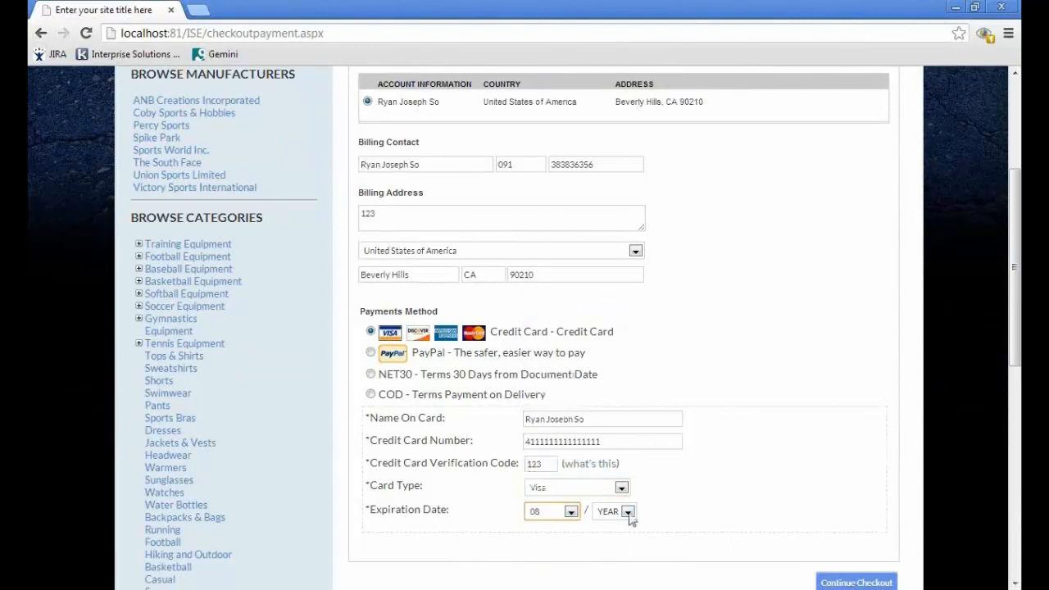
click(628, 511)
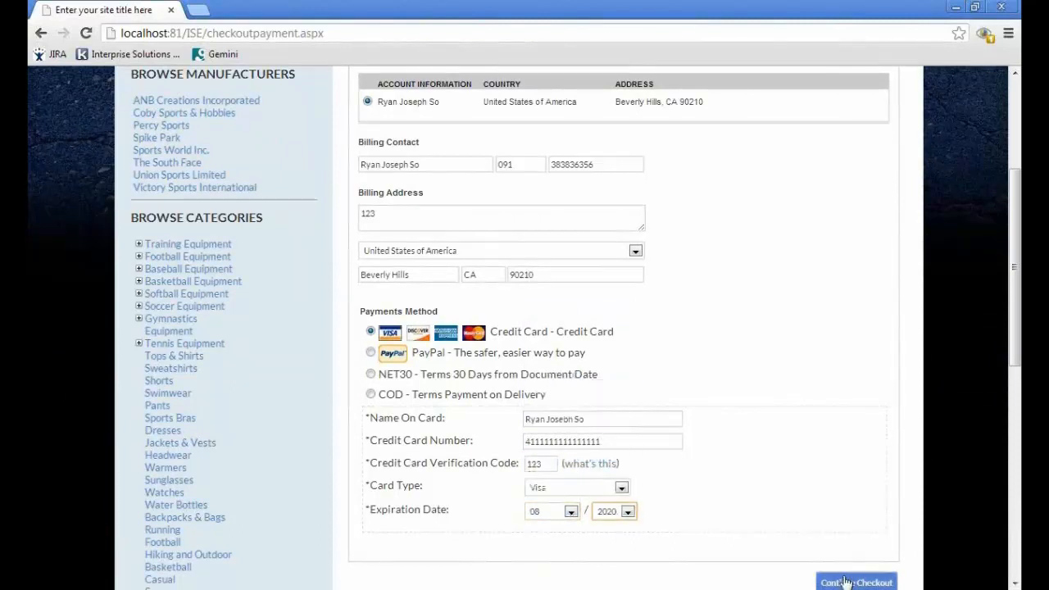
click(856, 582)
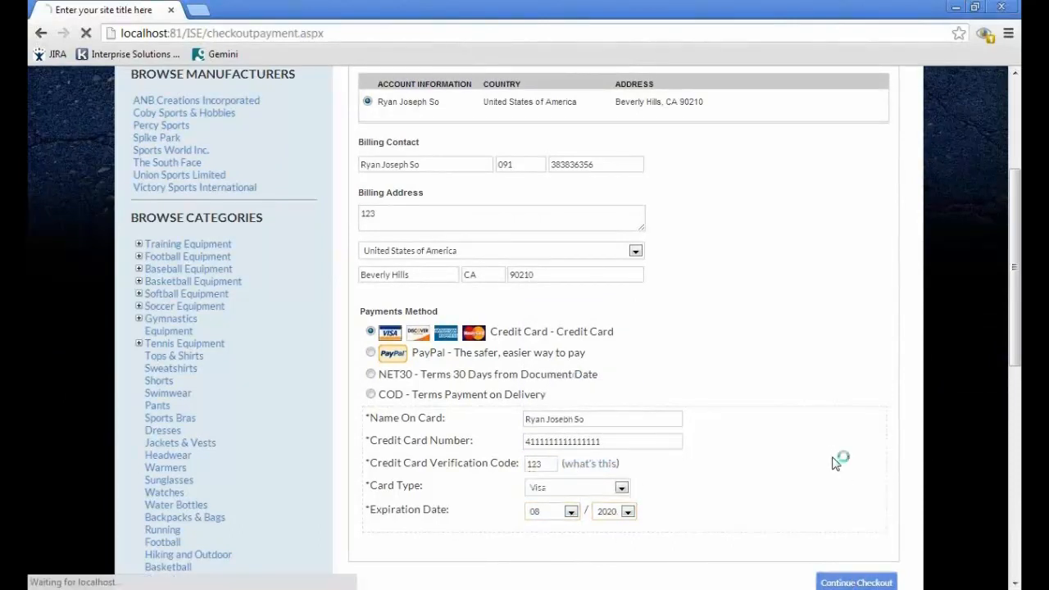
click(855, 582)
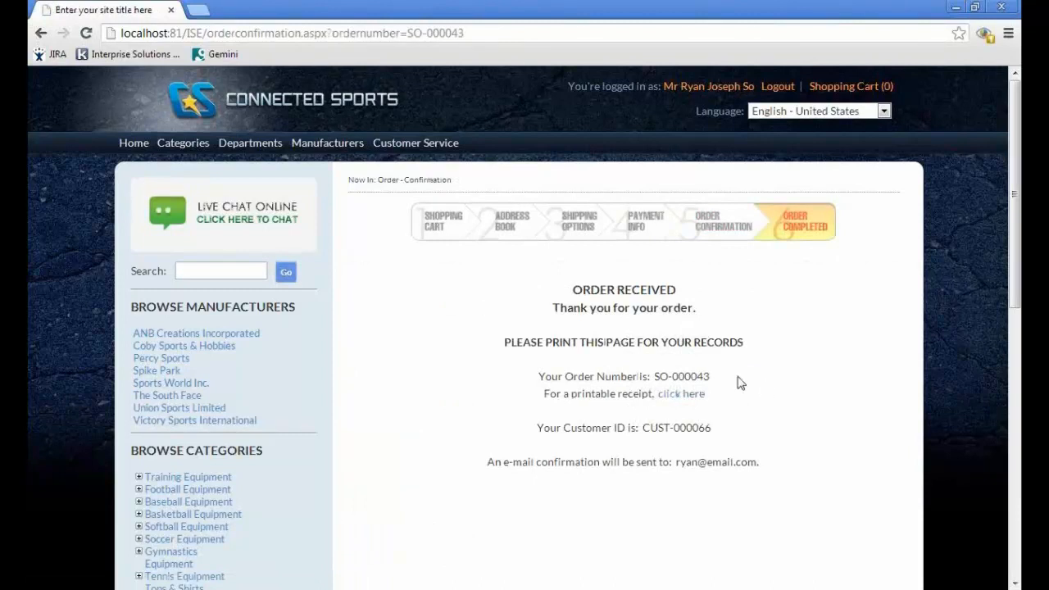
mouse_move(692, 377)
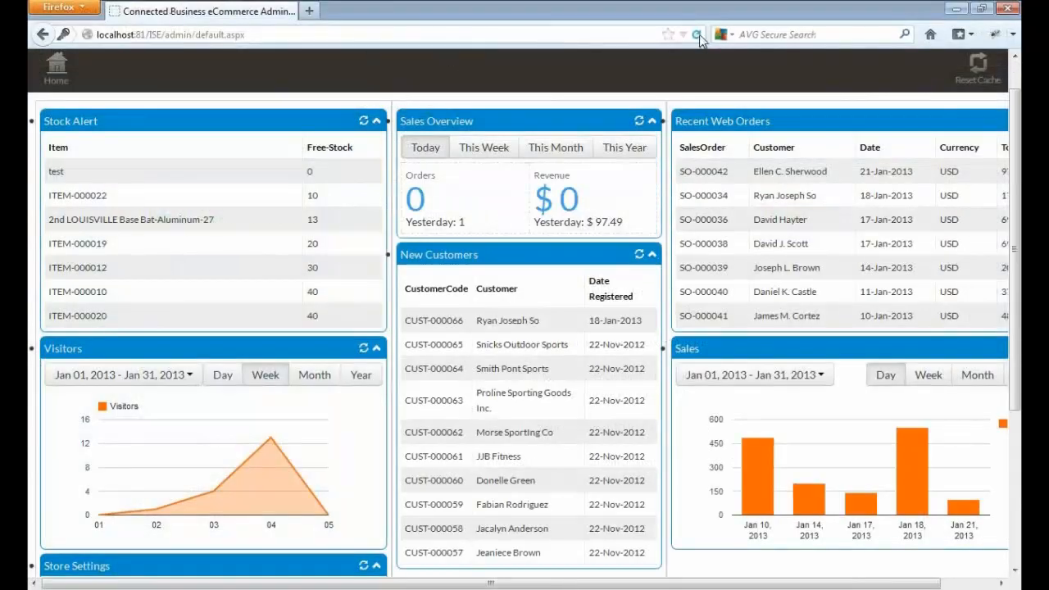
Refresh the Admin dashboard so order SO-000043 for $139.99 appears
click(695, 35)
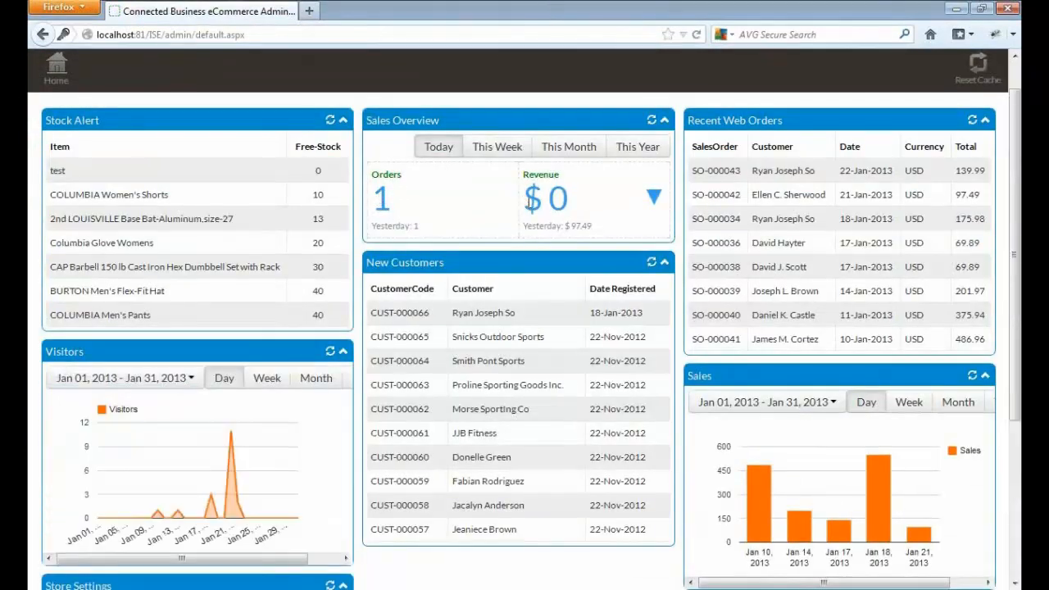
mouse_move(746, 561)
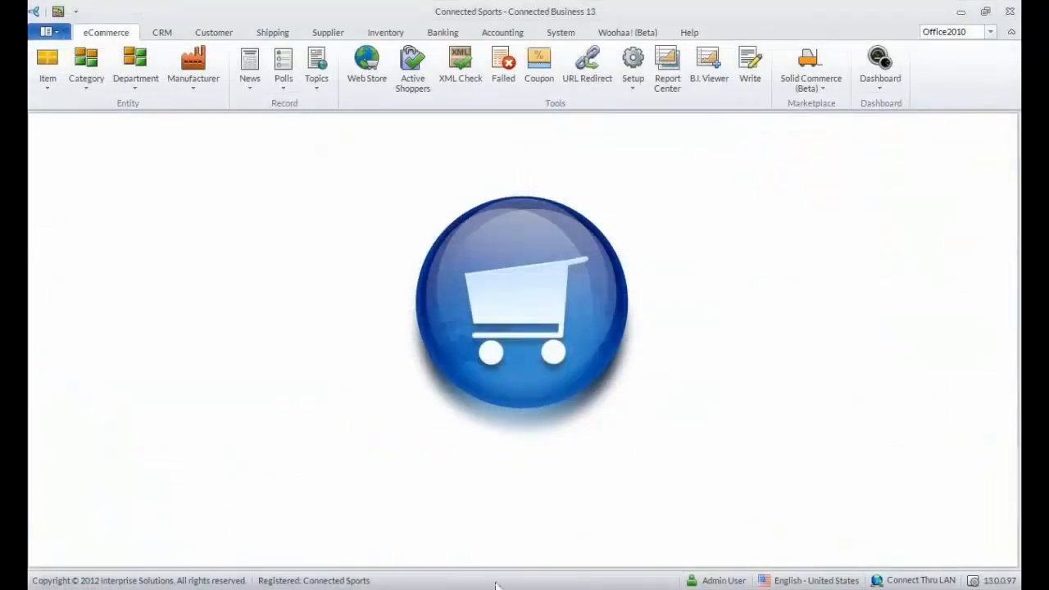
Open web sales order SO-000043 from the Open Sales Orders list
click(213, 33)
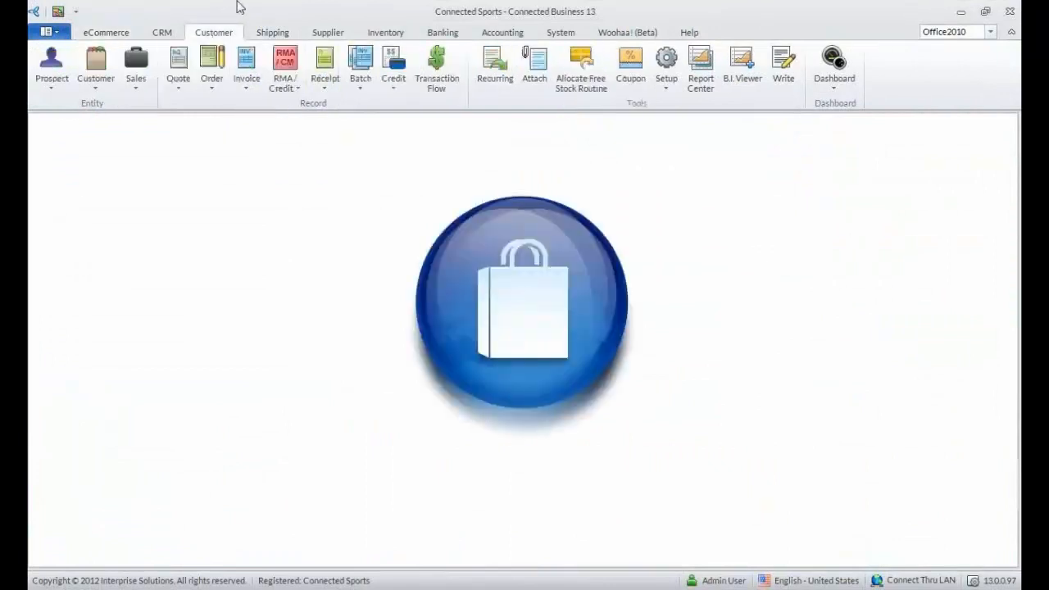
click(212, 66)
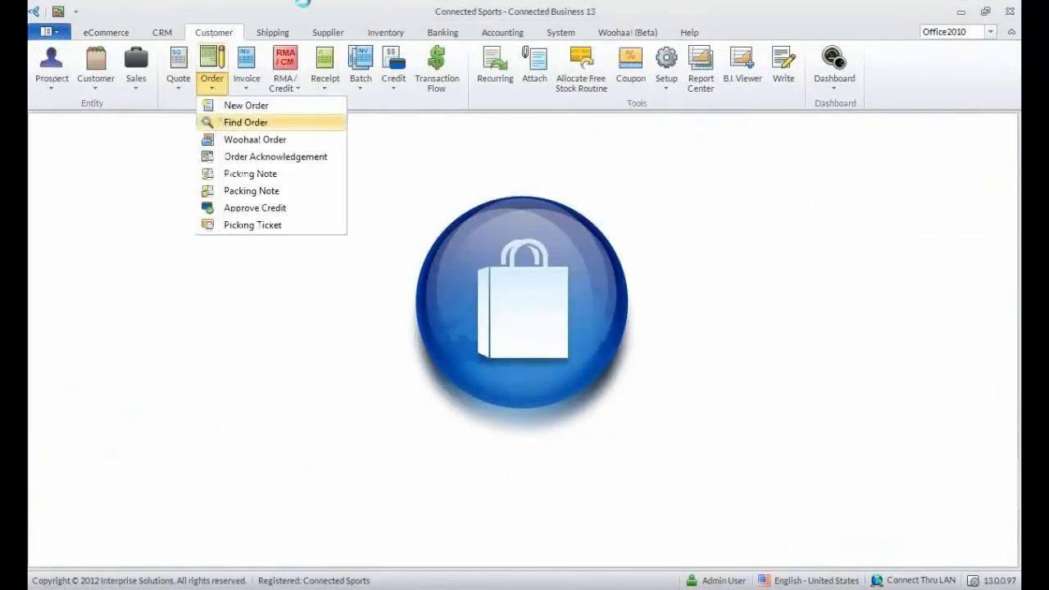
click(246, 121)
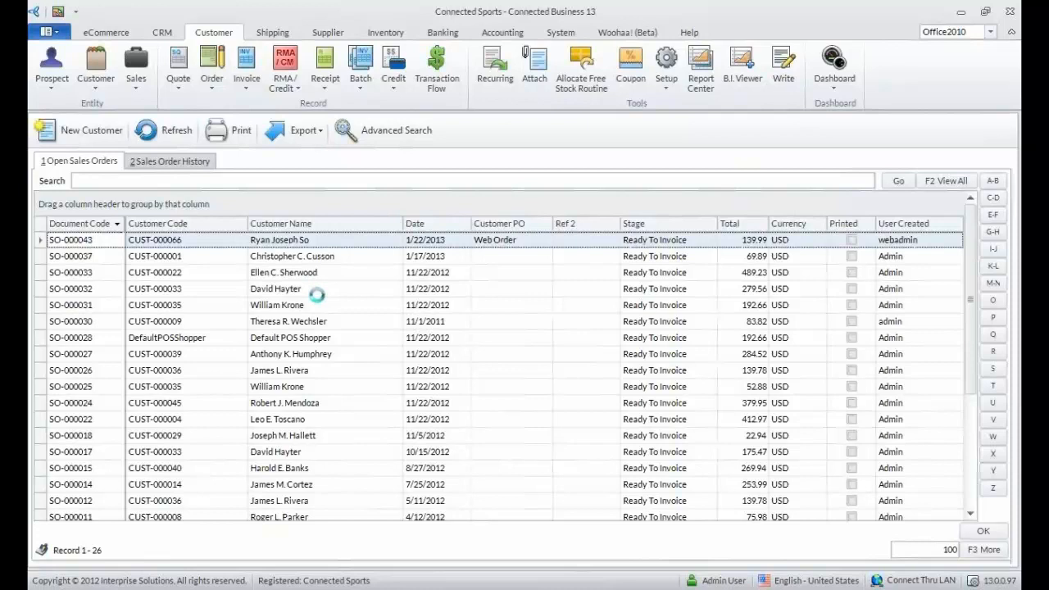
mouse_move(318, 295)
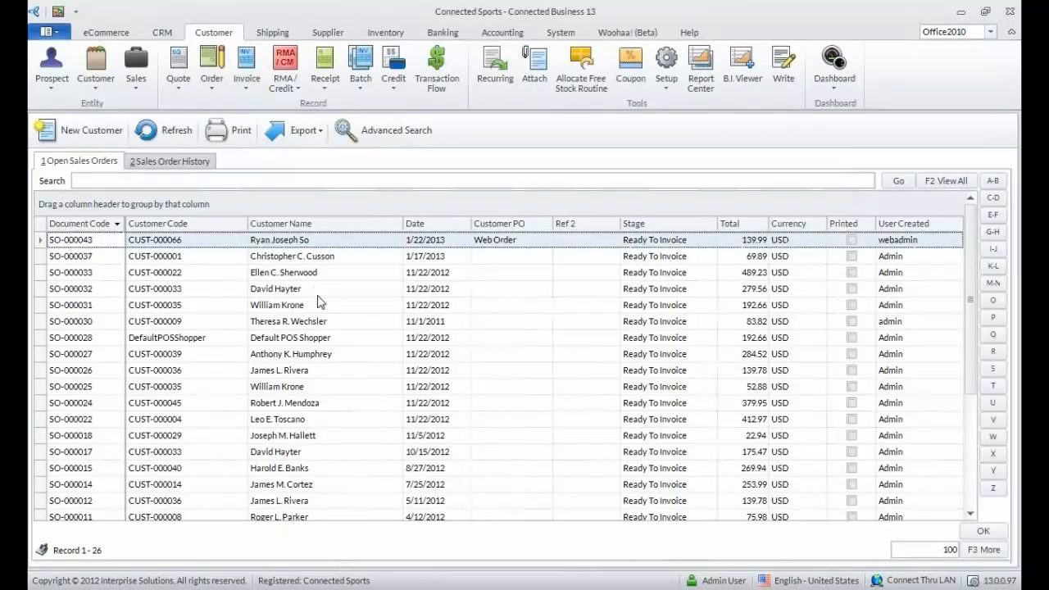
double_click(69, 239)
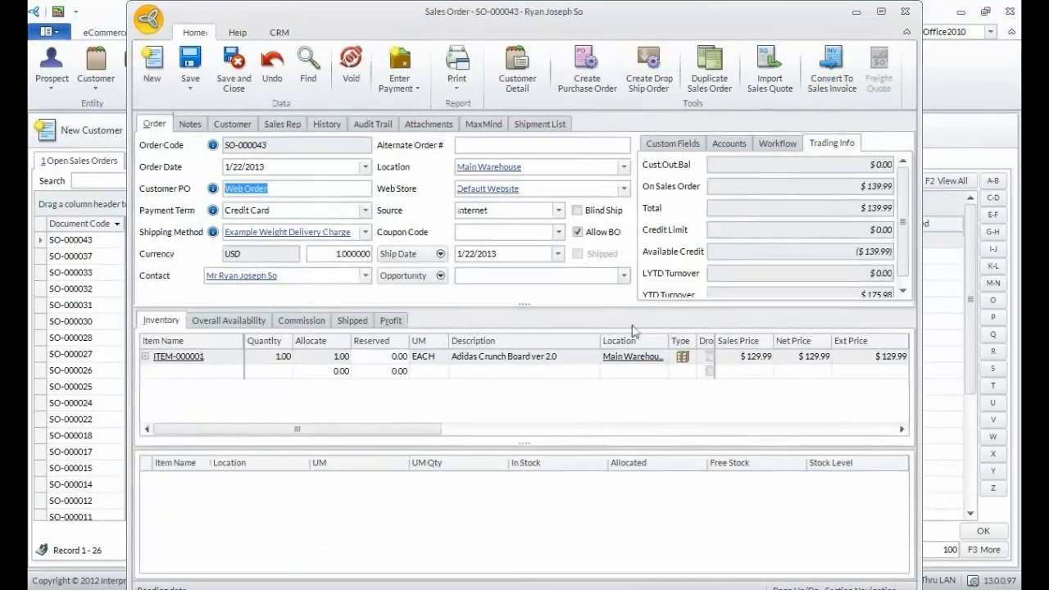
Convert SO-000043 into invoice INV-000056 and view it
click(831, 69)
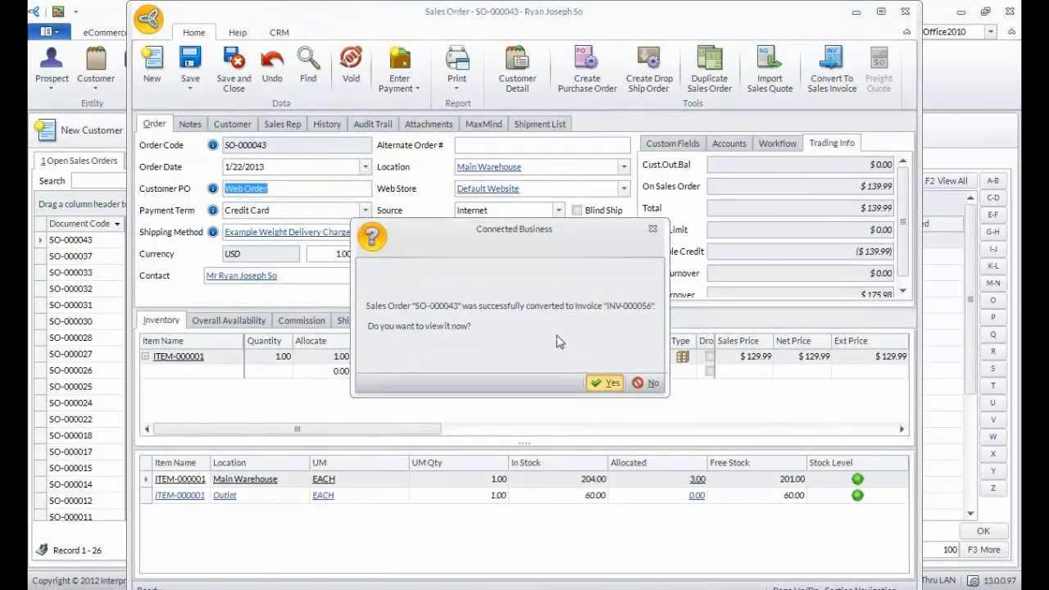
click(610, 382)
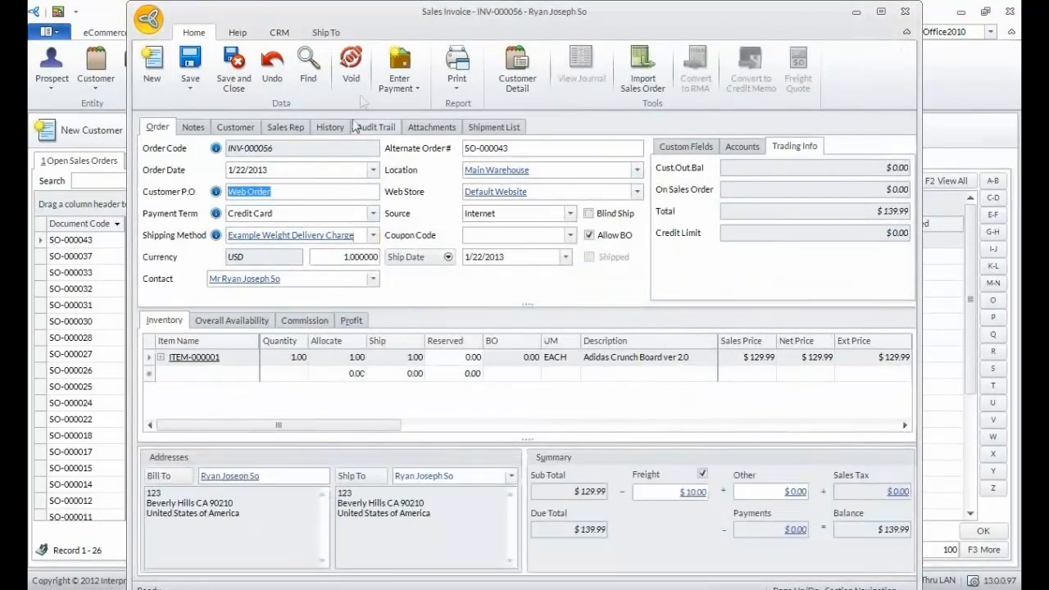
Review the credit card payment recorded for INV-000056, then close it, saving changes
click(400, 66)
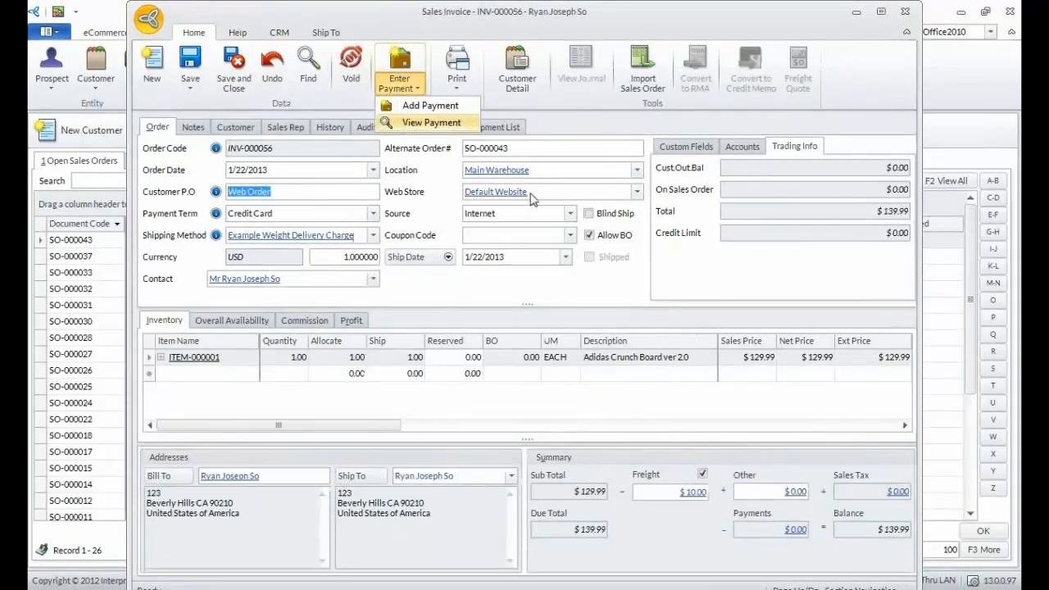
click(433, 121)
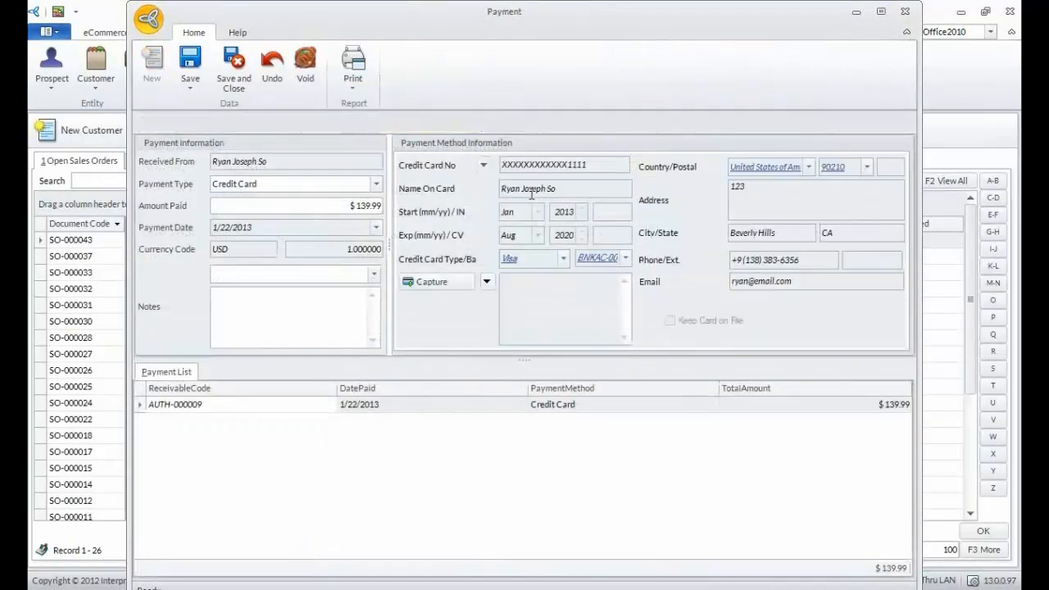
click(151, 66)
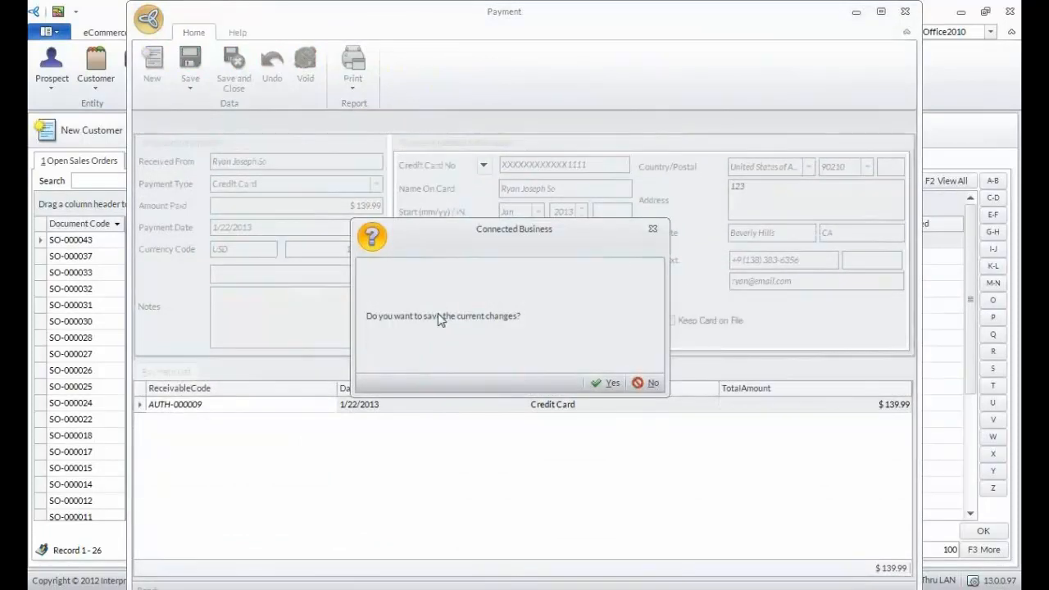
click(607, 382)
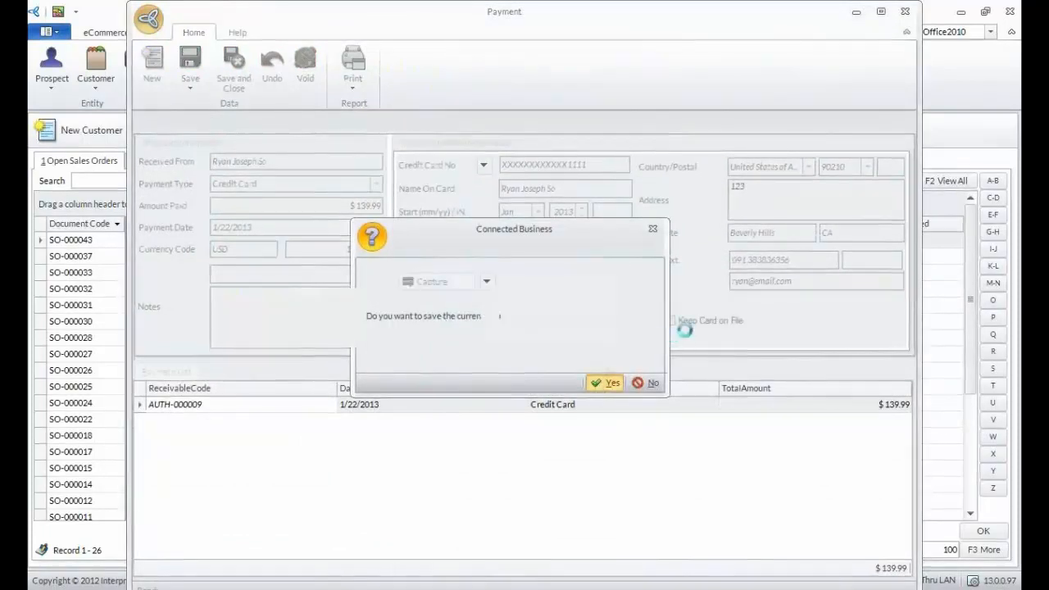
click(606, 382)
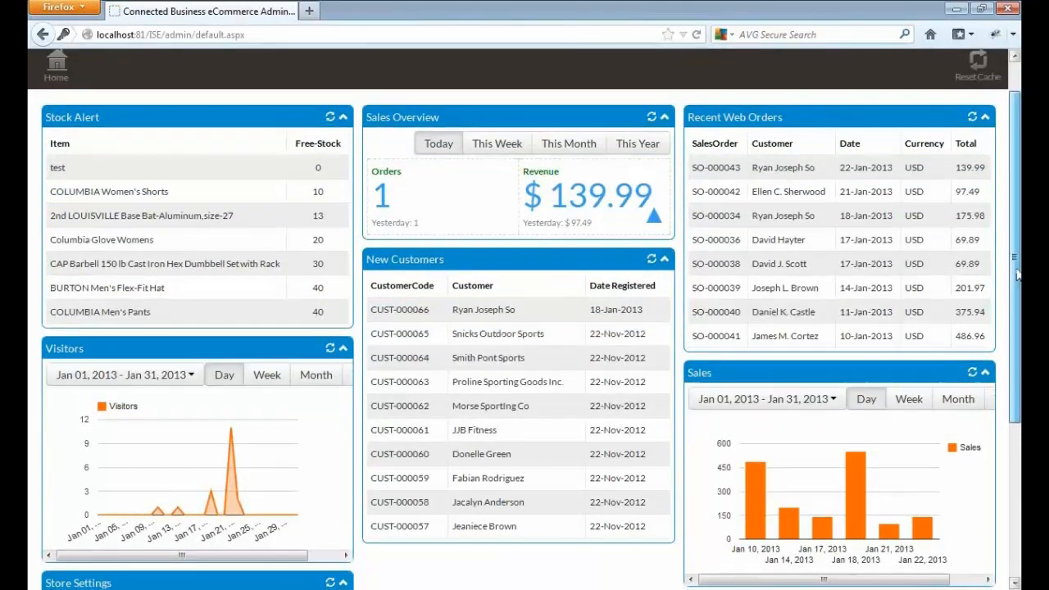
scroll(up, 3)
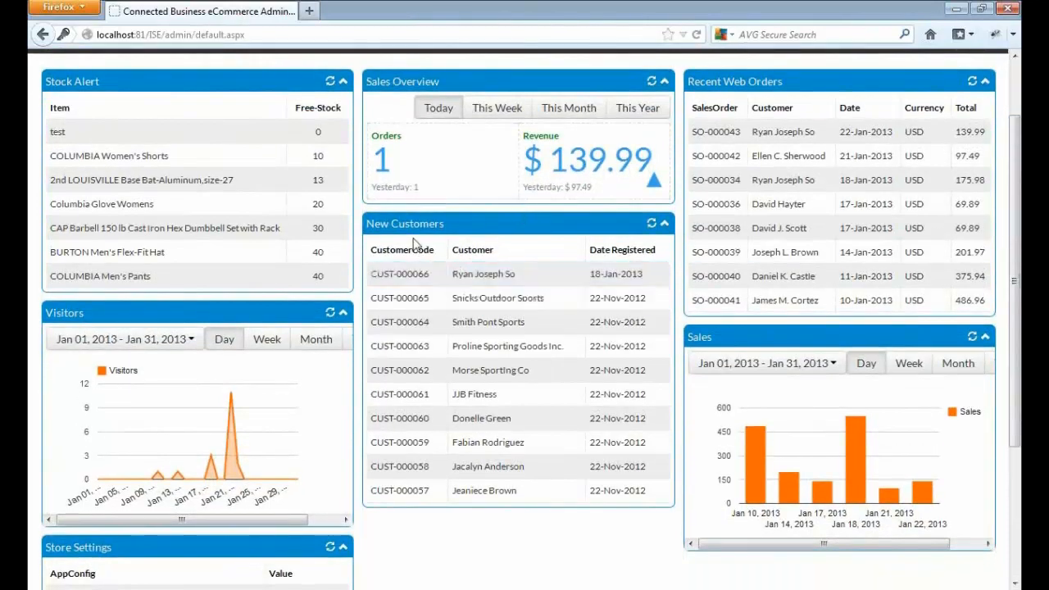
click(495, 443)
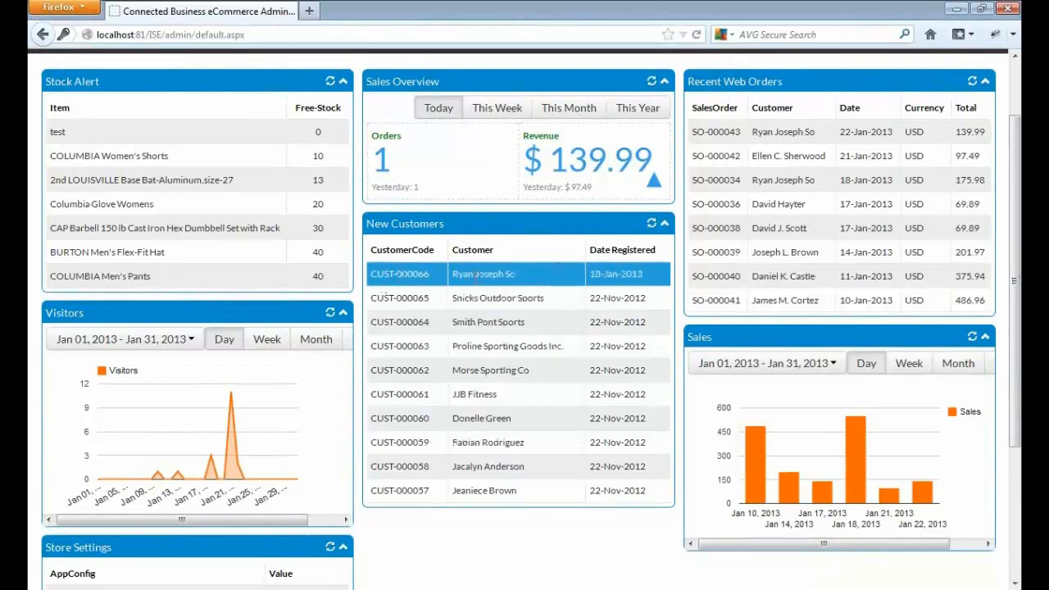
click(490, 371)
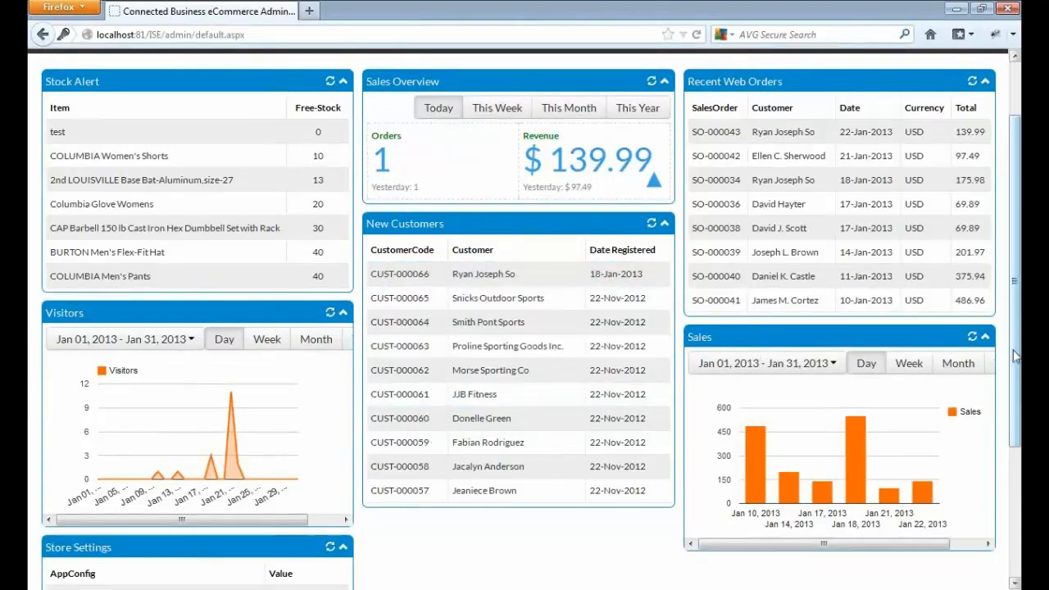
scroll(up, 3)
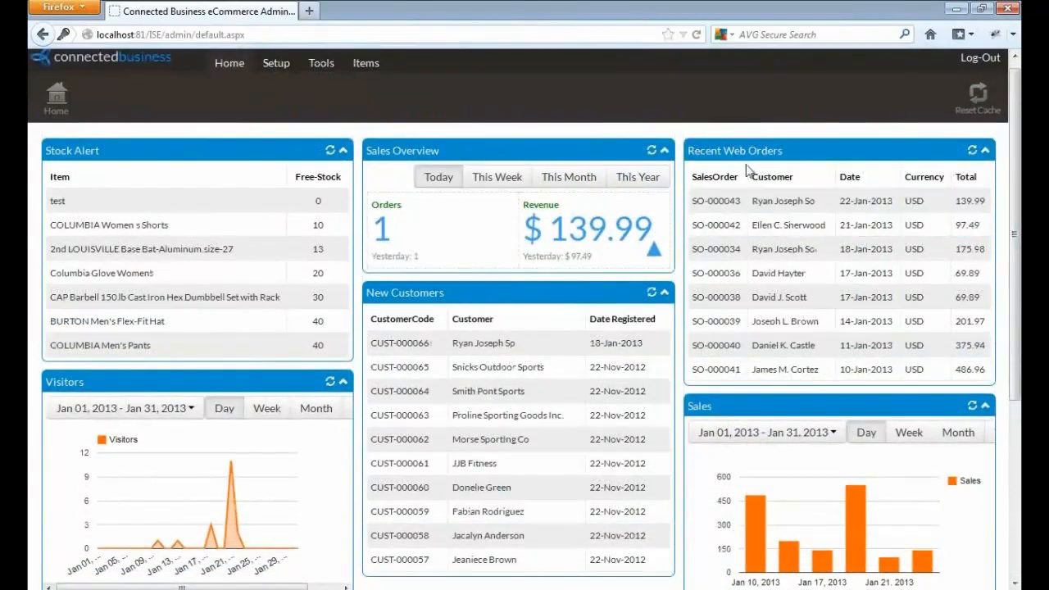
click(836, 200)
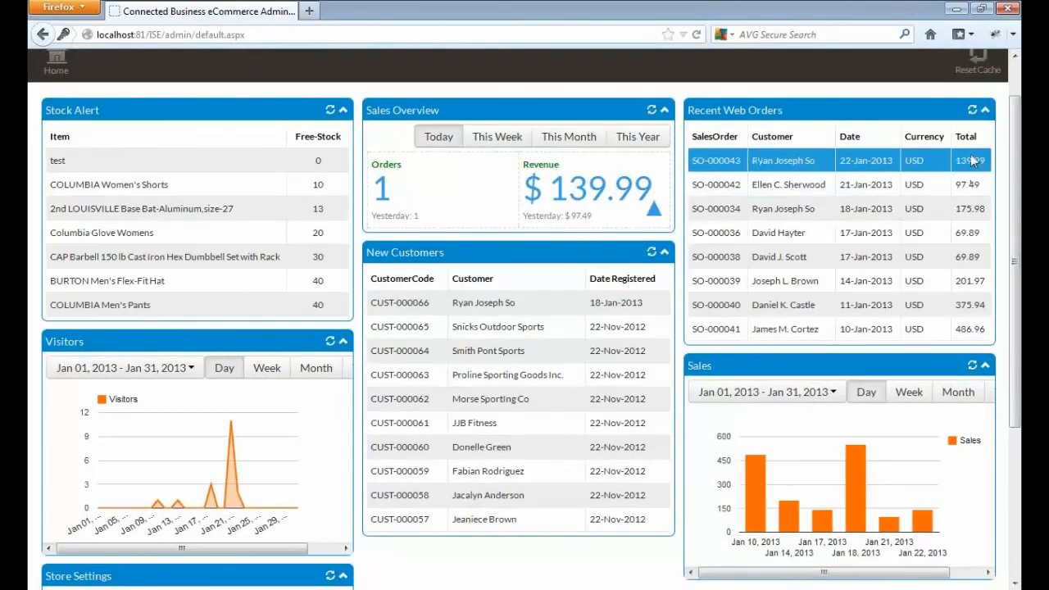
scroll(down, 3)
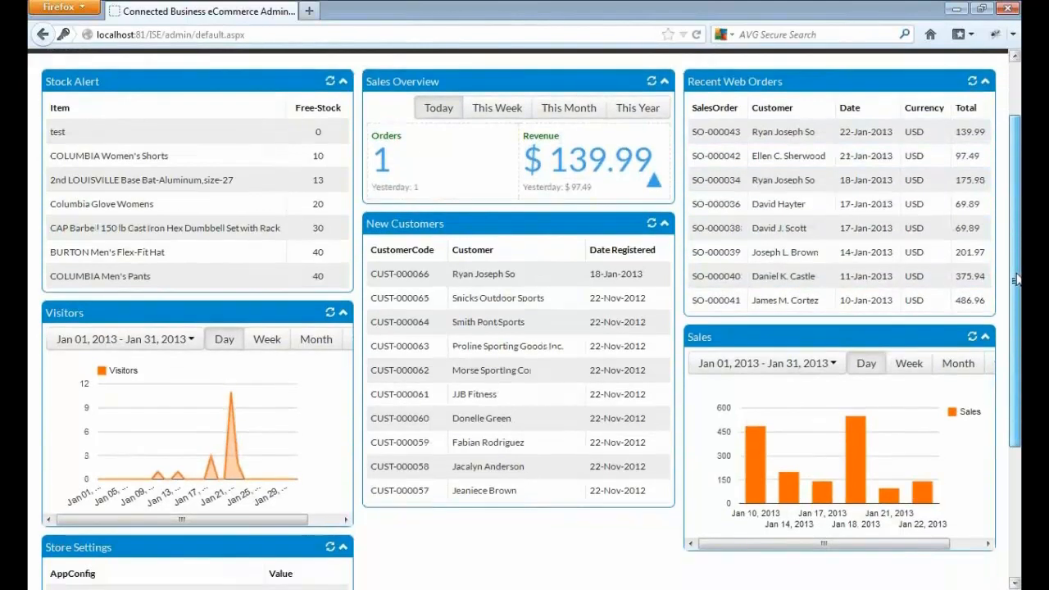
Scroll down the Admin dashboard to the Sales chart
scroll(down, 3)
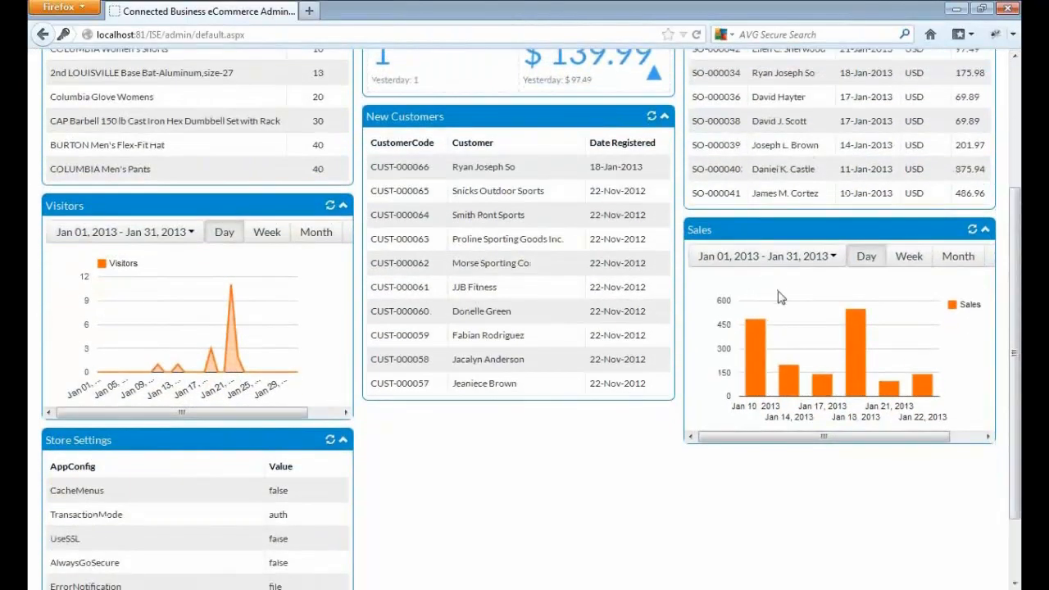
mouse_move(783, 361)
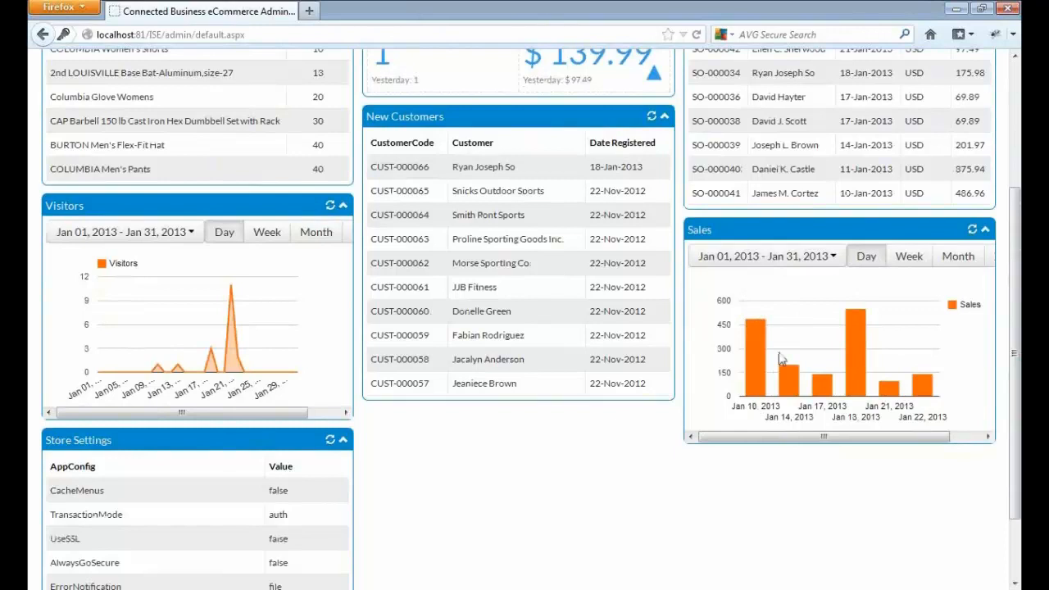
mouse_move(754, 357)
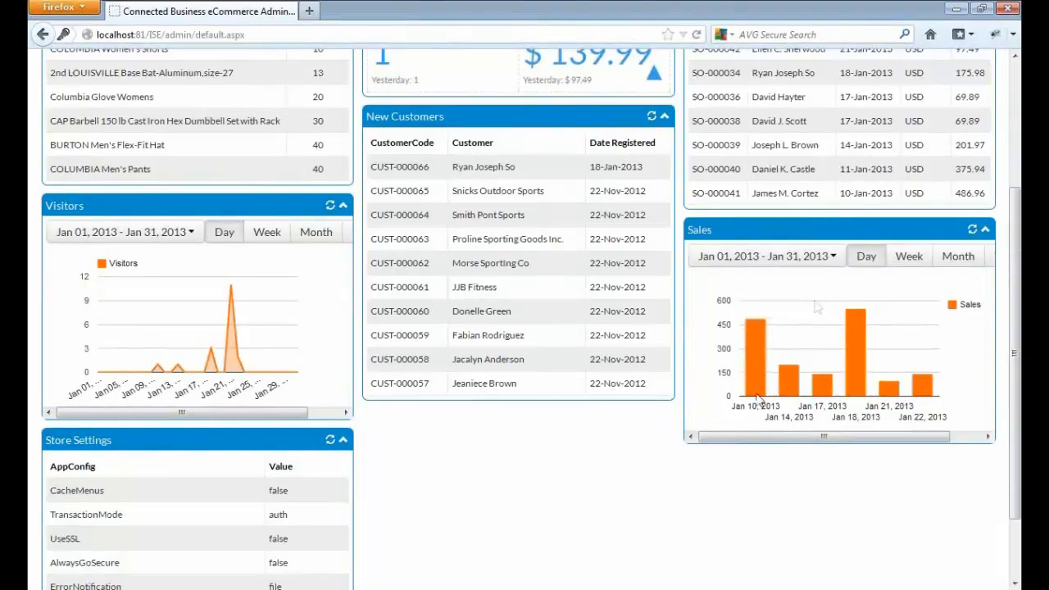
mouse_move(756, 374)
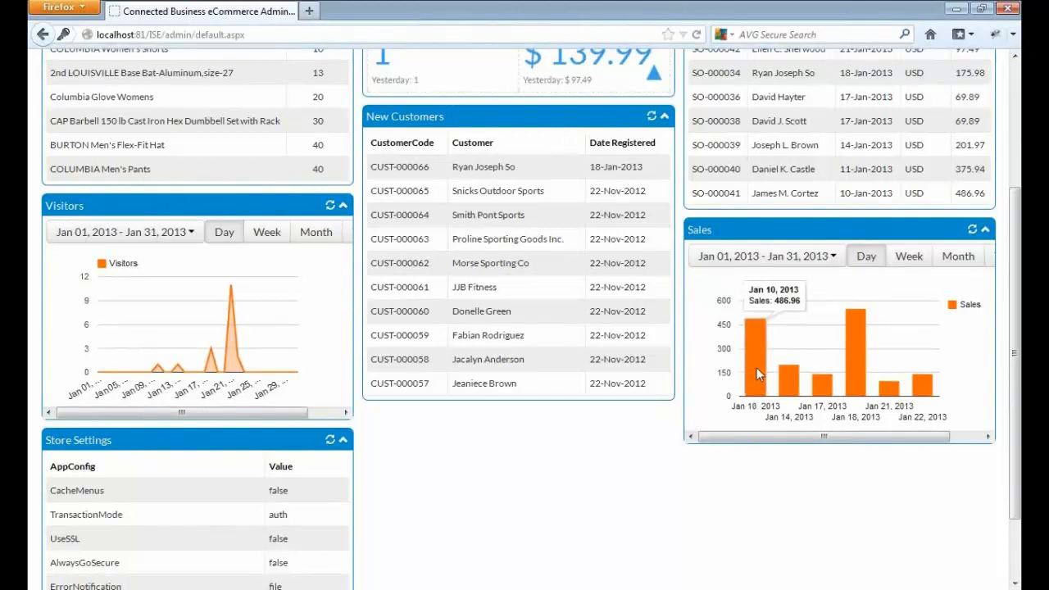
mouse_move(759, 344)
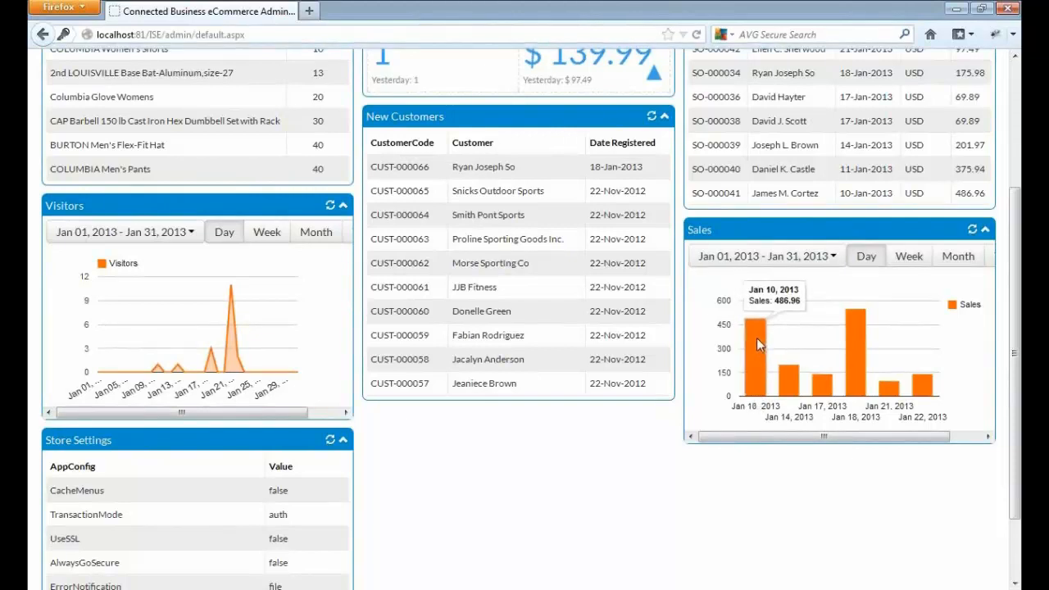
mouse_move(792, 384)
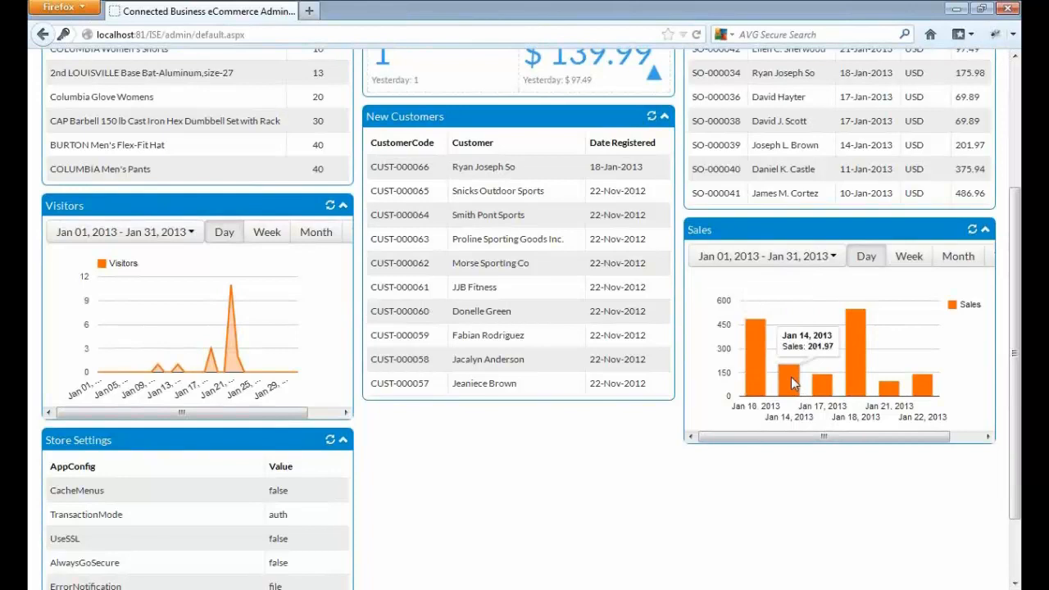
mouse_move(823, 387)
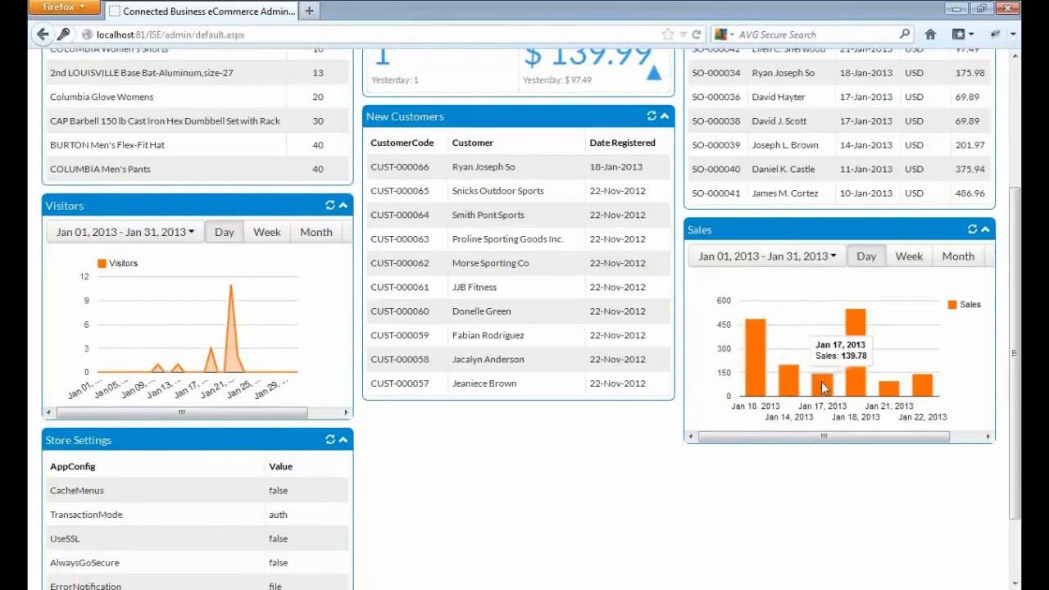
mouse_move(902, 277)
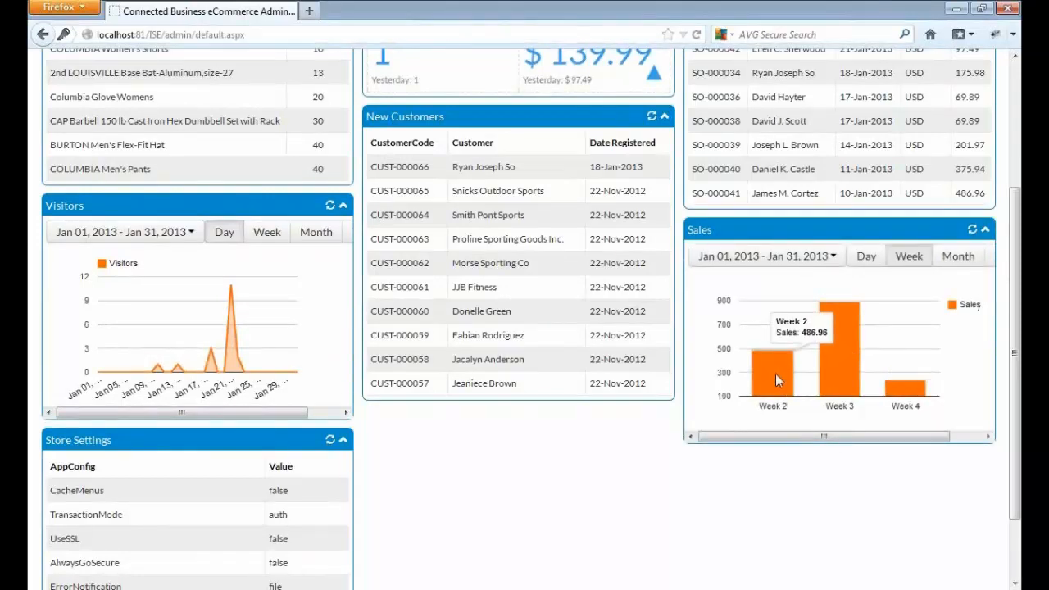
mouse_move(839, 370)
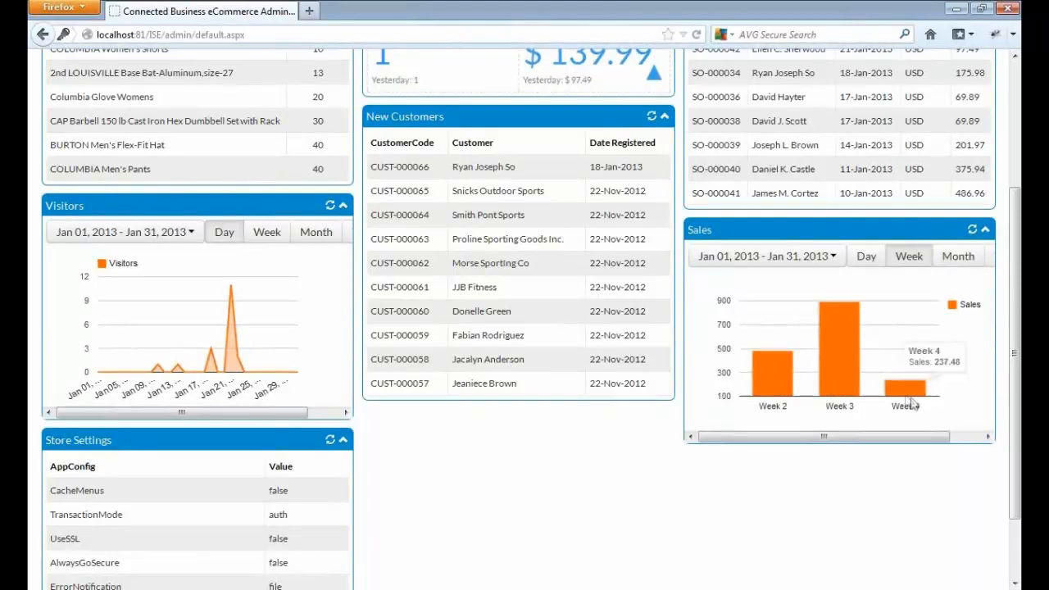
mouse_move(912, 395)
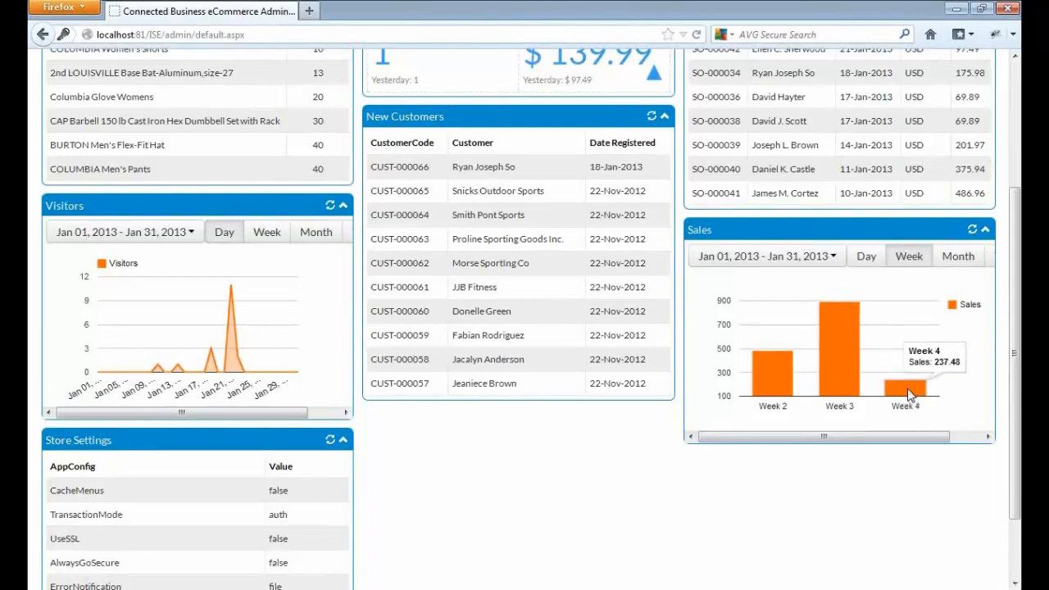
scroll(down, 3)
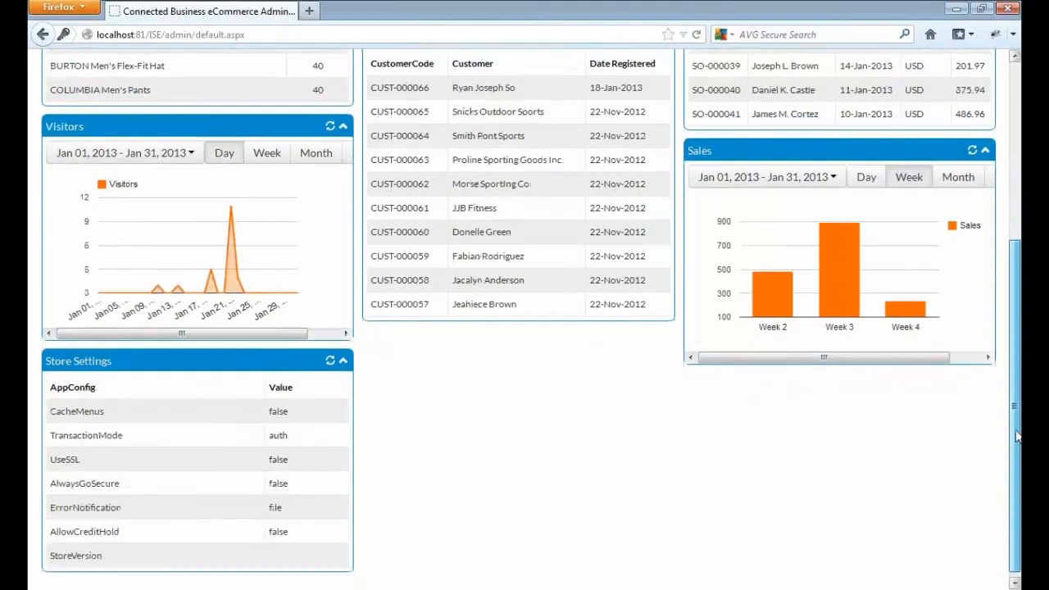
scroll(up, 3)
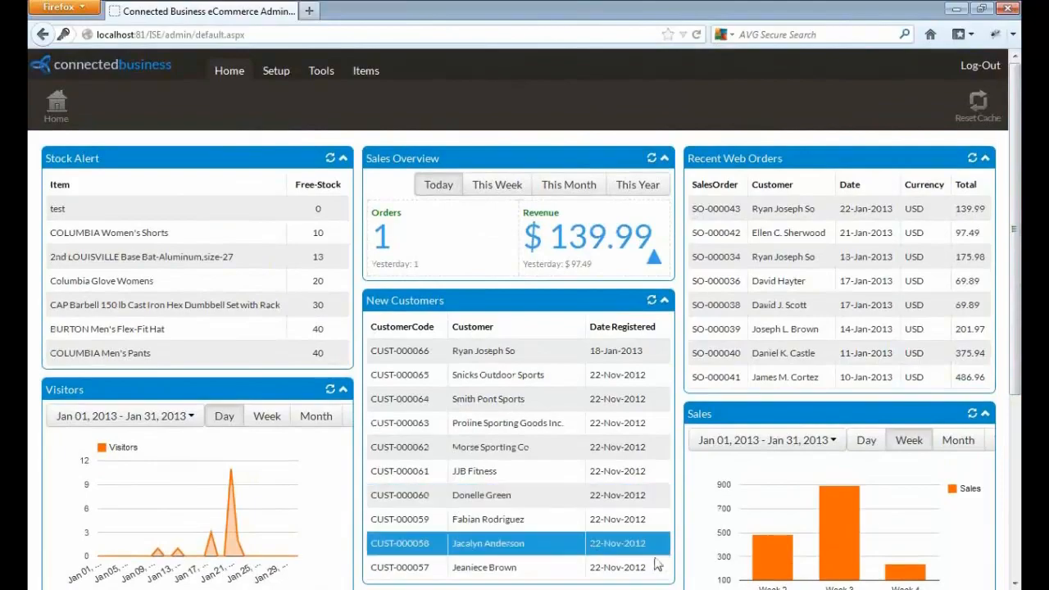
key(alt+tab)
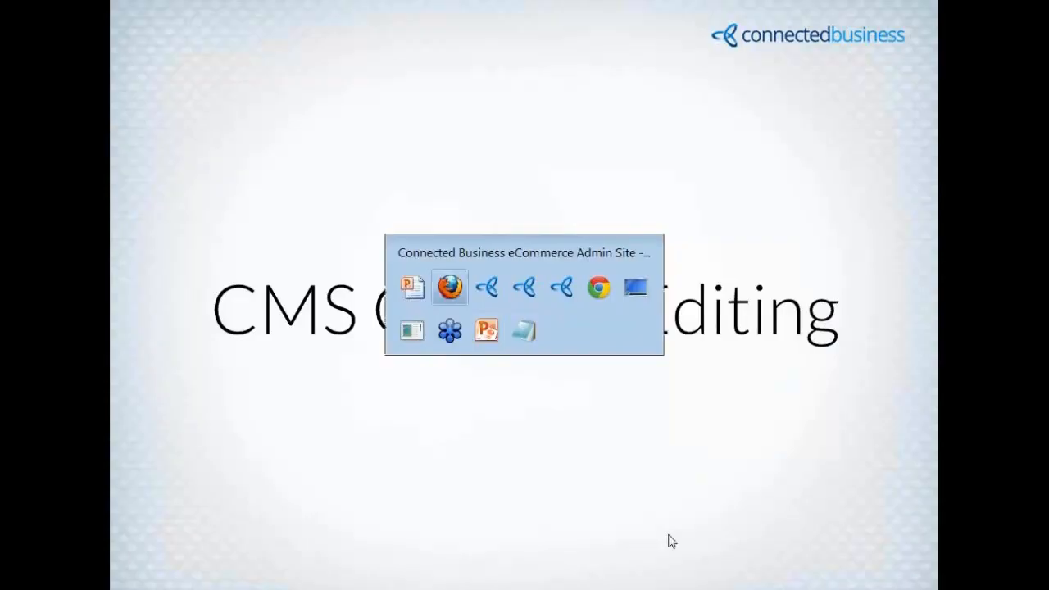
click(449, 285)
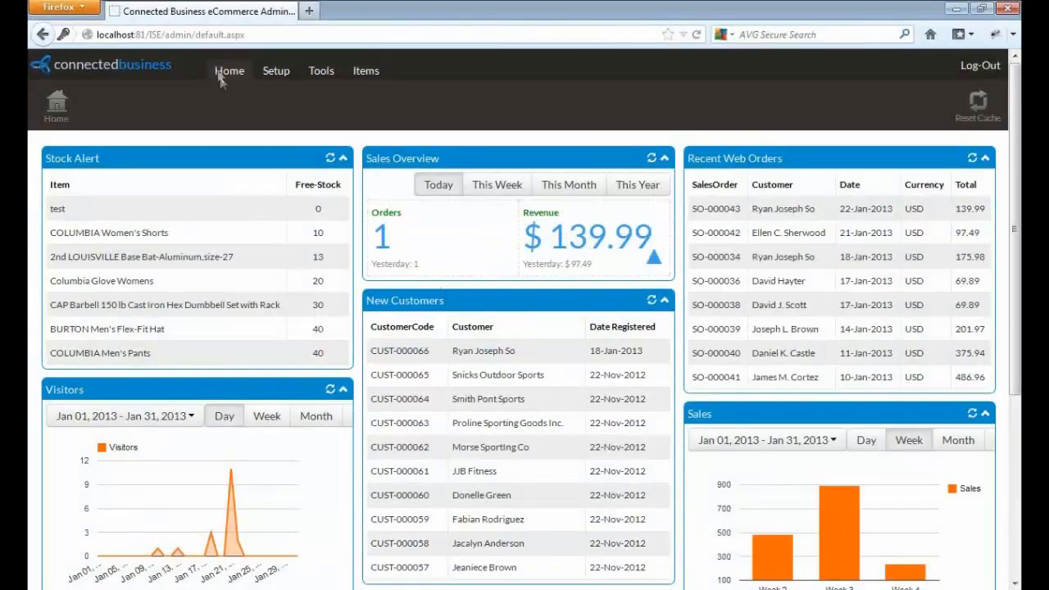
Launch the Connected Sports storefront in CMS edit mode from the eCommerce Admin tools
click(321, 71)
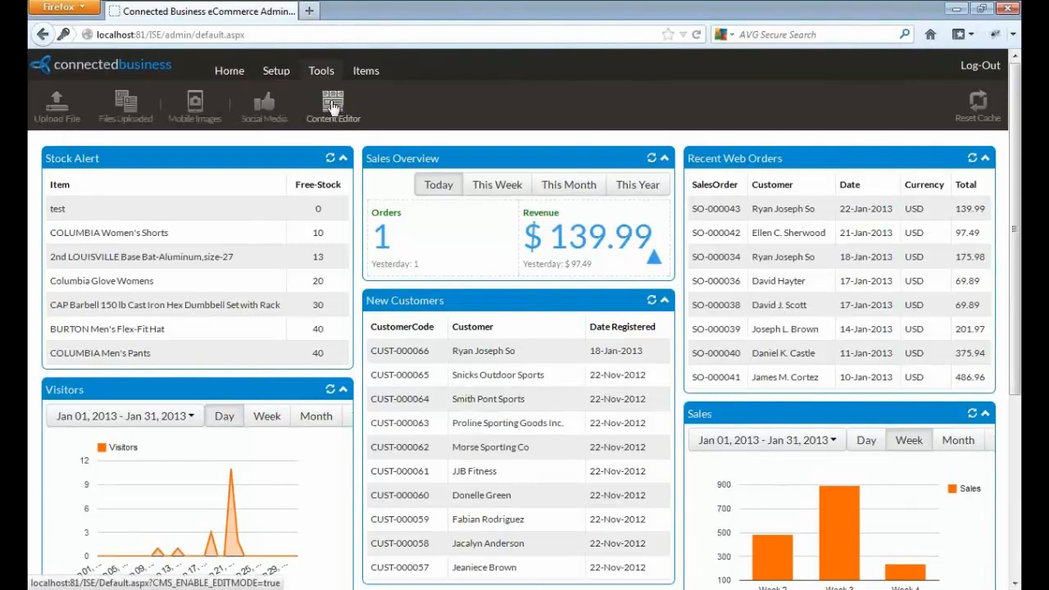
click(333, 107)
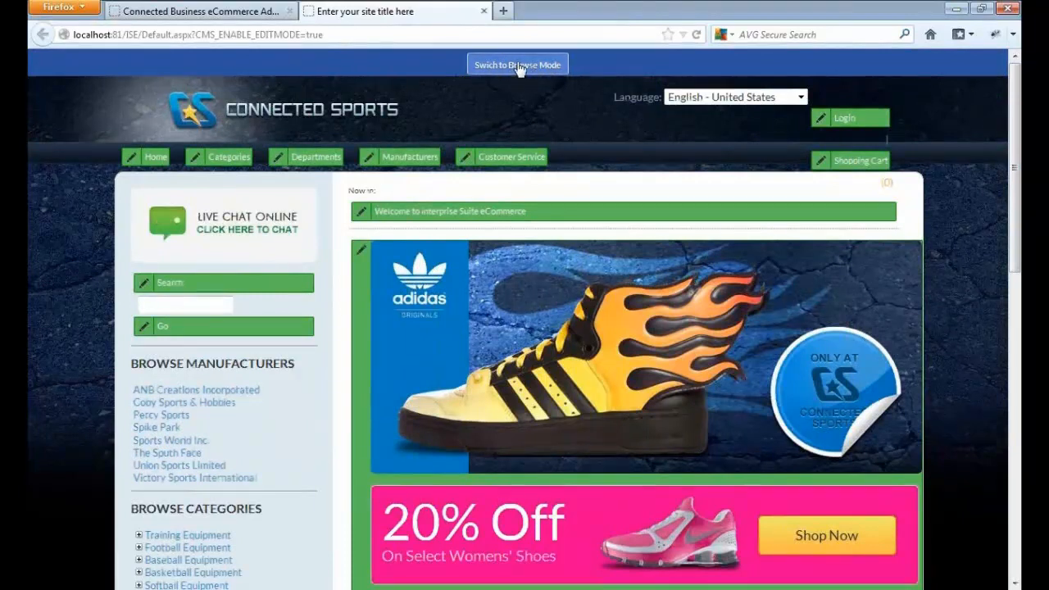
click(518, 64)
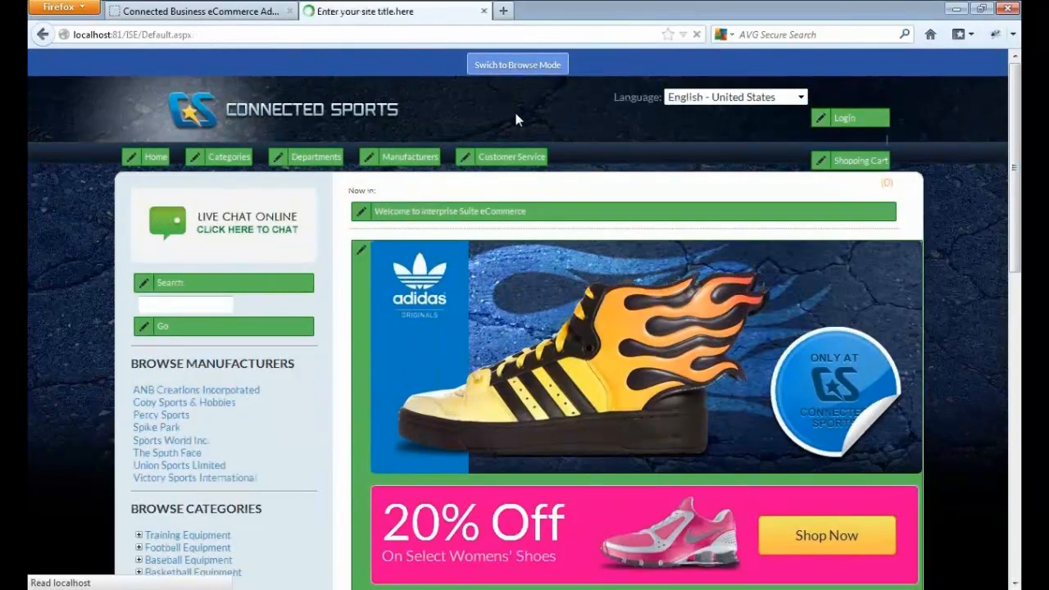
Toggle browse/design mode, review the page, and bring up Edit String Resource for menu.Home
click(518, 62)
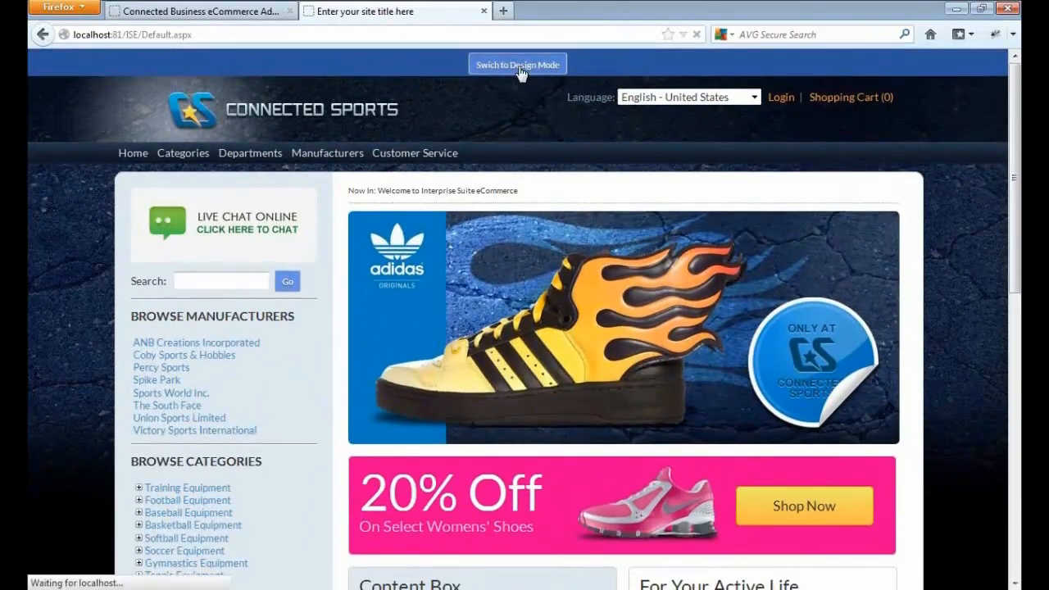
click(518, 64)
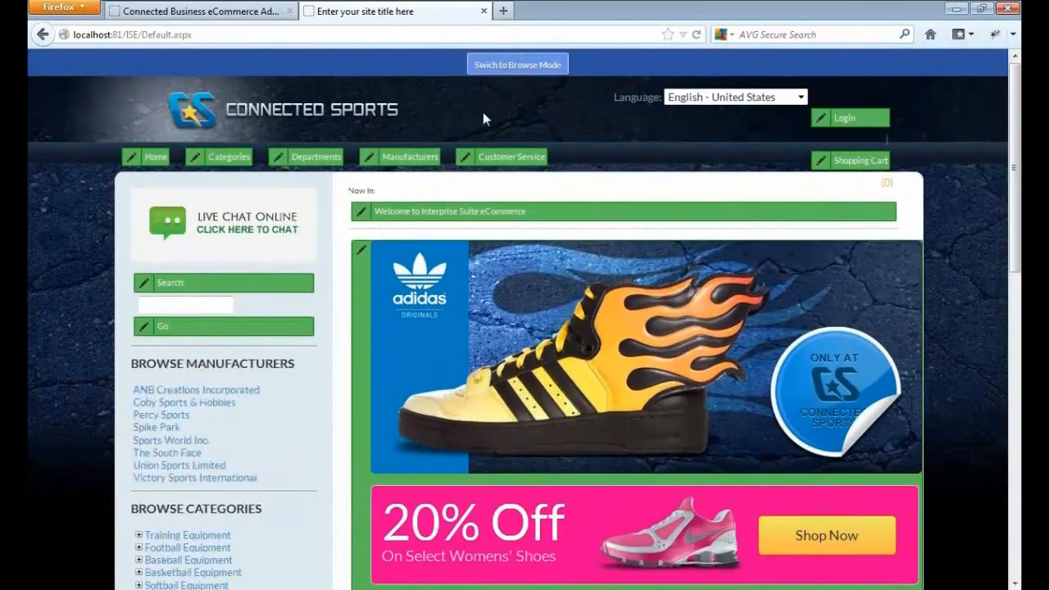
mouse_move(179, 162)
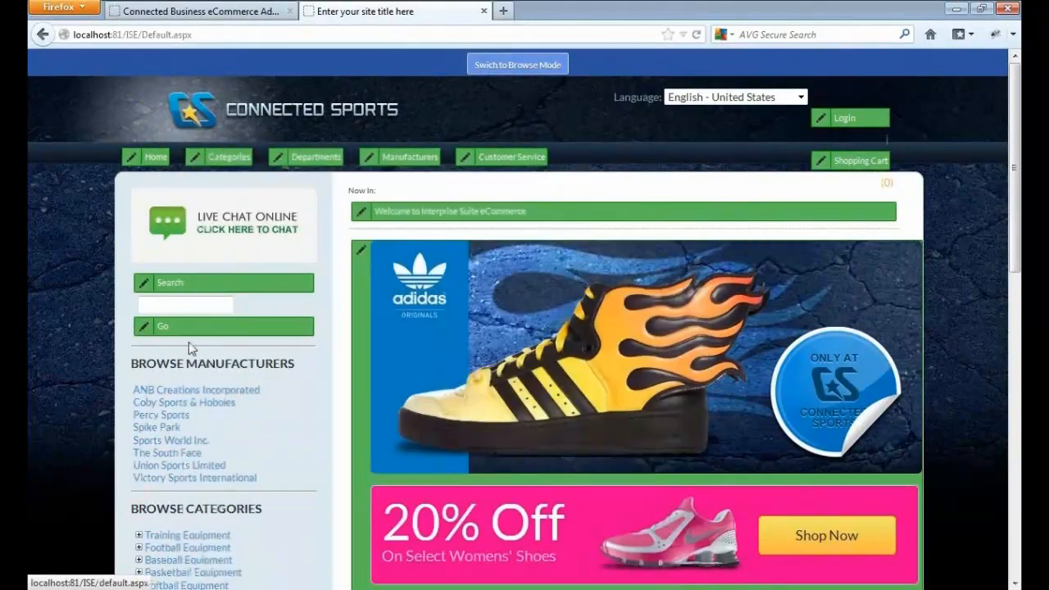
mouse_move(161, 415)
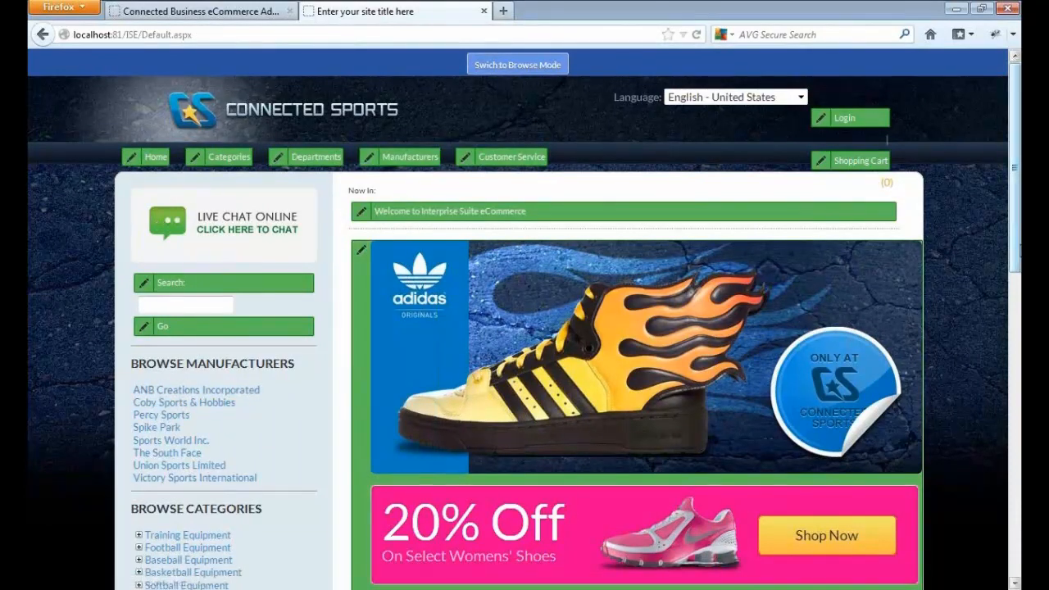
scroll(down, 3)
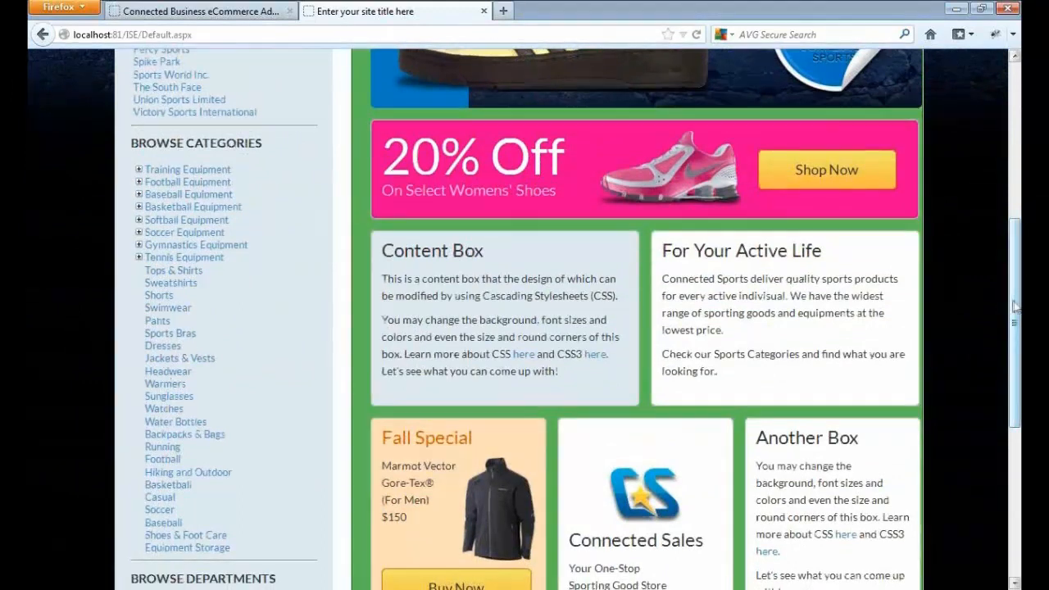
scroll(up, 3)
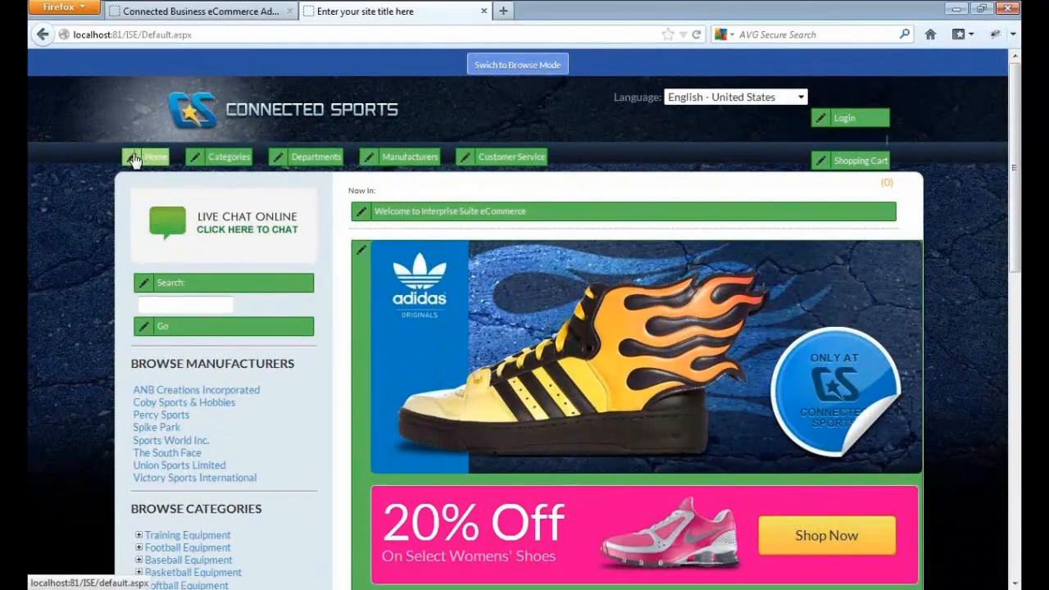
click(131, 158)
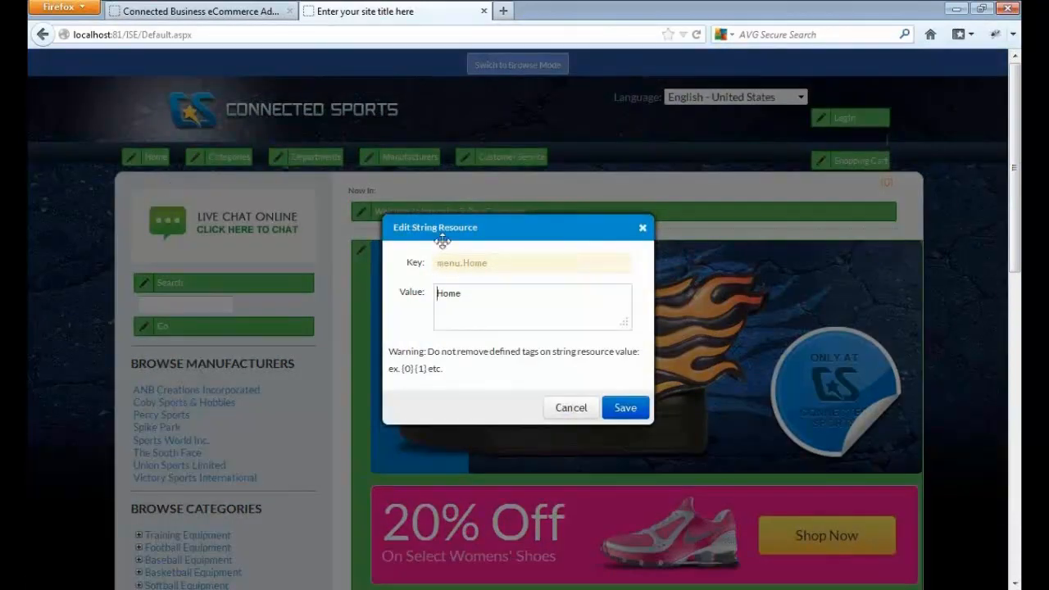
mouse_move(472, 269)
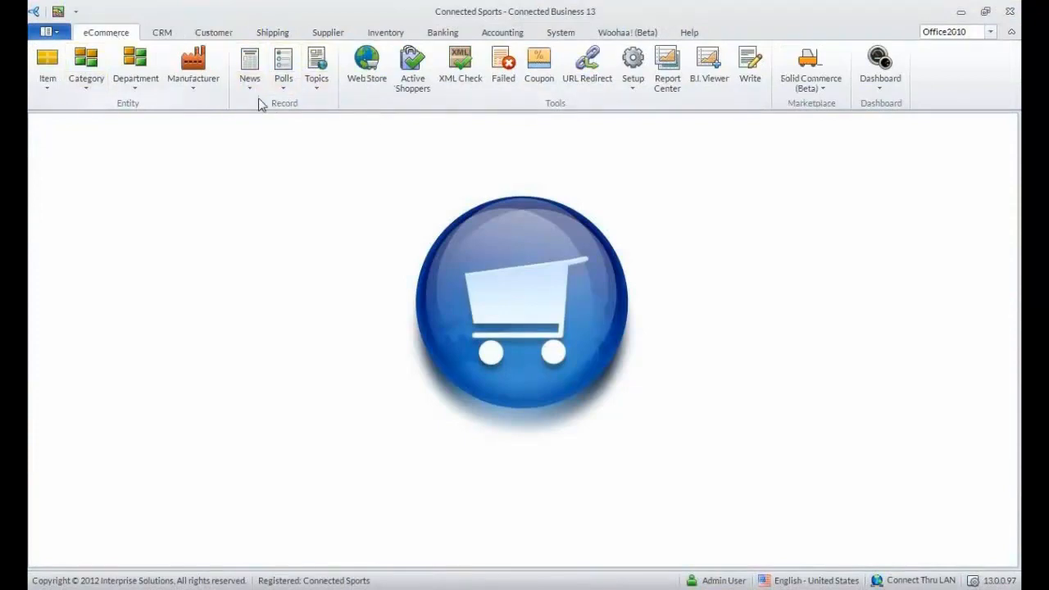
Search the String Resource list for 'menu' and view the menu.Home record details
click(633, 66)
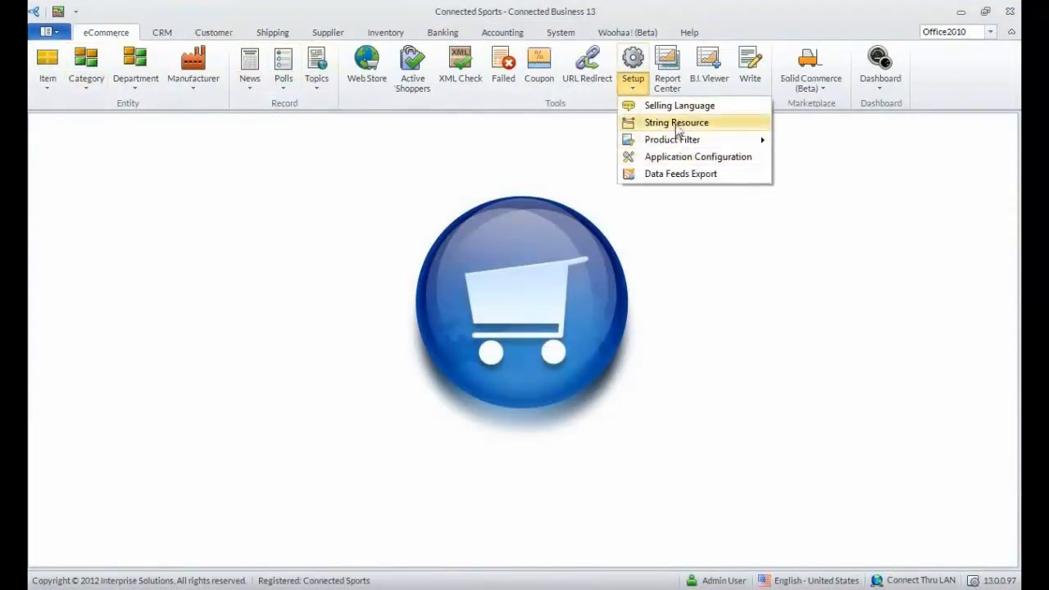
click(676, 122)
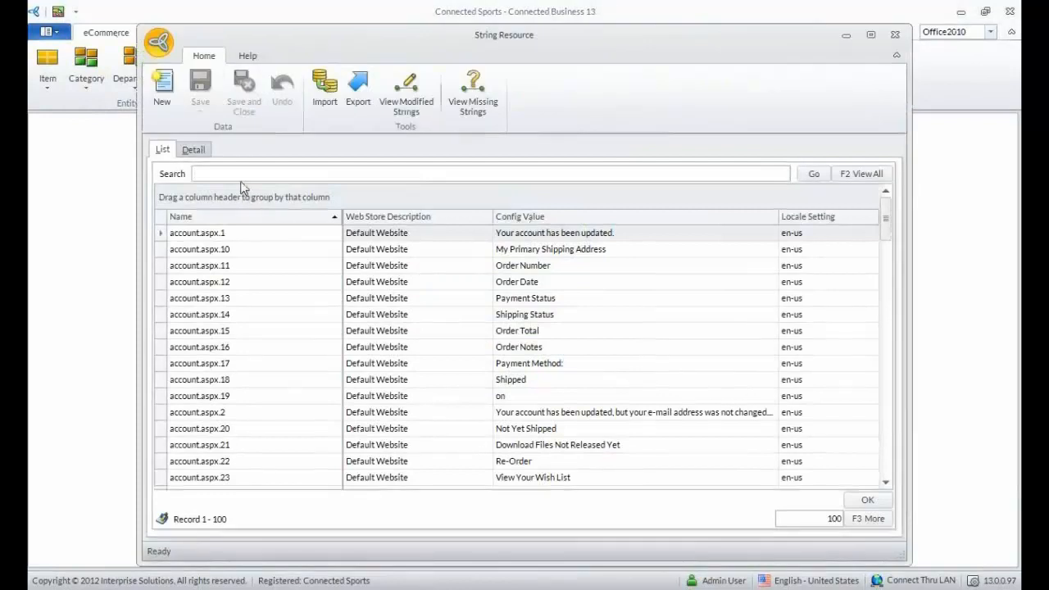
text(menu)
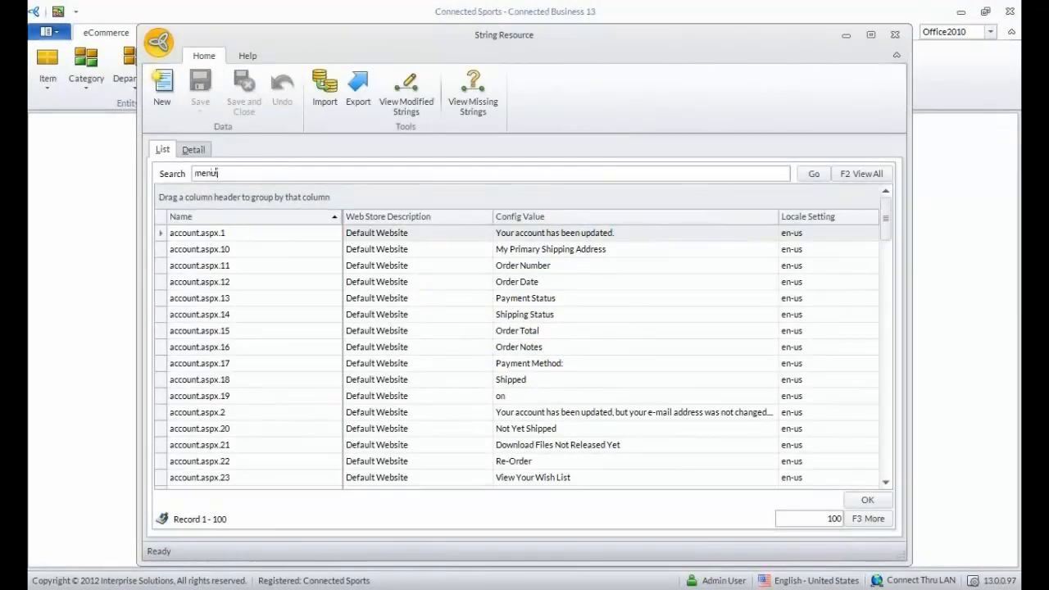
text(.default!)
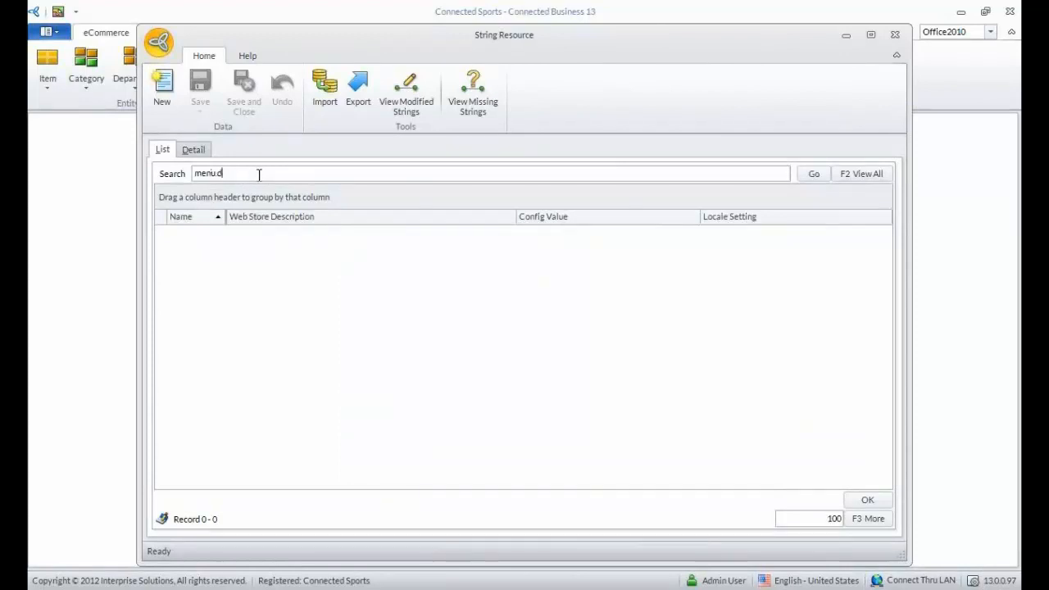
click(813, 173)
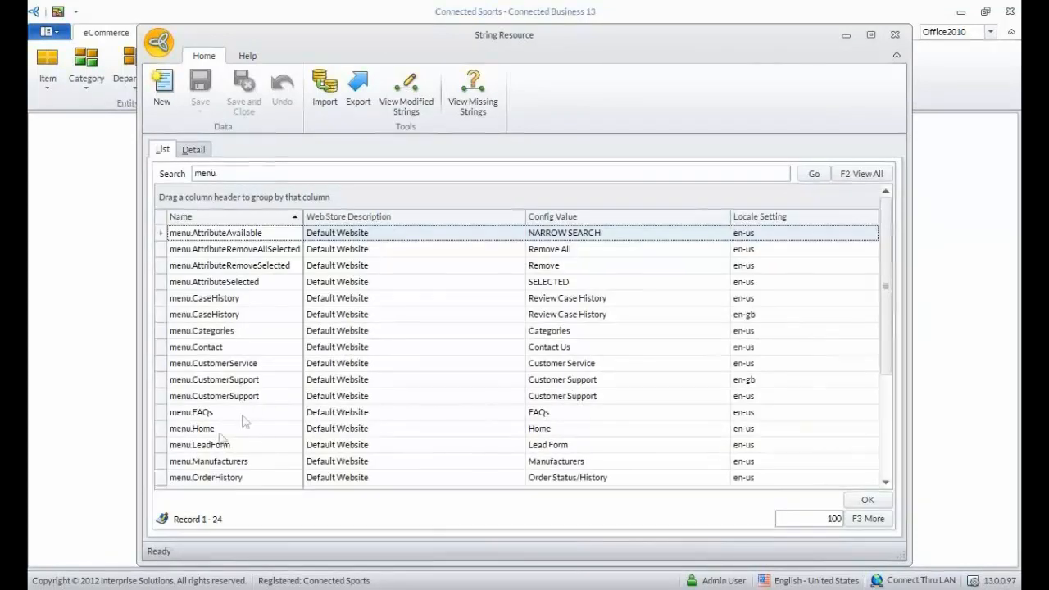
double_click(191, 428)
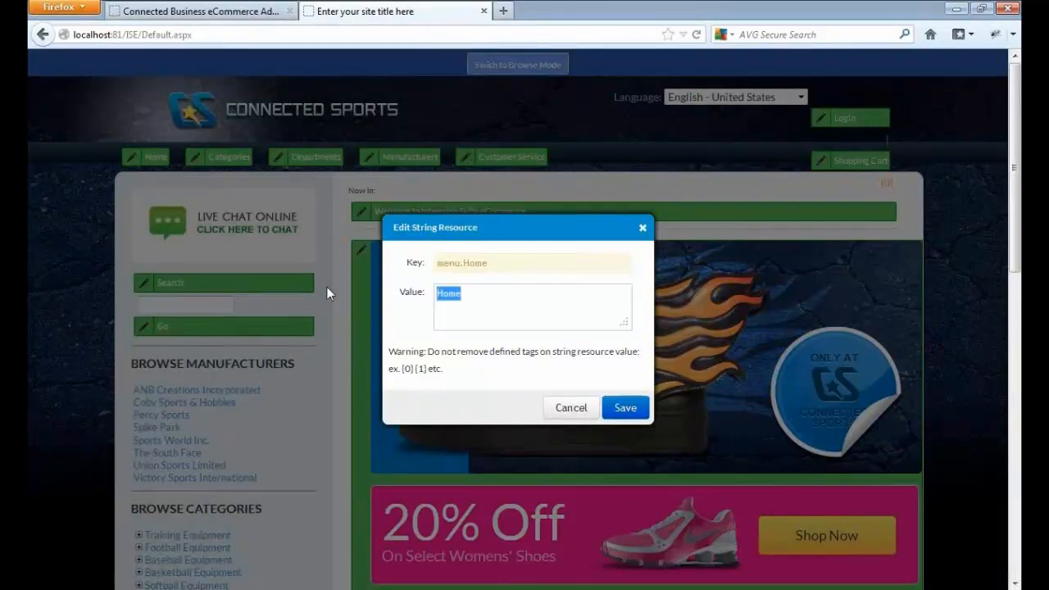
Replace the menu.Home value Home with Default and save it
text(Default)
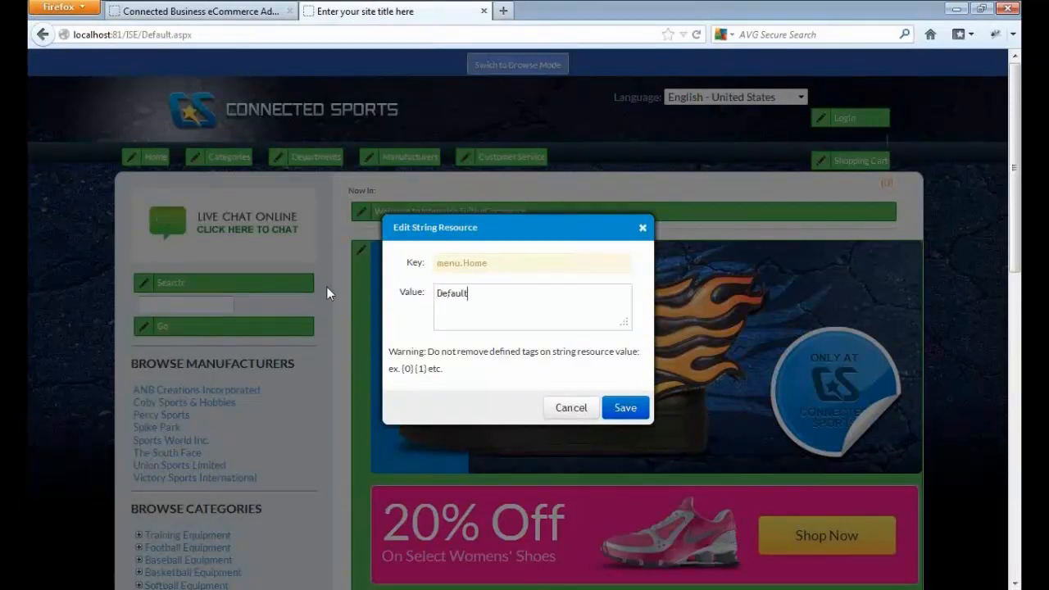
click(624, 406)
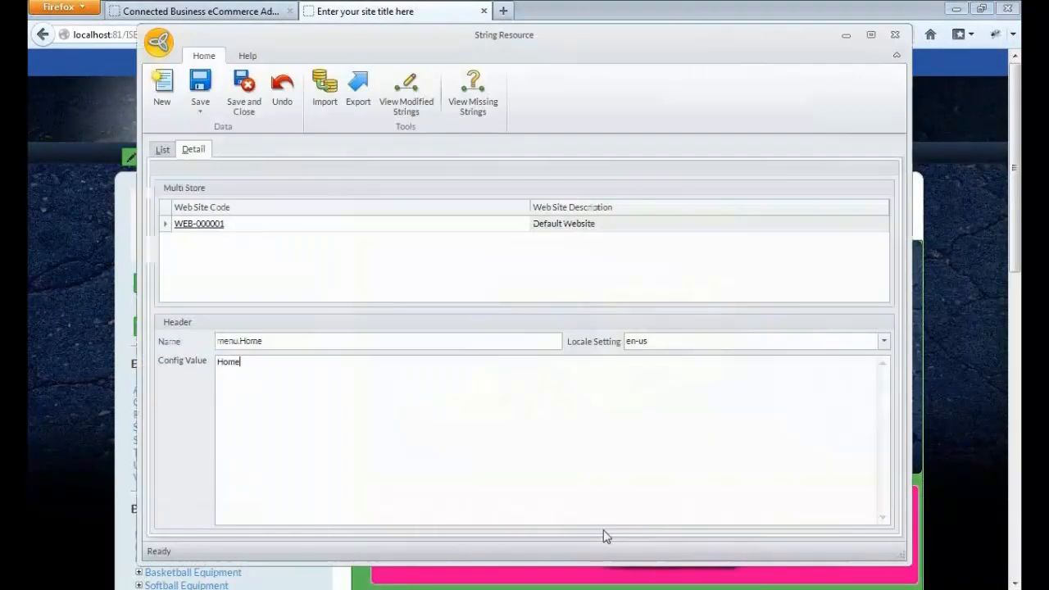
Verify menu.Home now shows Config Value Default, then close the String Resource window
click(162, 150)
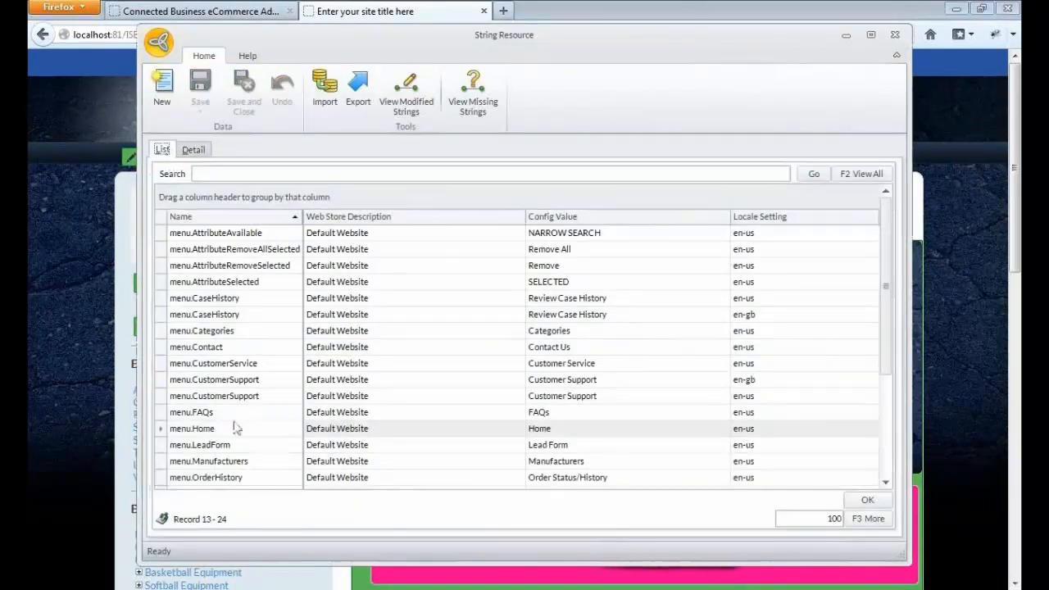
double_click(192, 428)
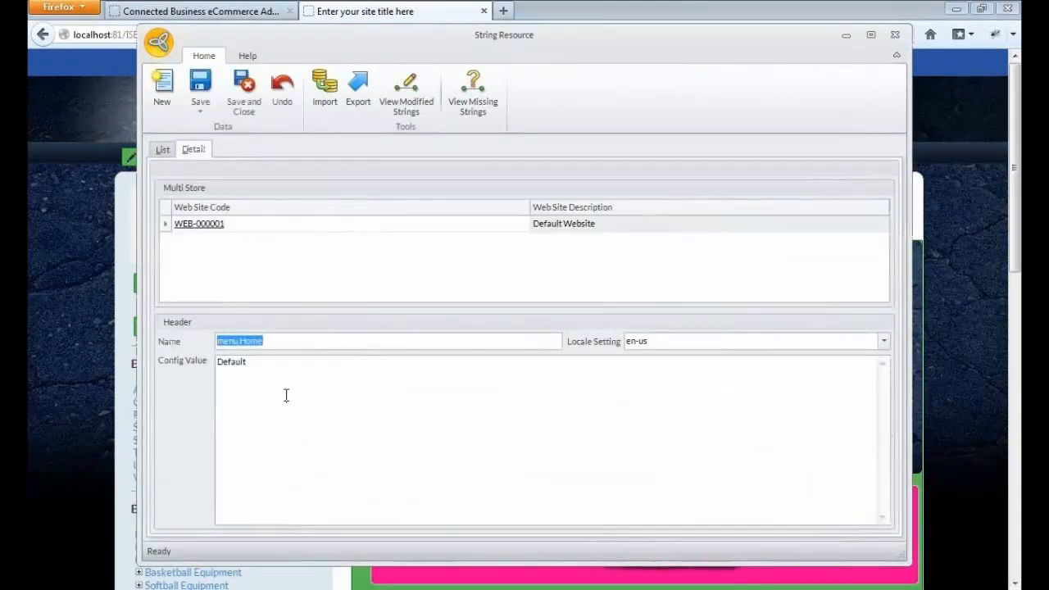
mouse_move(795, 54)
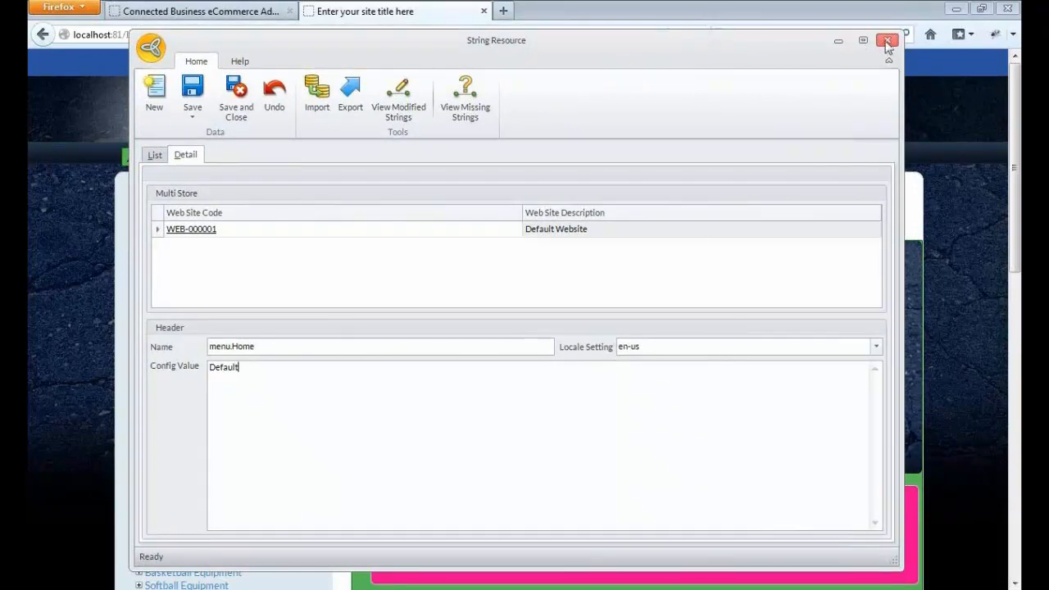
click(885, 39)
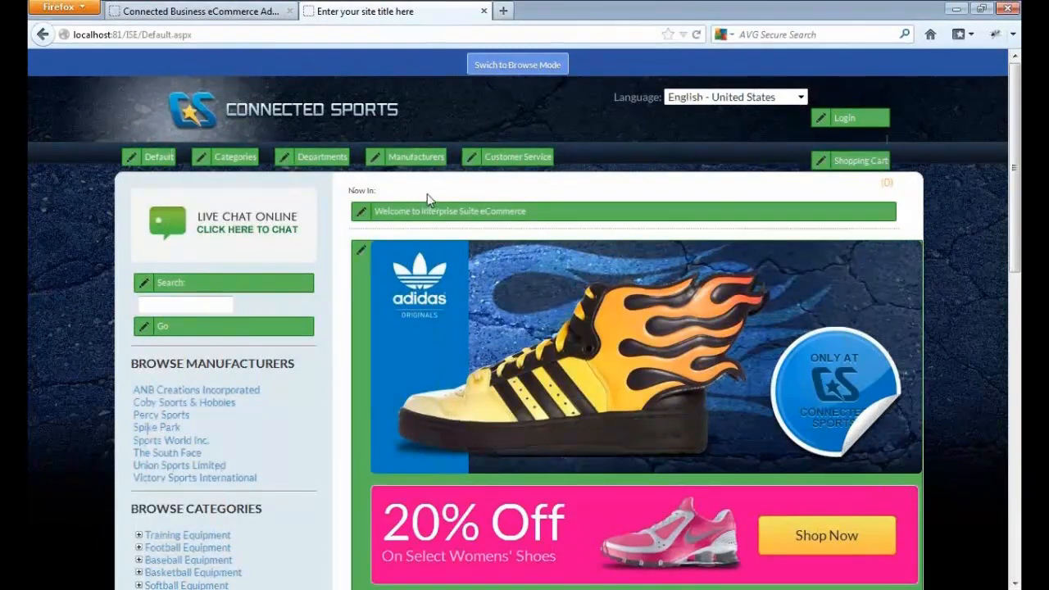
Bring up the Edit Topic editor for the home page banner topic TOPI-000001
click(196, 158)
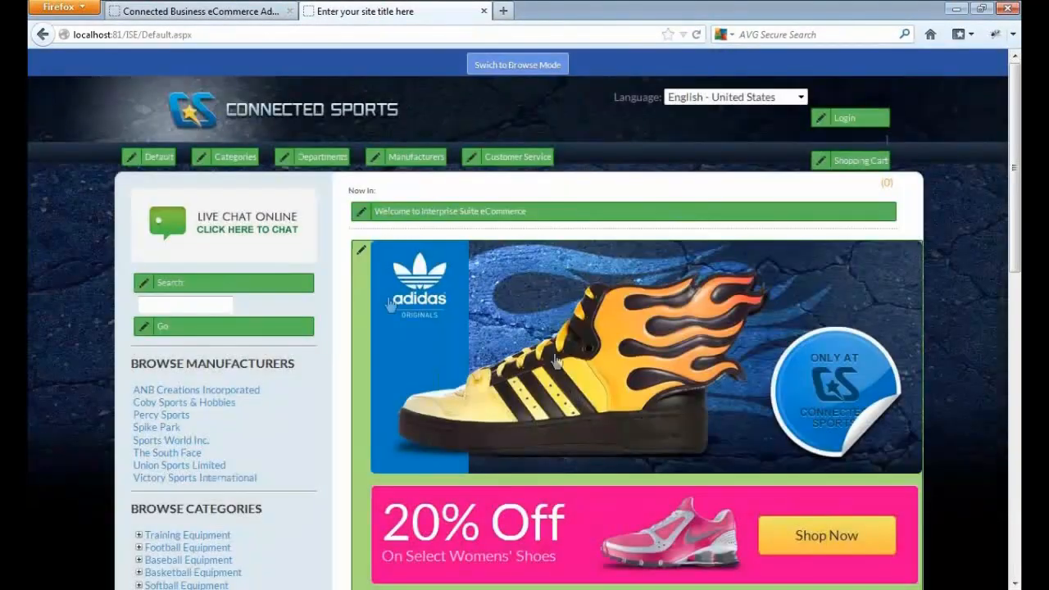
scroll(down, 3)
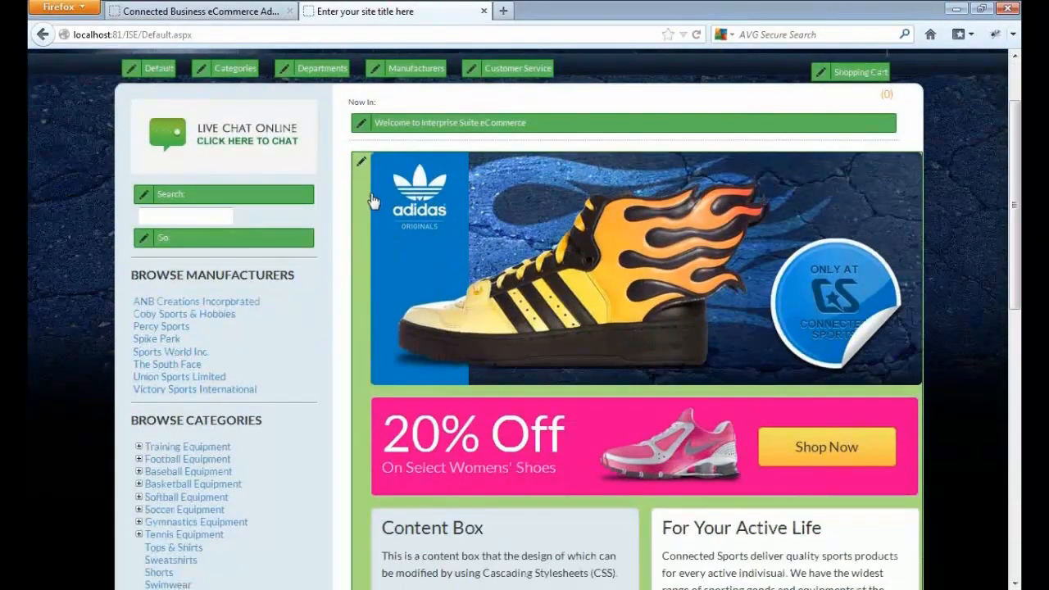
click(360, 162)
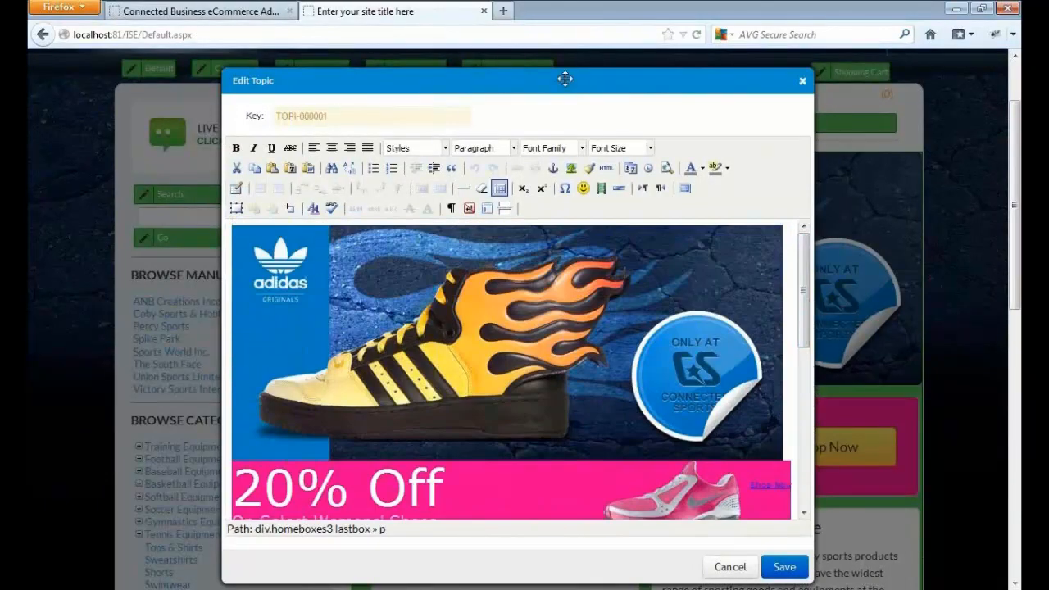
Move the Edit Topic dialog aside and show the TOPI-000001 banner's HTML source
drag(564, 79, 564, 72)
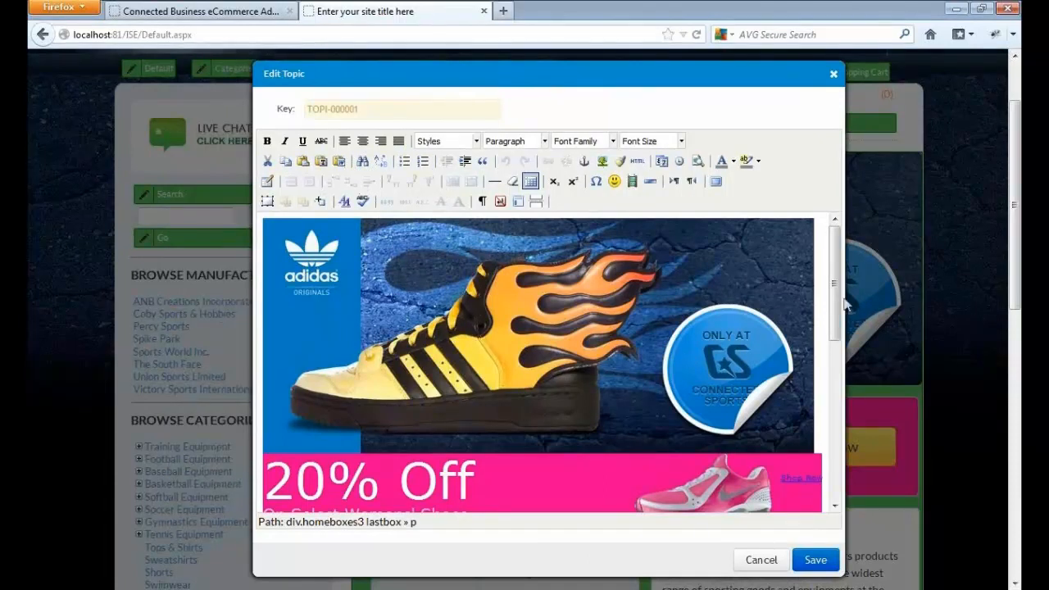
scroll(down, 3)
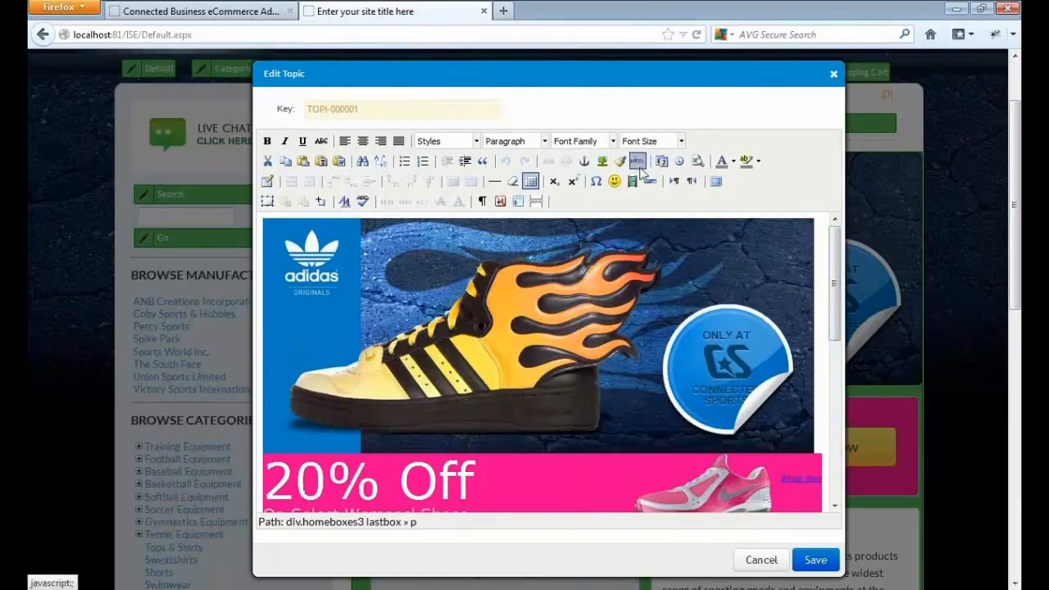
click(636, 161)
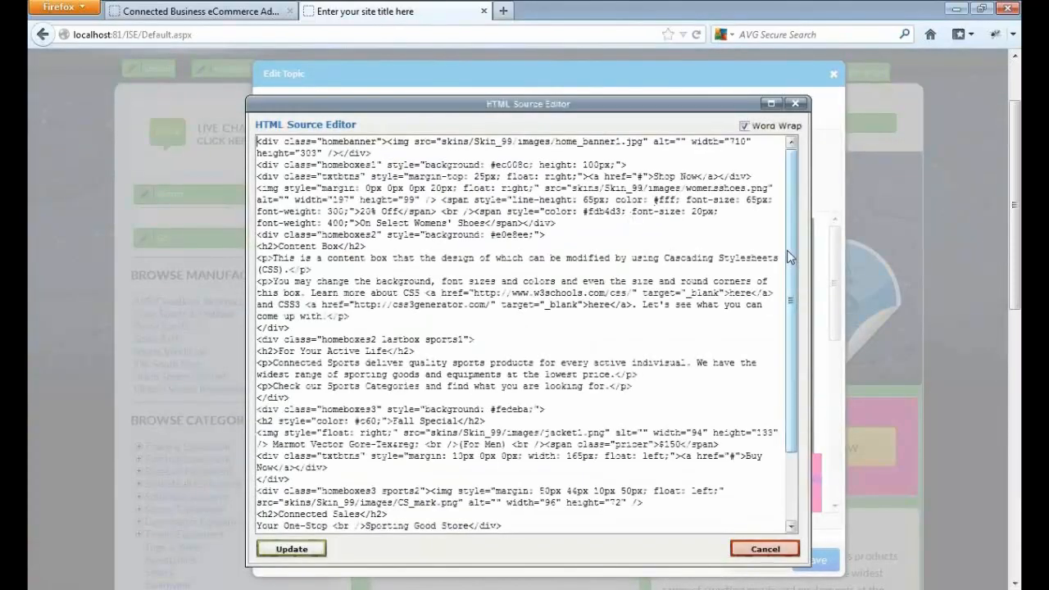
Preview the TOPI-000001 topic's banner and promotion sections, then close the preview
click(291, 547)
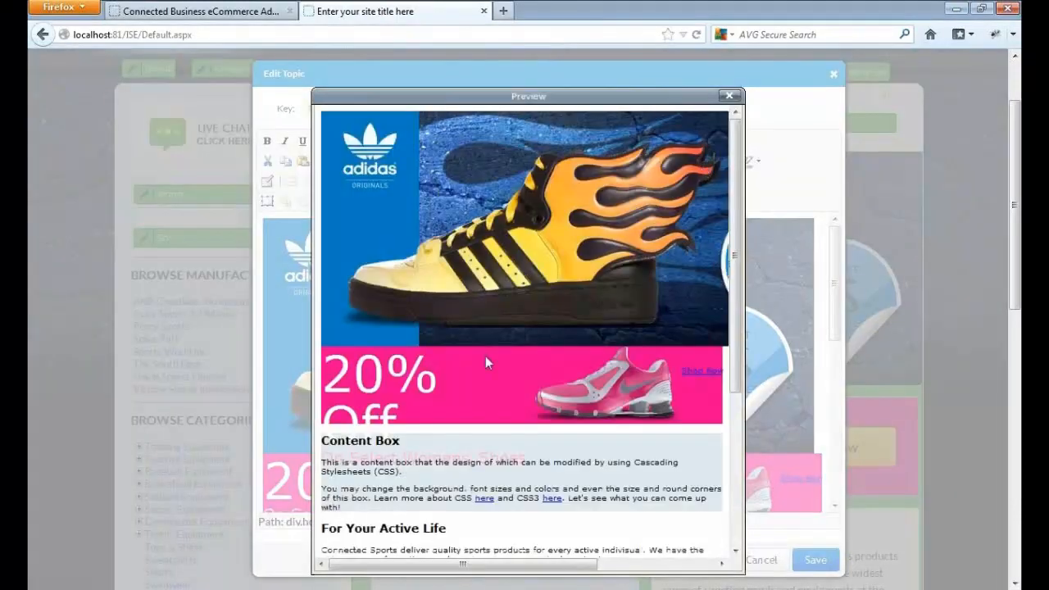
scroll(down, 3)
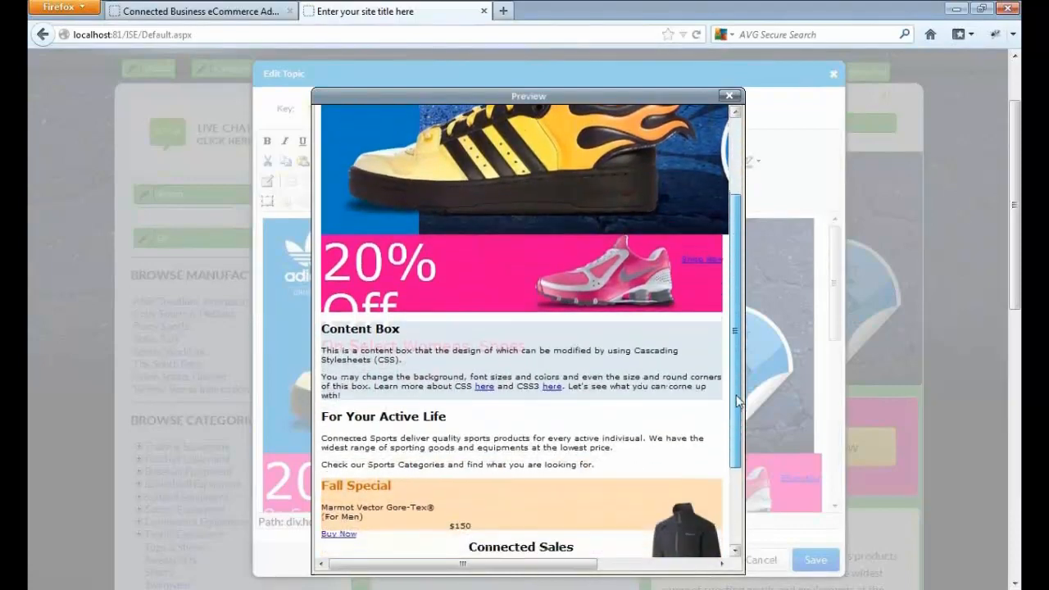
scroll(up, 3)
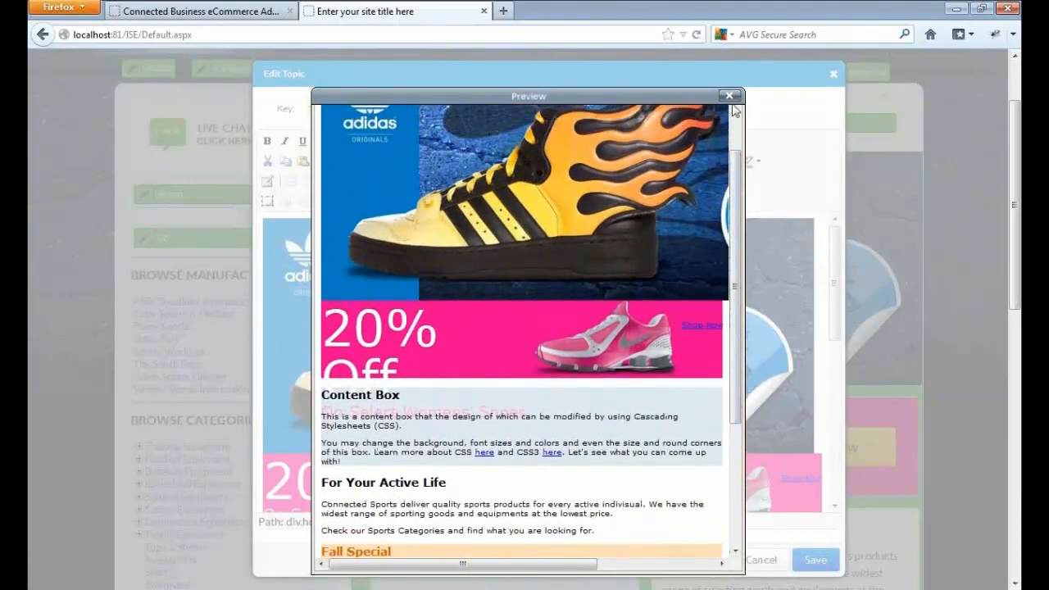
click(728, 95)
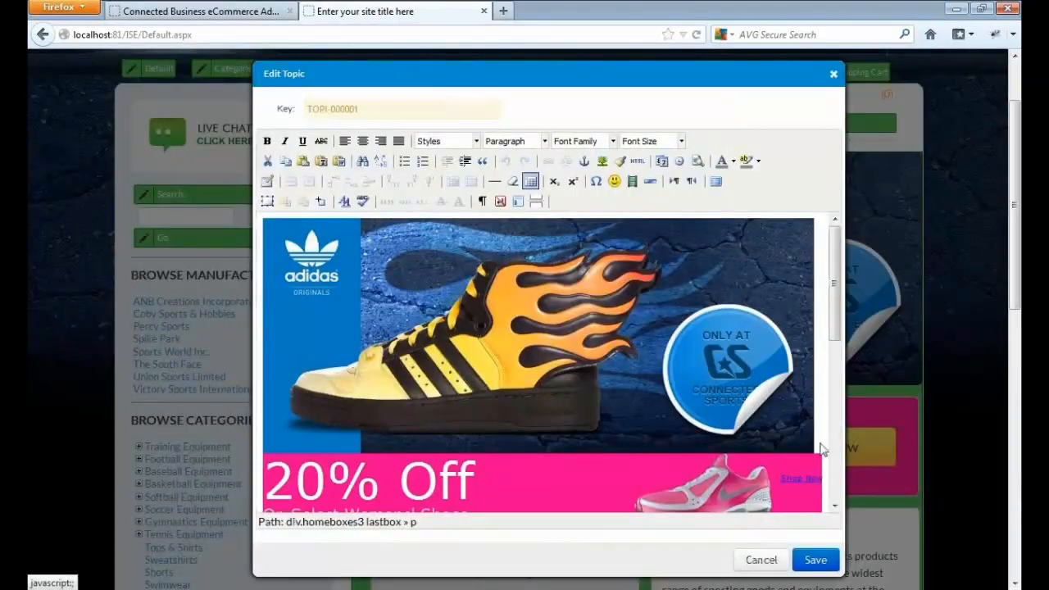
Save topic TOPI-000001 trimmed to the Adidas banner and review the home page
scroll(down, 3)
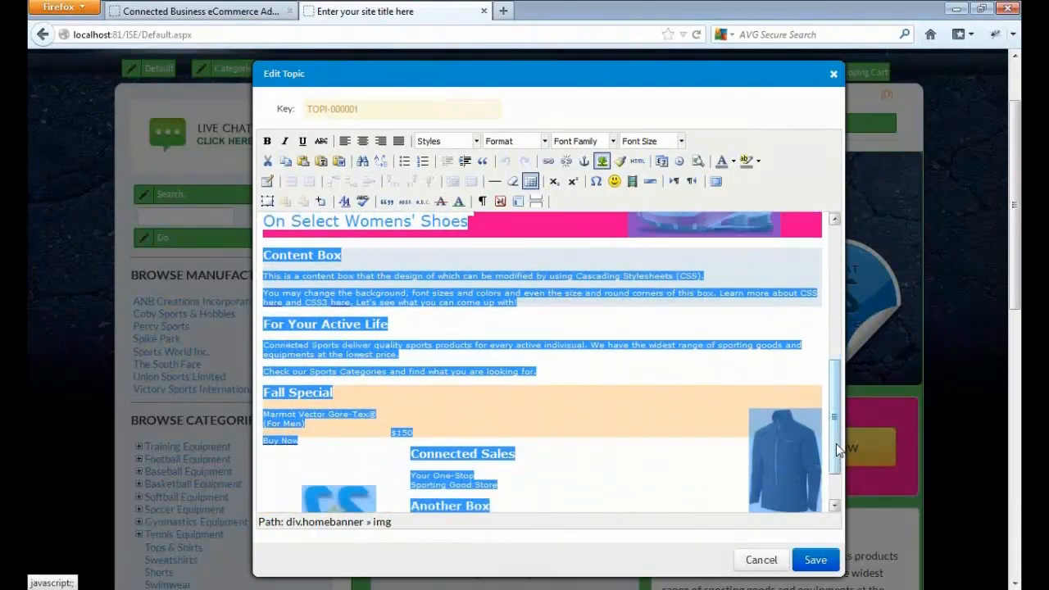
scroll(down, 3)
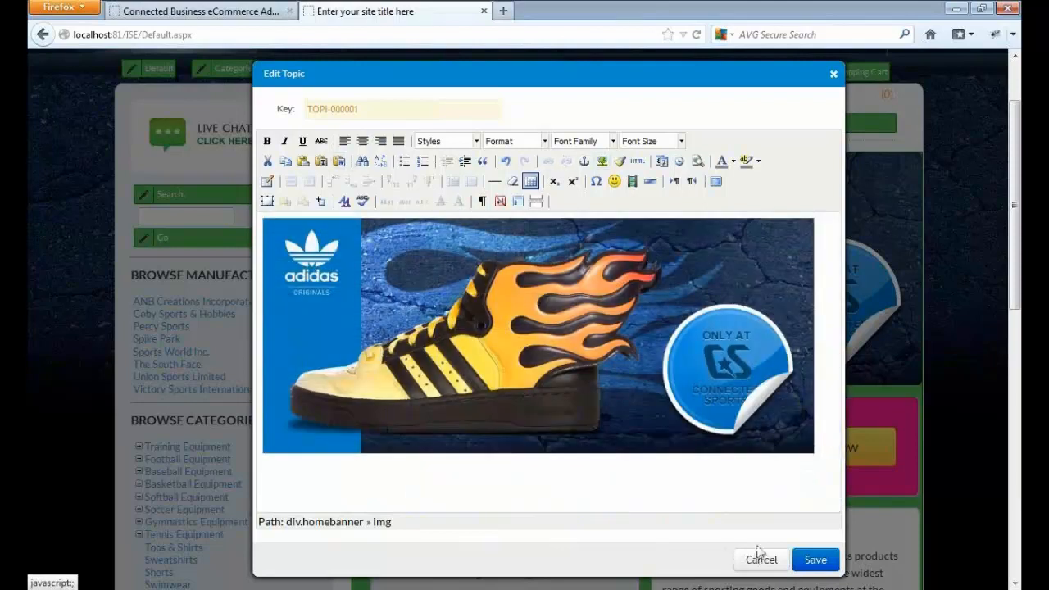
click(816, 561)
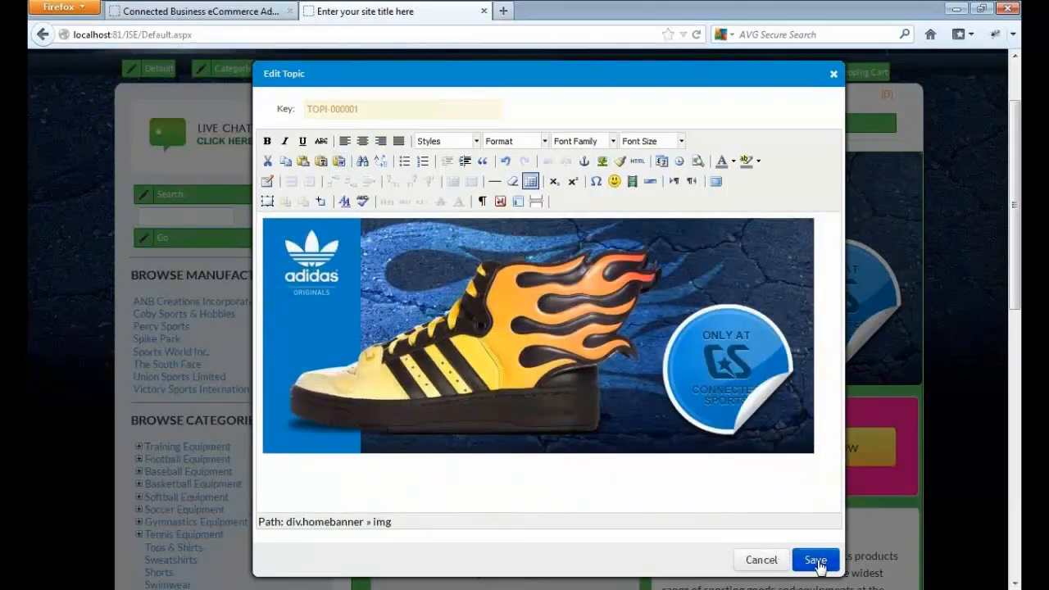
click(816, 561)
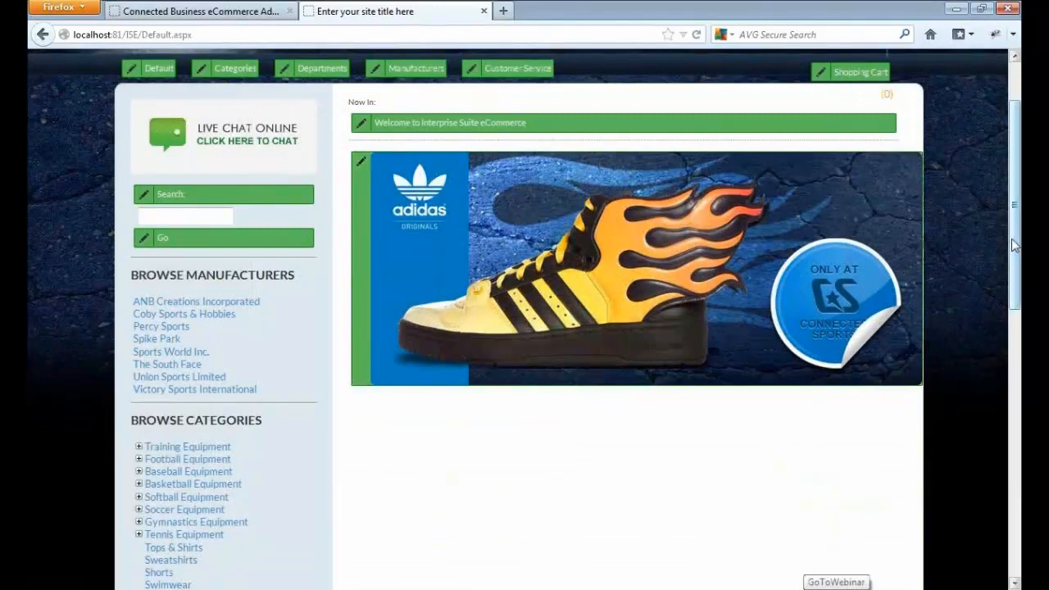
scroll(down, 3)
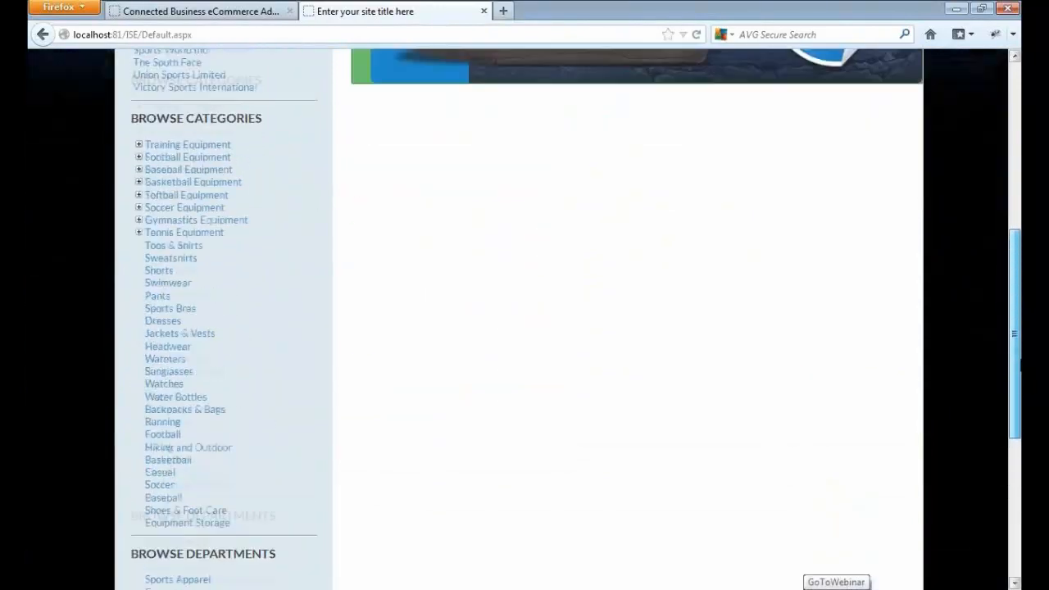
scroll(up, 3)
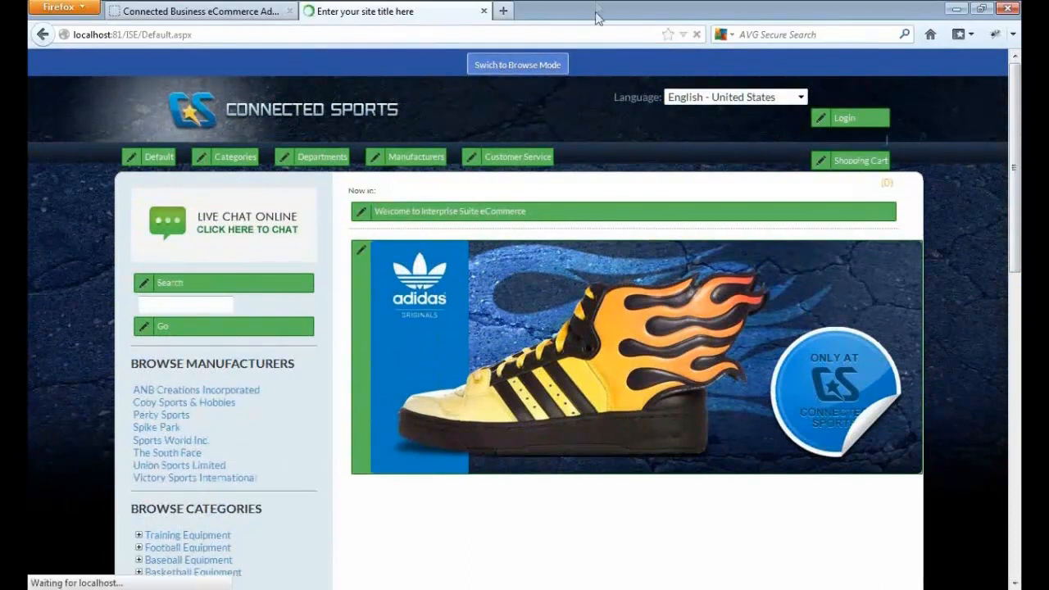
In browse mode, go to ANB Creations Incorporated and the BODY GLOVE Mens Fullsuit page ($105.99)
click(518, 64)
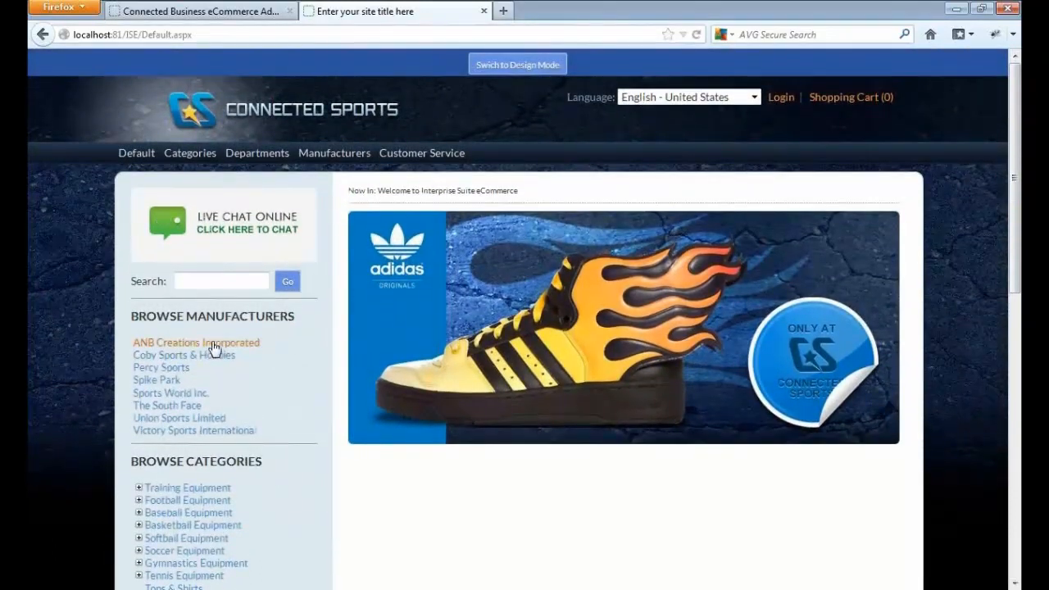
click(195, 343)
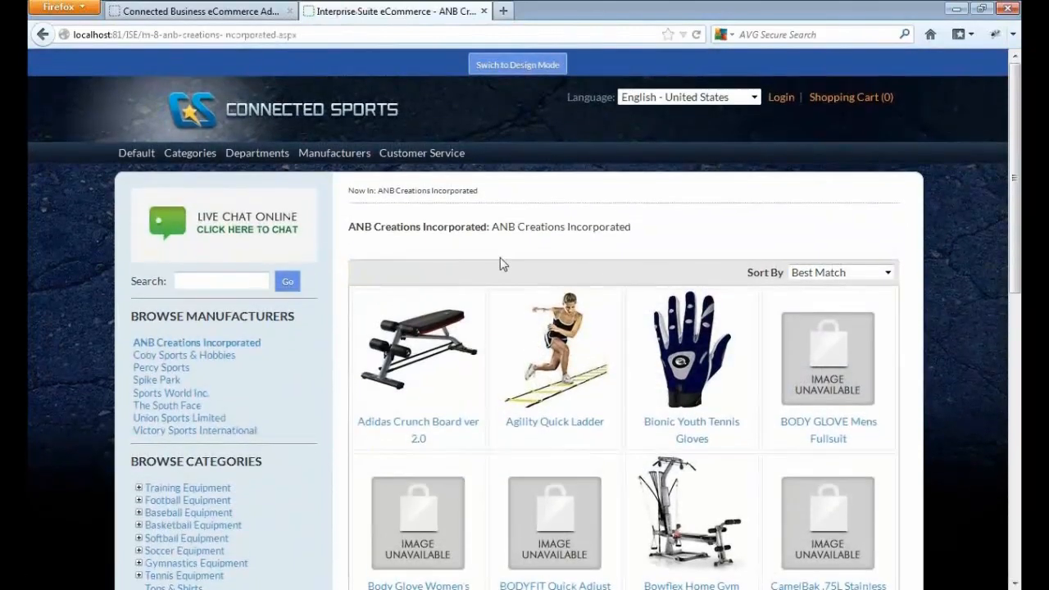
click(828, 357)
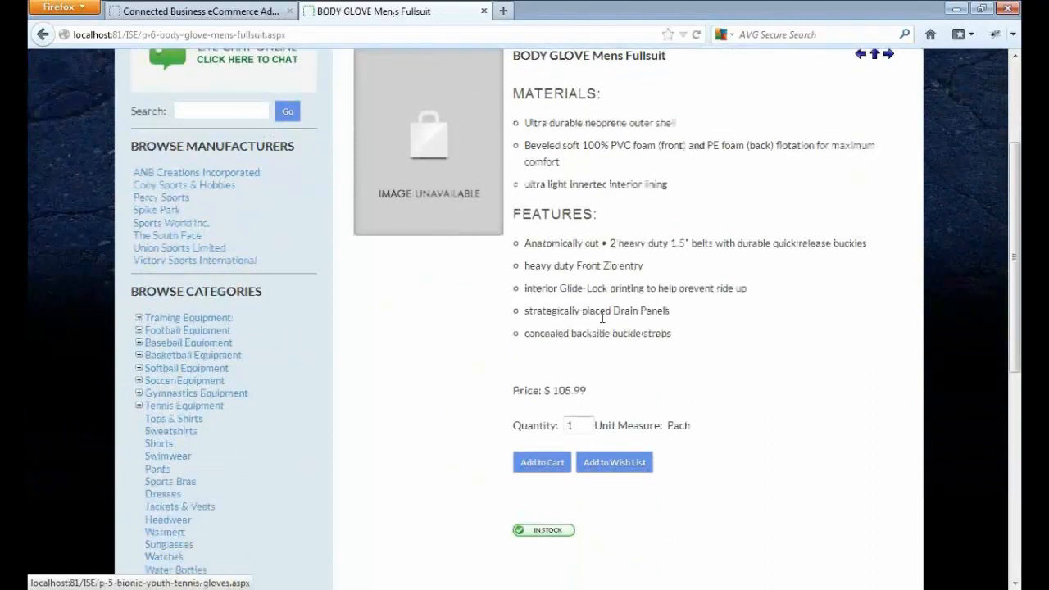
scroll(up, 3)
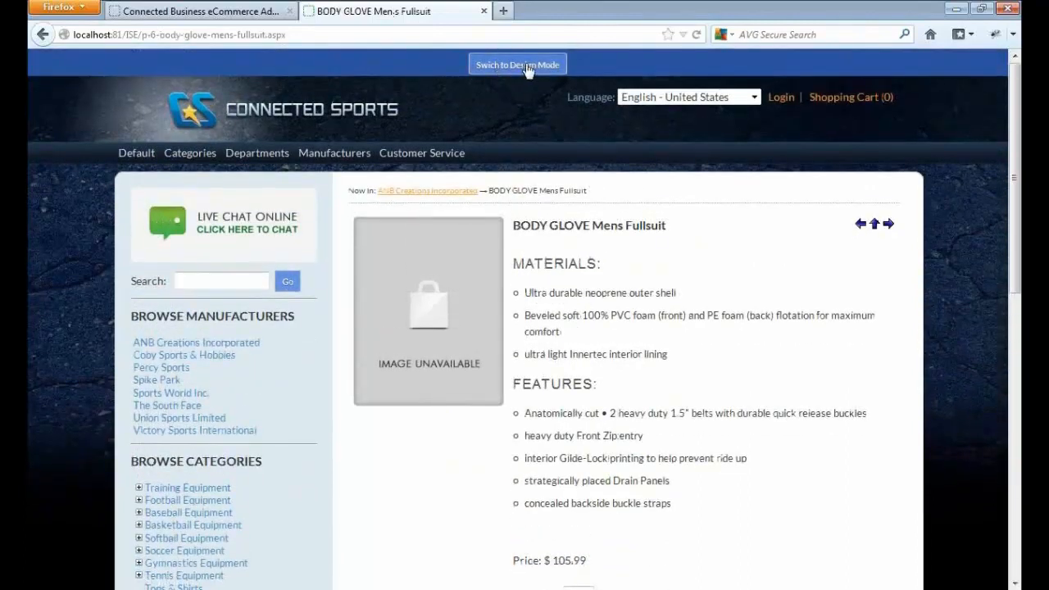
In design mode, add the BODY GLOVE Mens Fullsuit wetsuit image applied to all sizes
click(518, 64)
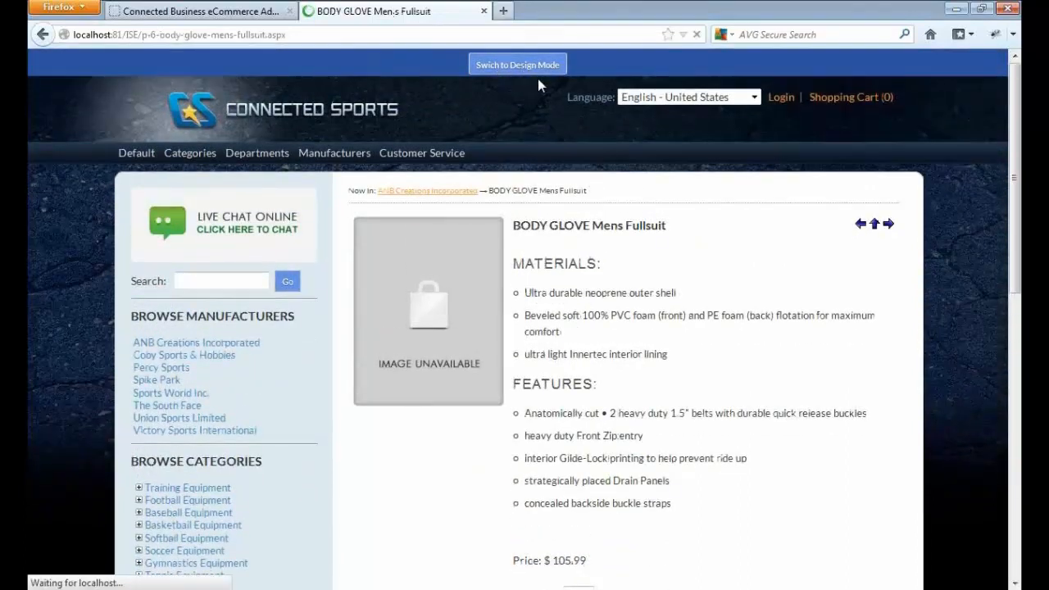
click(518, 64)
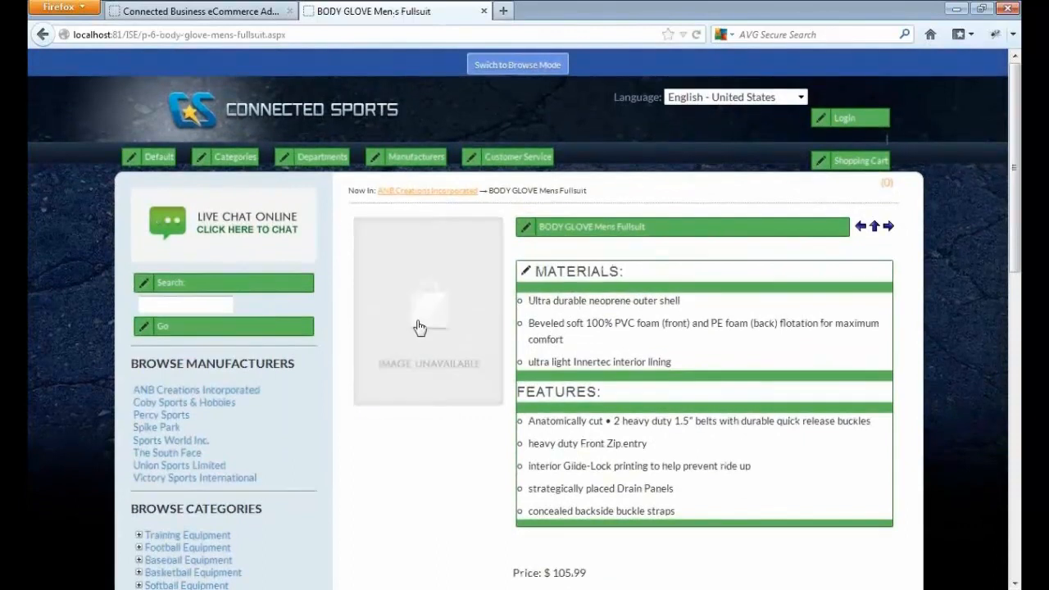
click(426, 311)
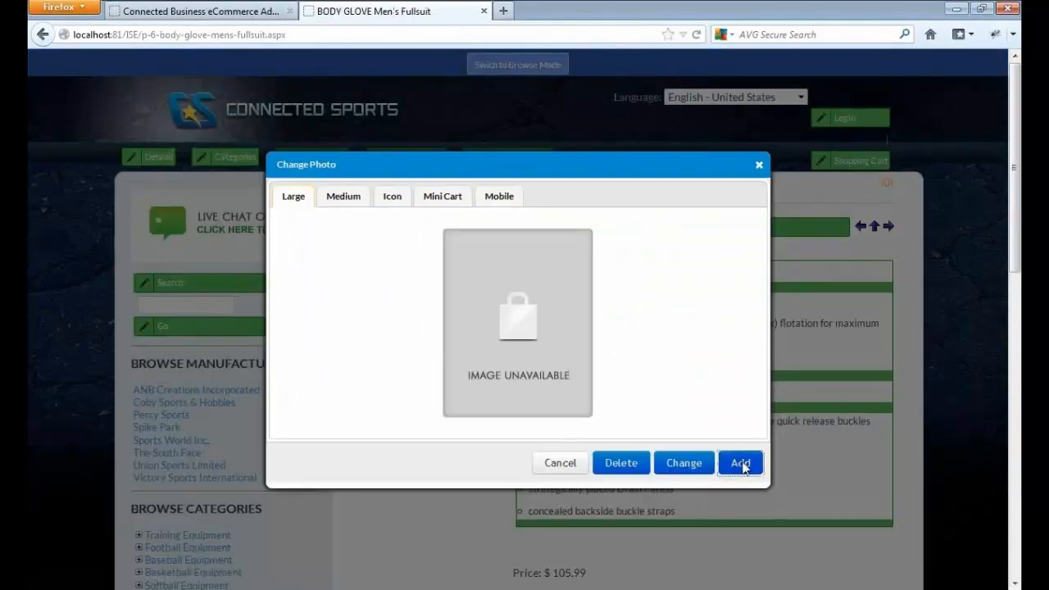
click(739, 463)
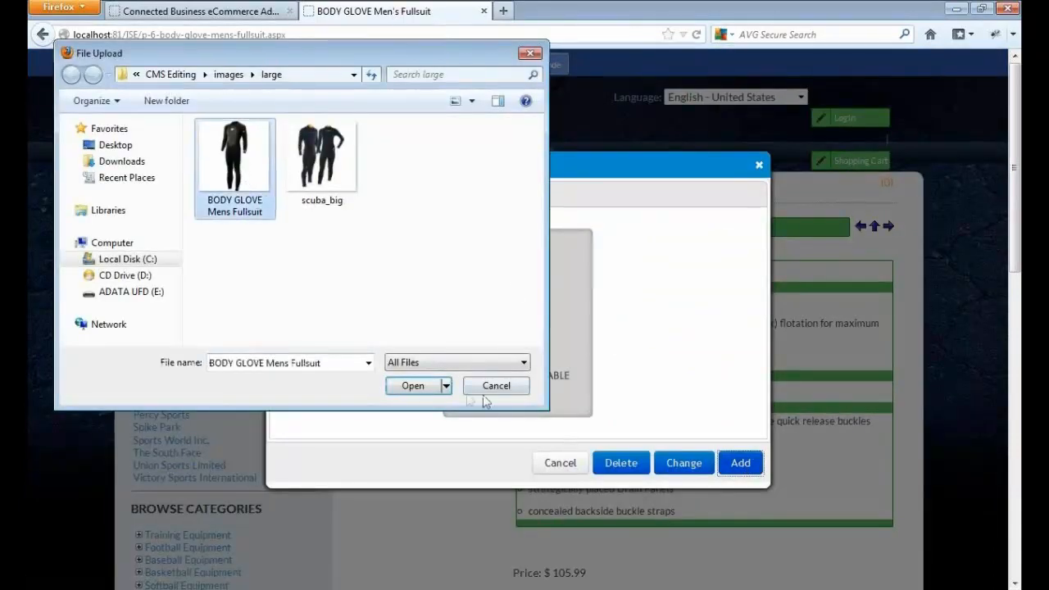
click(413, 386)
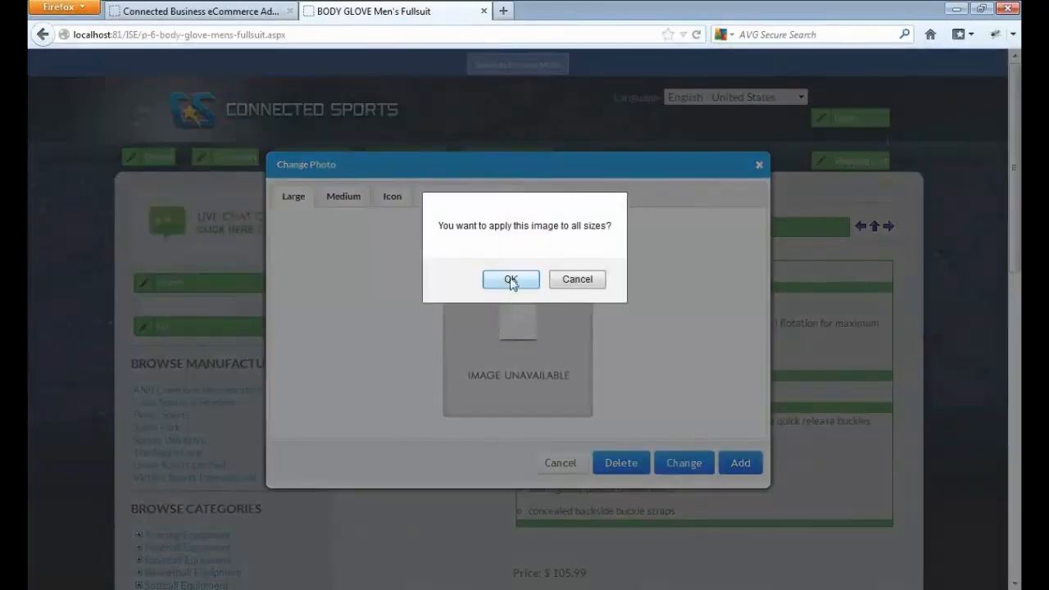
mouse_move(511, 295)
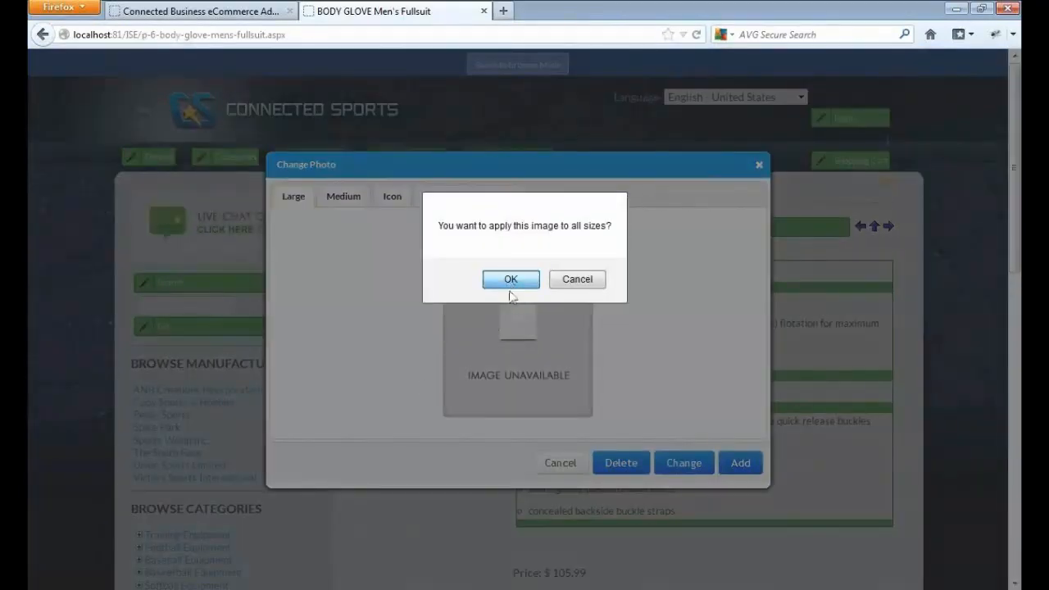
click(509, 279)
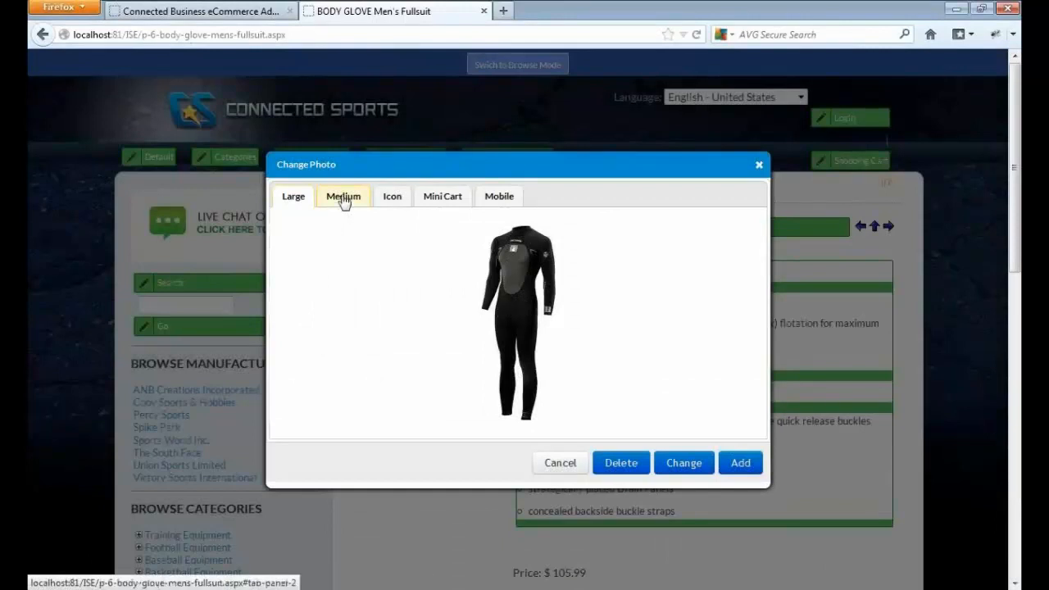
Check the mini cart size, then add the scuba_big wetsuit image applied to all sizes
click(442, 196)
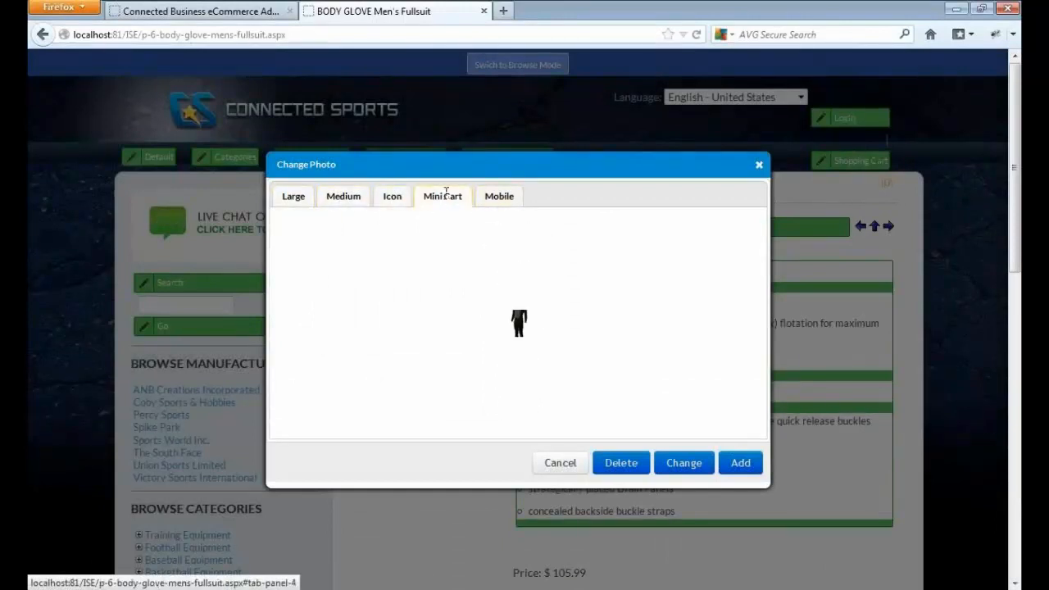
click(291, 197)
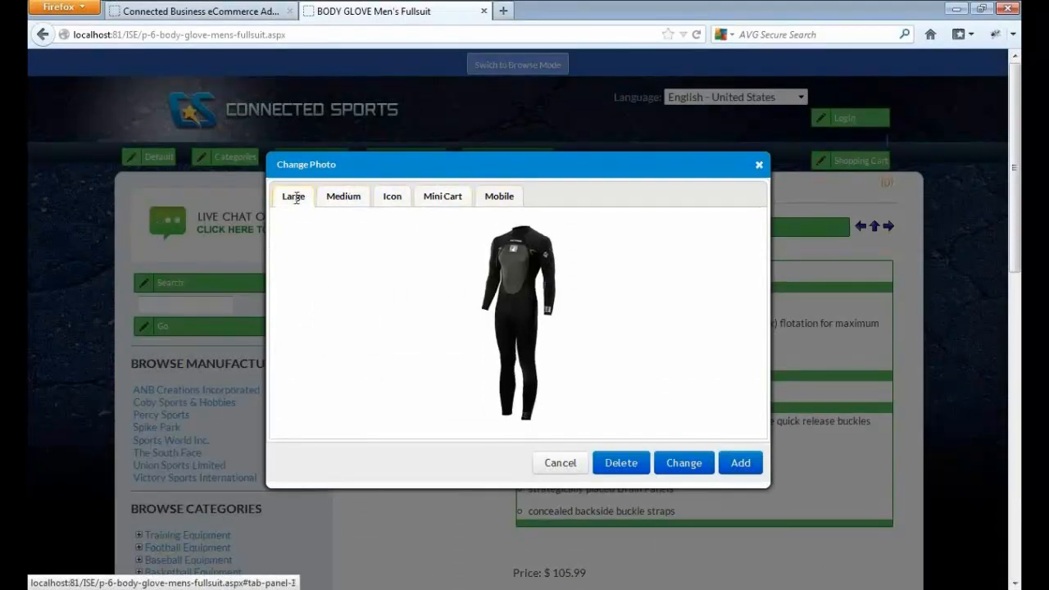
click(683, 462)
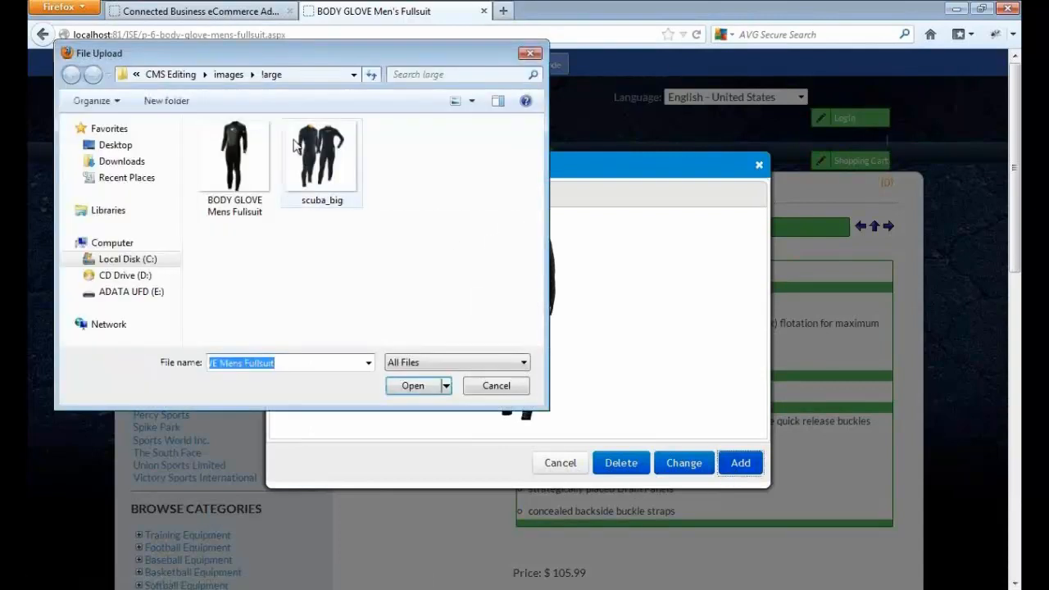
click(413, 386)
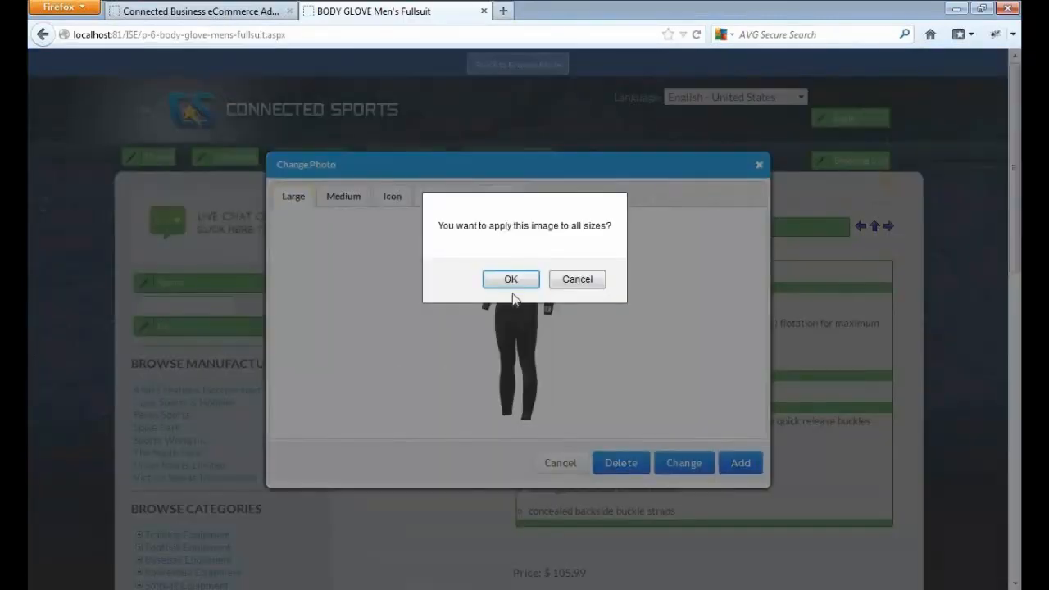
click(510, 279)
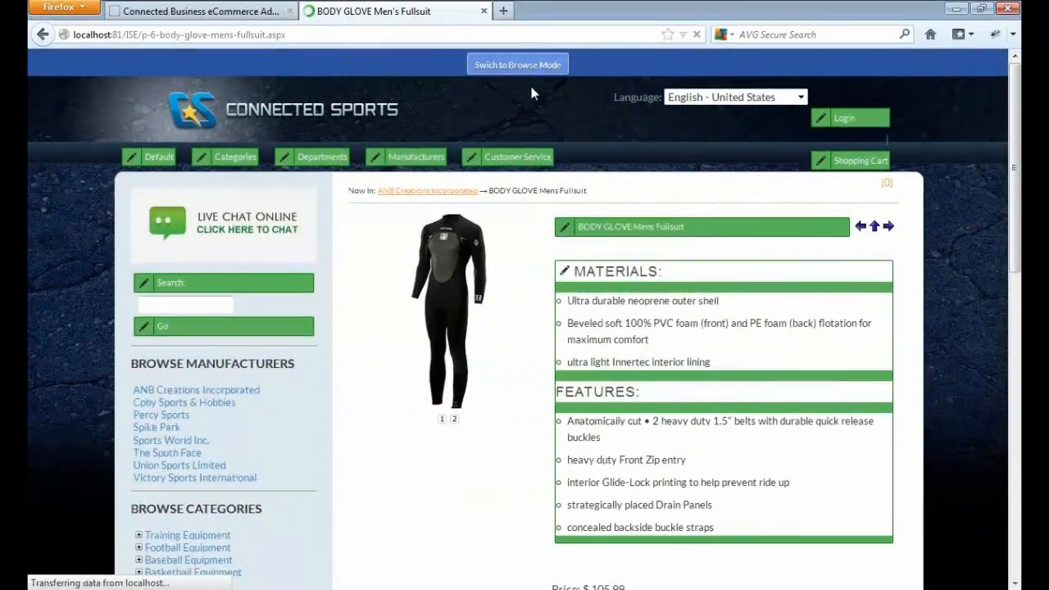
Review both wetsuit photos in browse mode, then go to the ANB Creations Incorporated listing
click(518, 64)
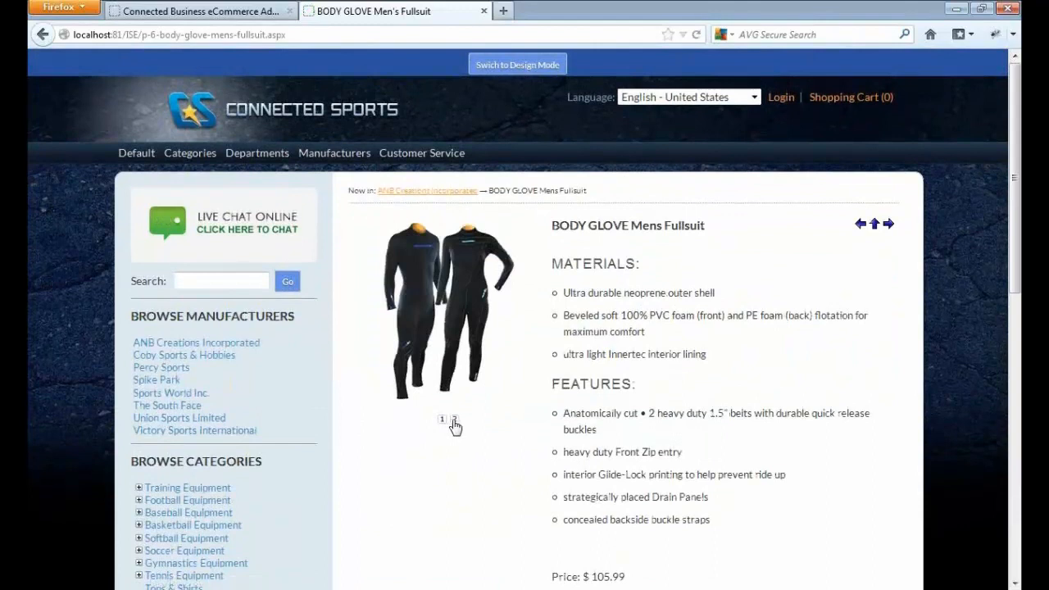
click(452, 419)
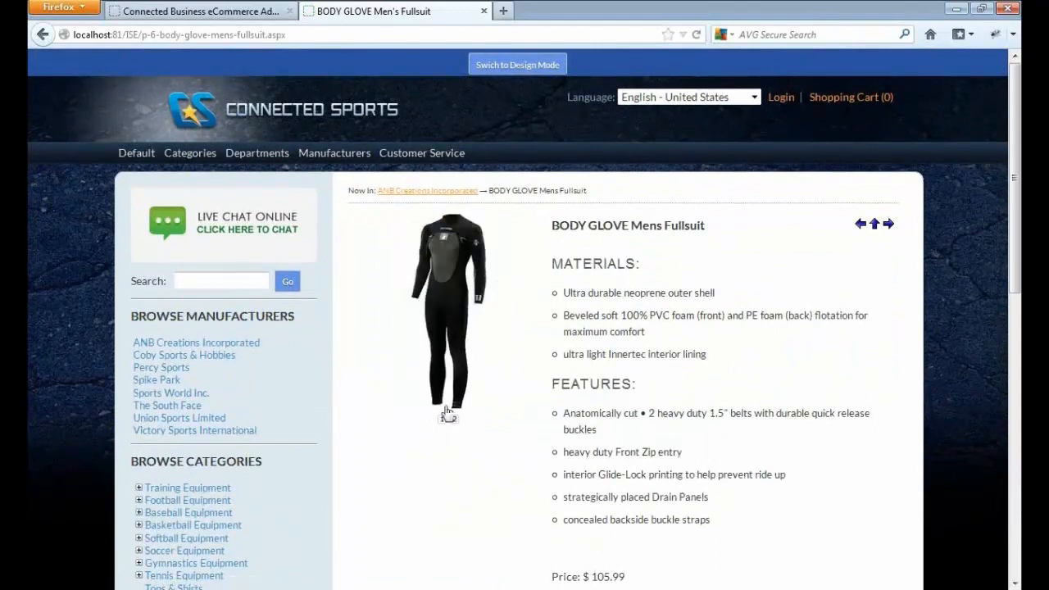
click(449, 319)
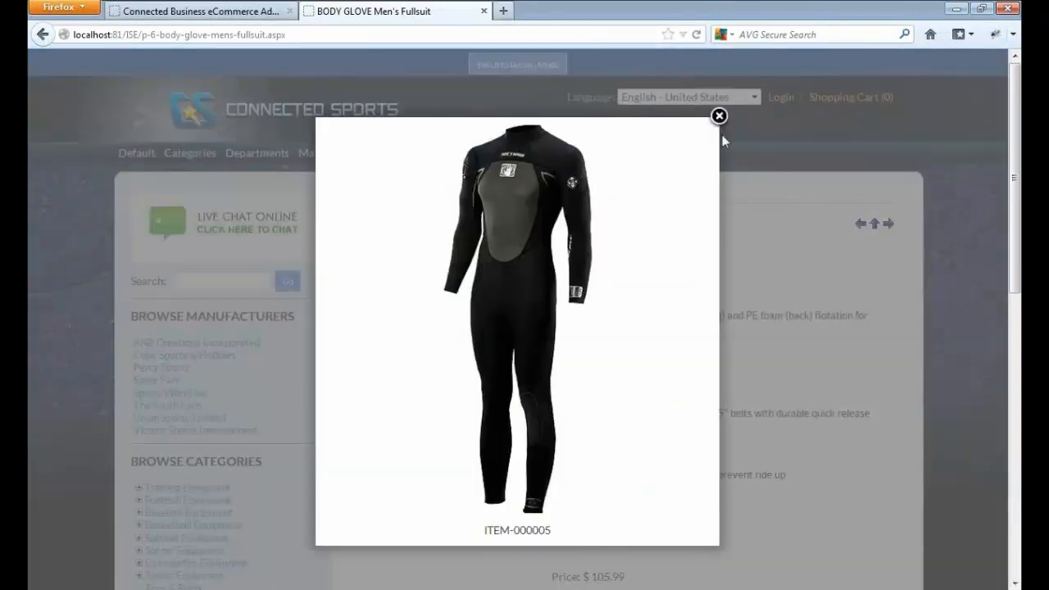
click(718, 115)
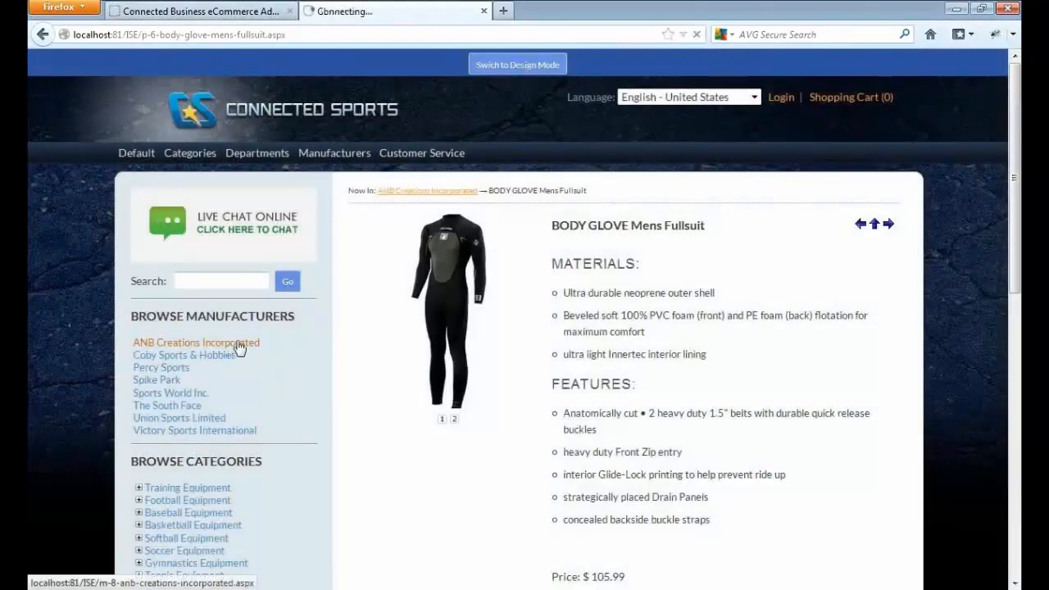
click(193, 343)
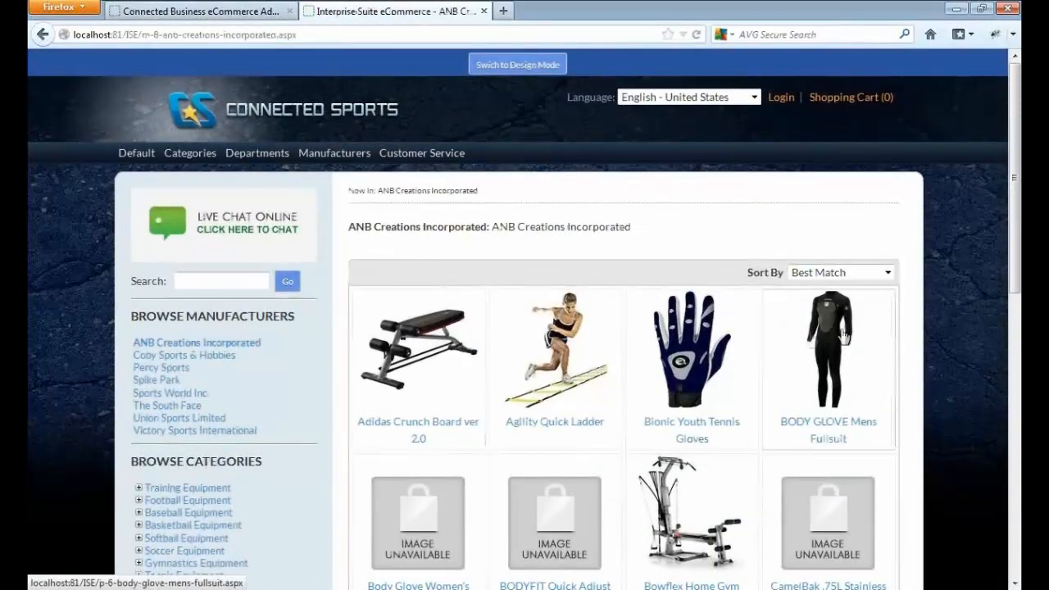
mouse_move(830, 352)
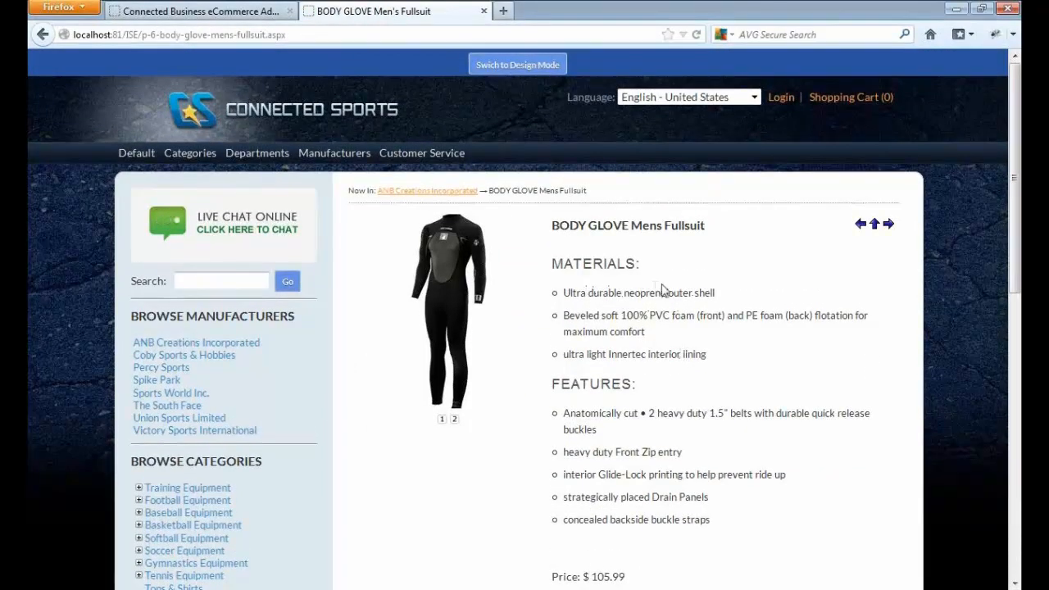
mouse_move(794, 249)
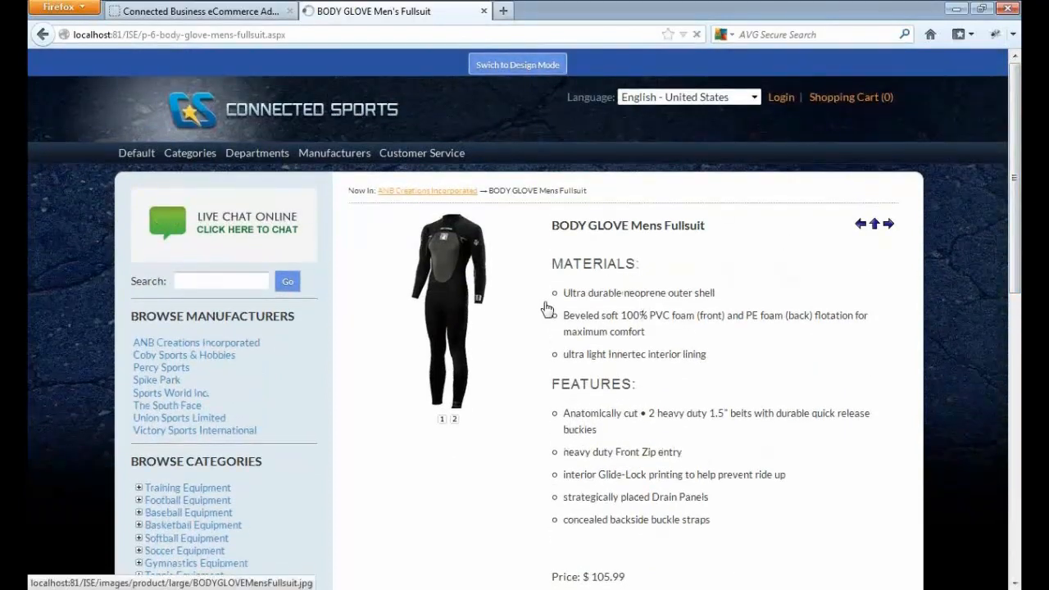
Delete 'Mens Fullsuit' from the product name and save it as BODY GLOVE
click(518, 64)
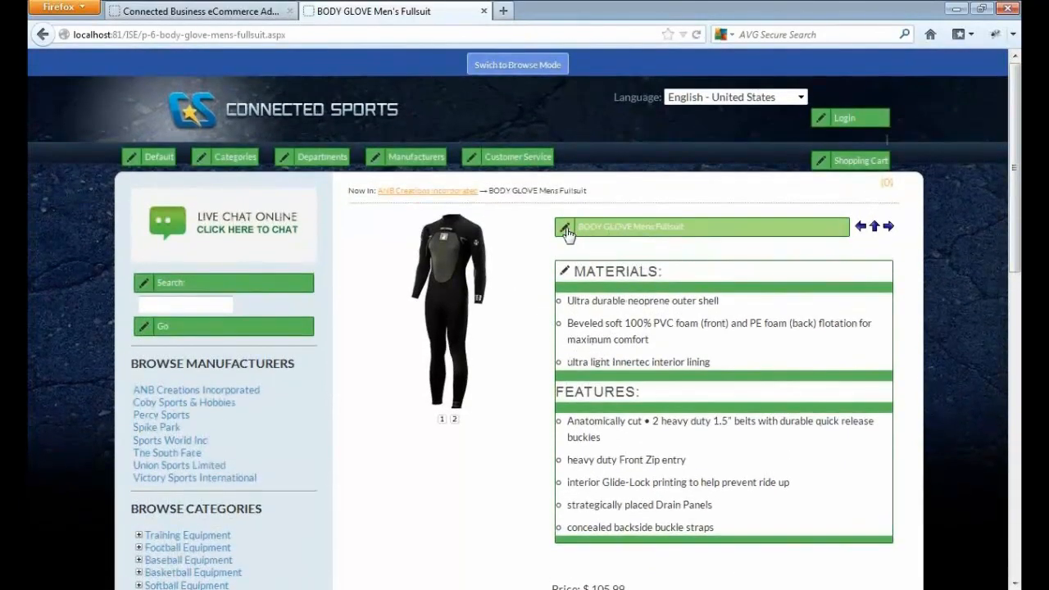
click(564, 227)
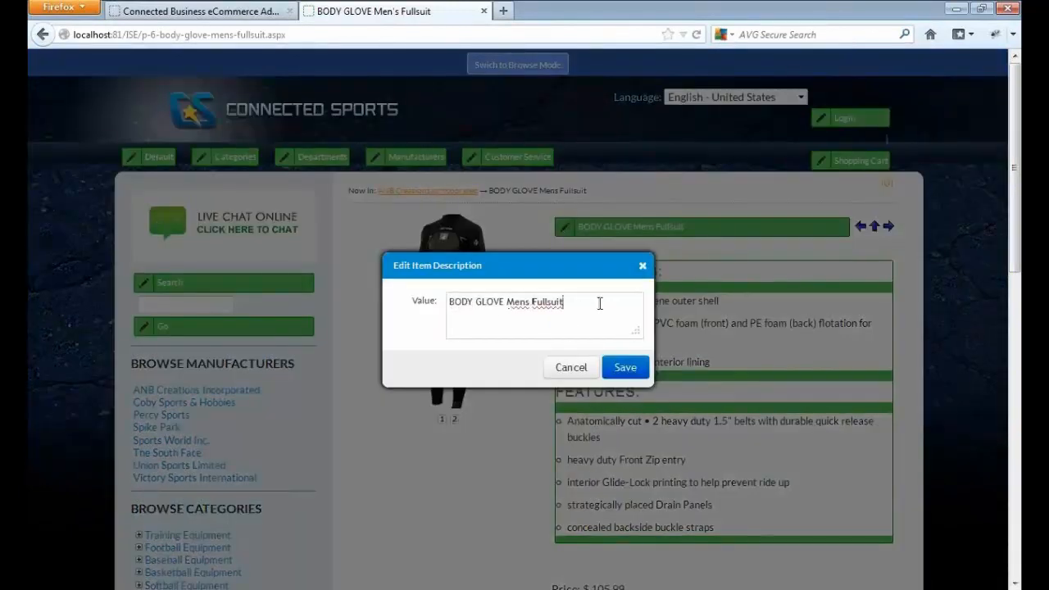
key(BackSpace)
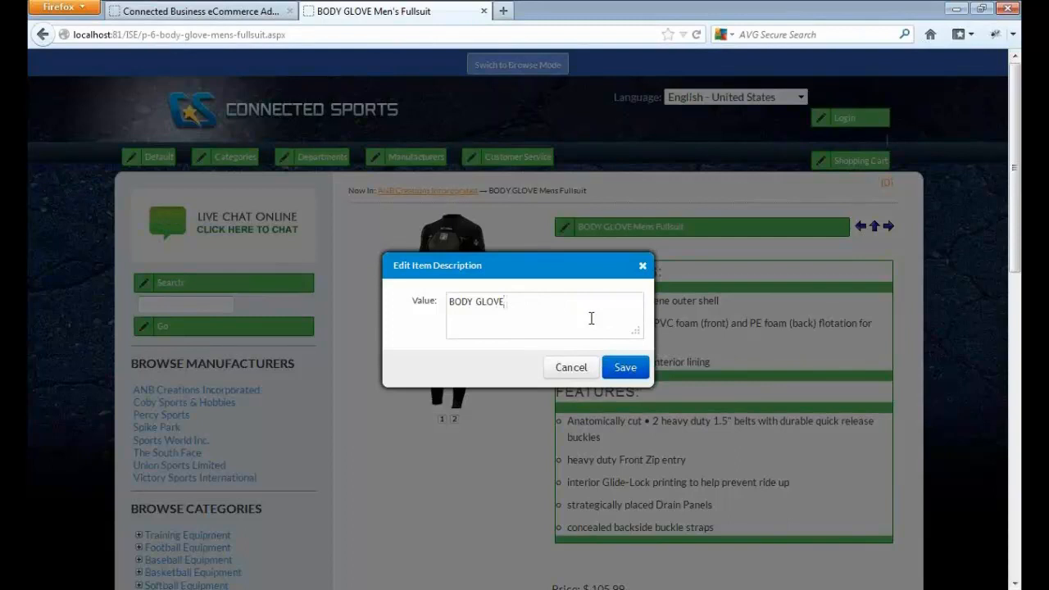
click(624, 367)
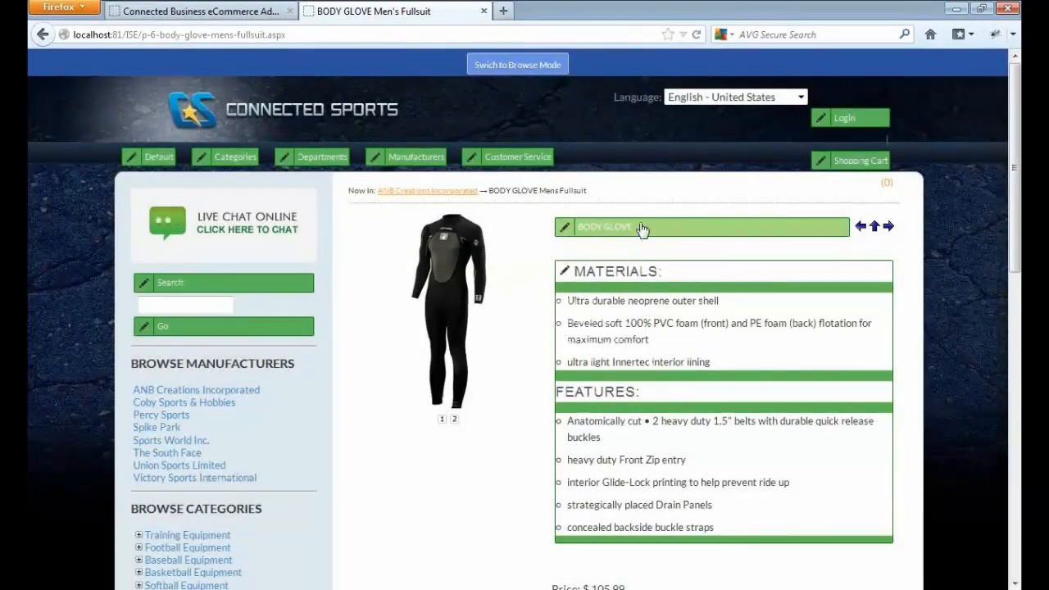
scroll(down, 3)
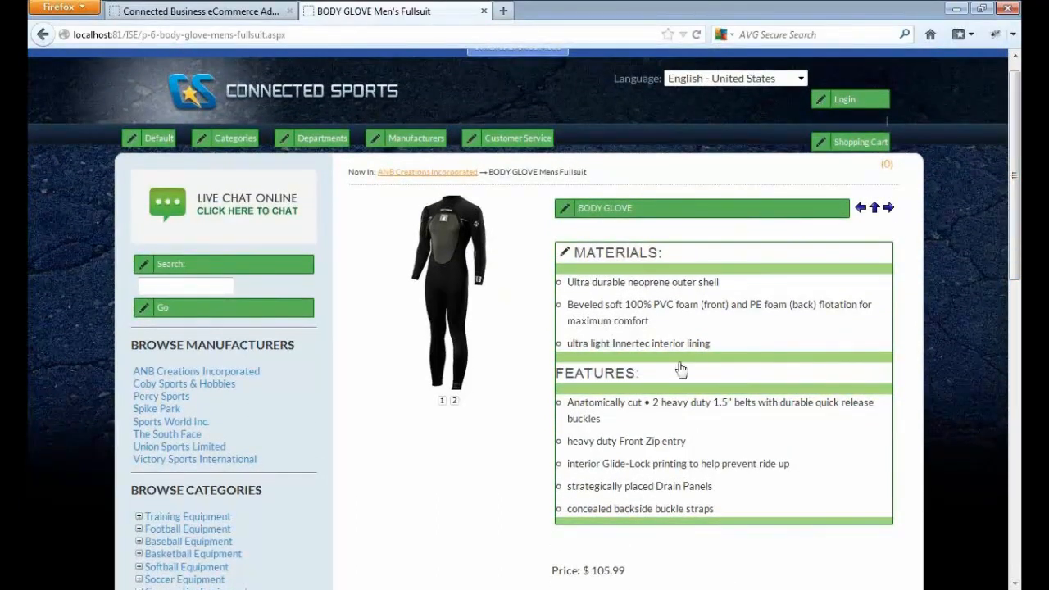
mouse_move(626, 320)
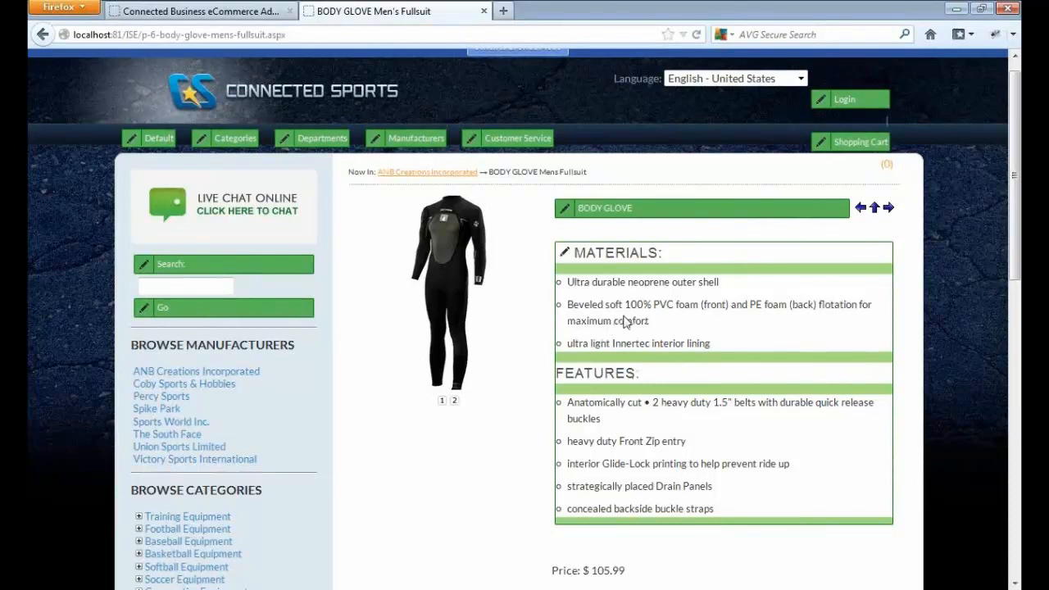
Delete the FEATURES block from the description's HTML source so only Materials remains, and save
click(564, 253)
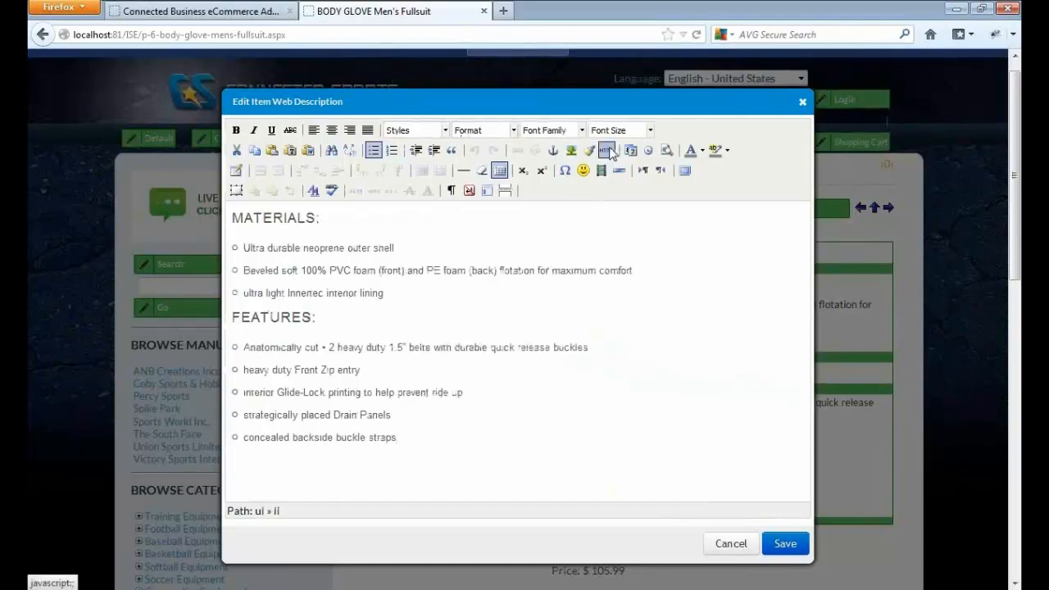
click(607, 151)
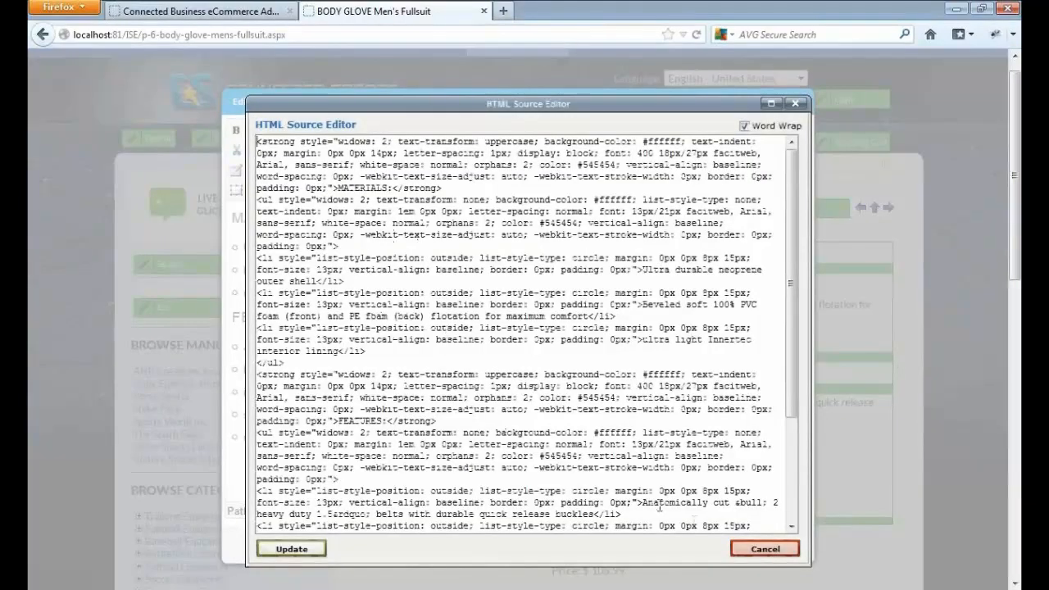
click(290, 548)
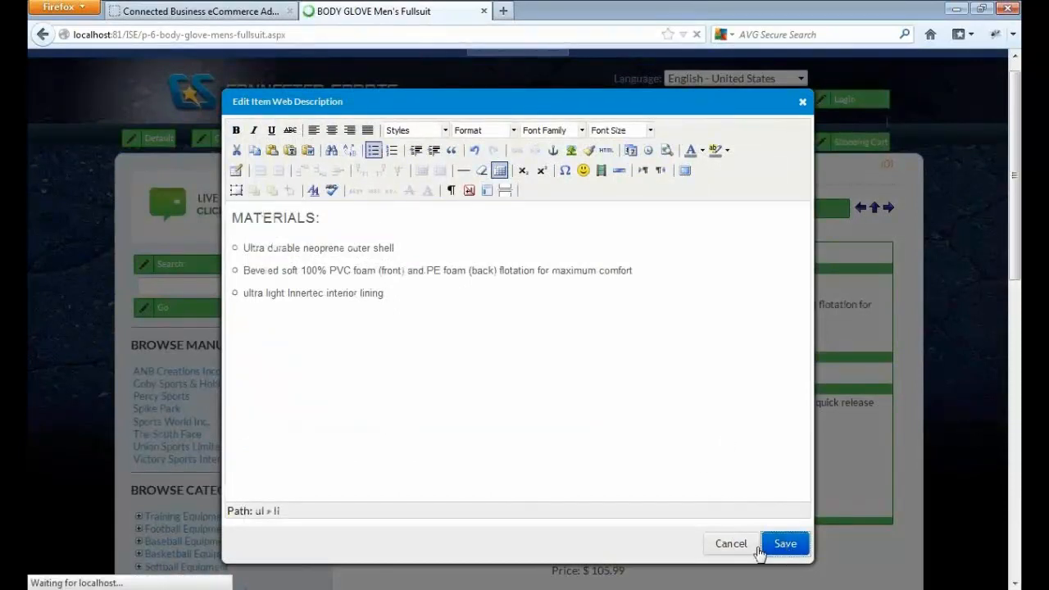
click(783, 544)
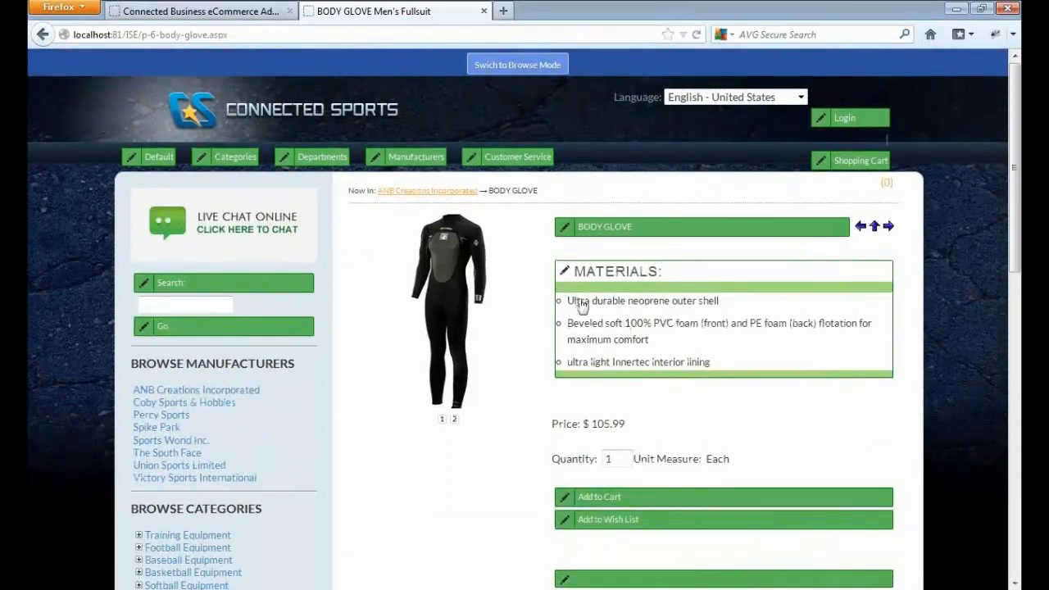
mouse_move(518, 64)
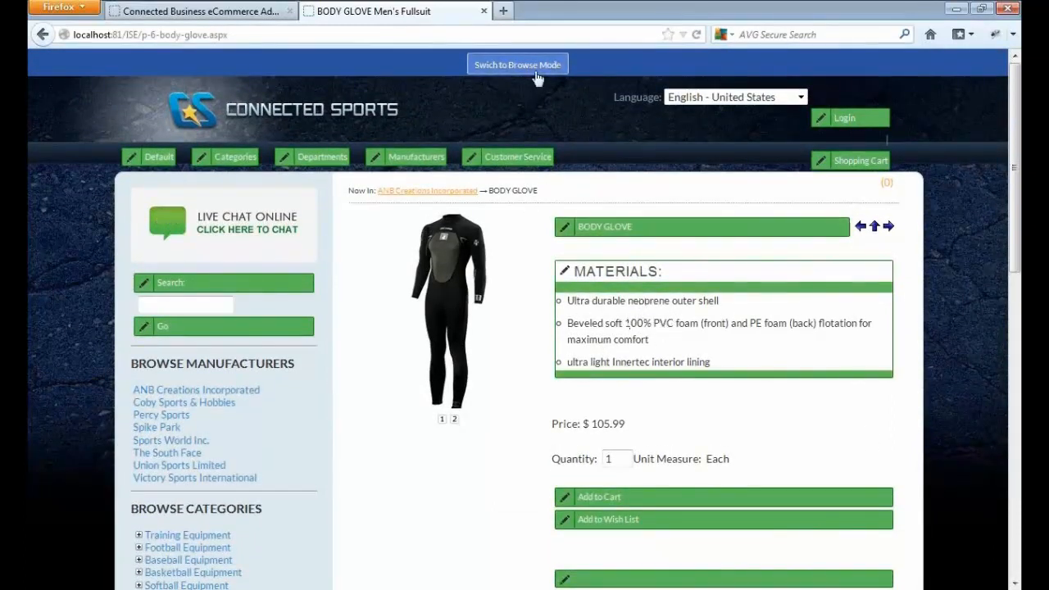
Preview the shortened description as shoppers see it, then return to design mode
click(518, 64)
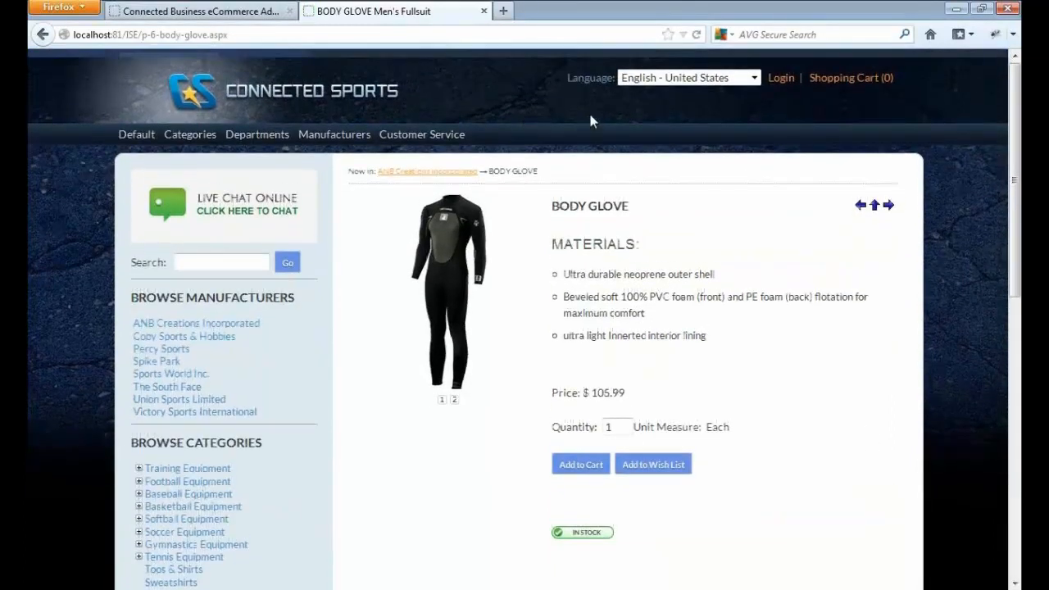
click(518, 64)
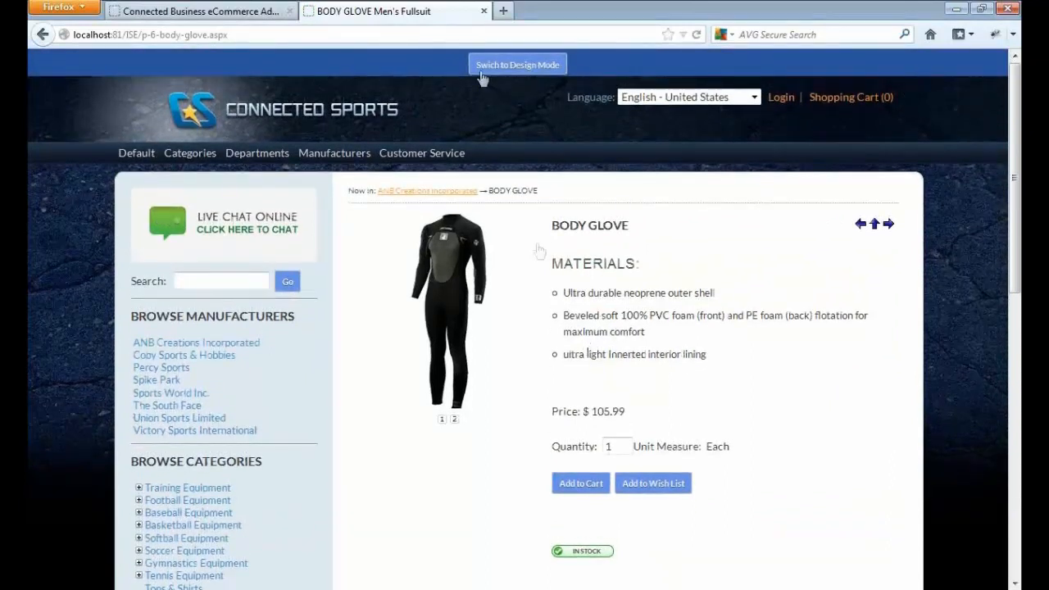
click(518, 64)
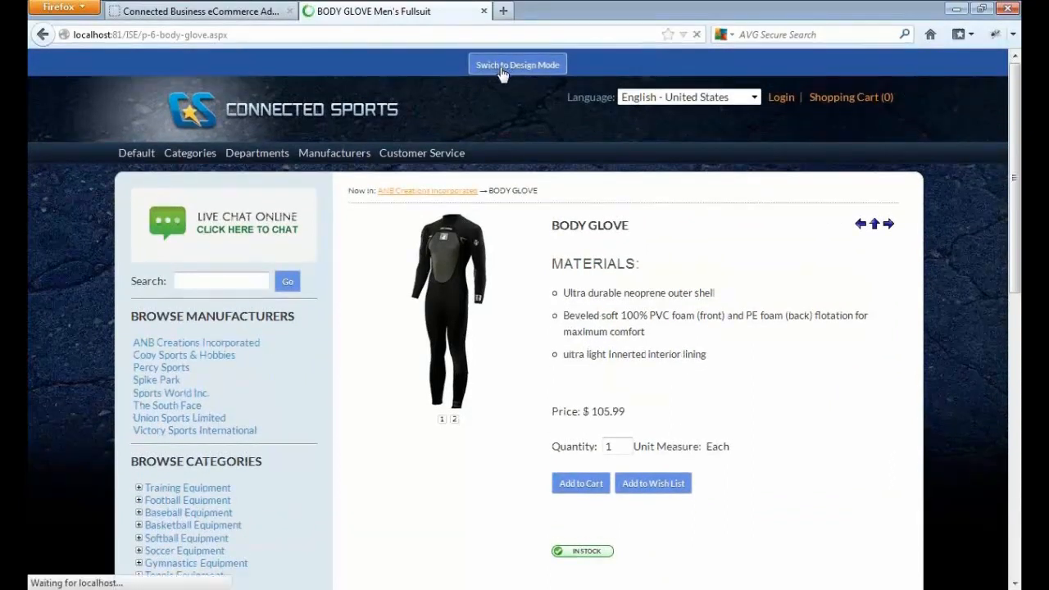
Replace the Add to Cart string resource value with 'Cart' and save it
click(516, 64)
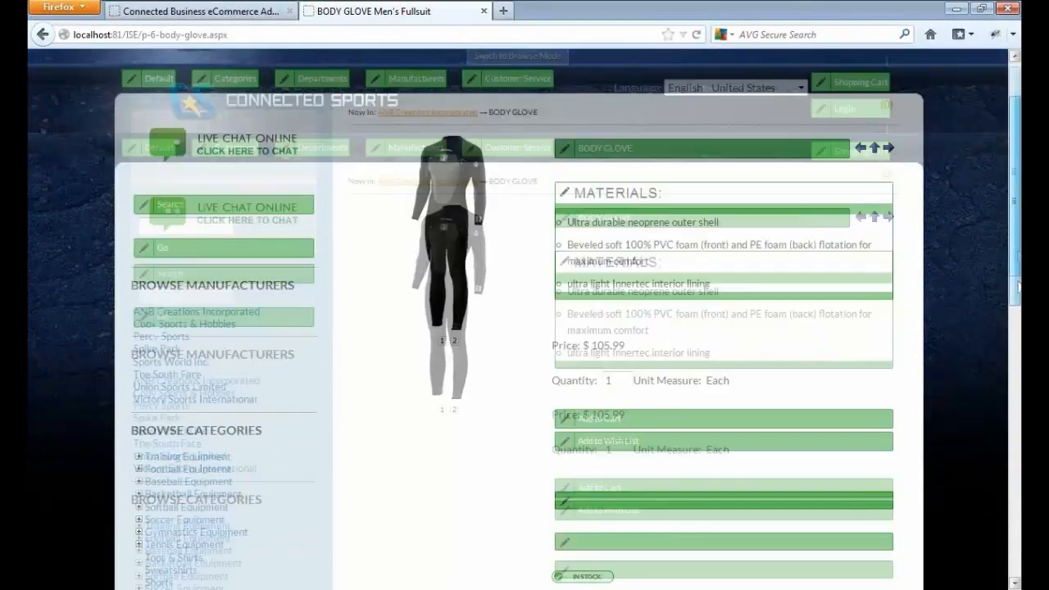
scroll(down, 3)
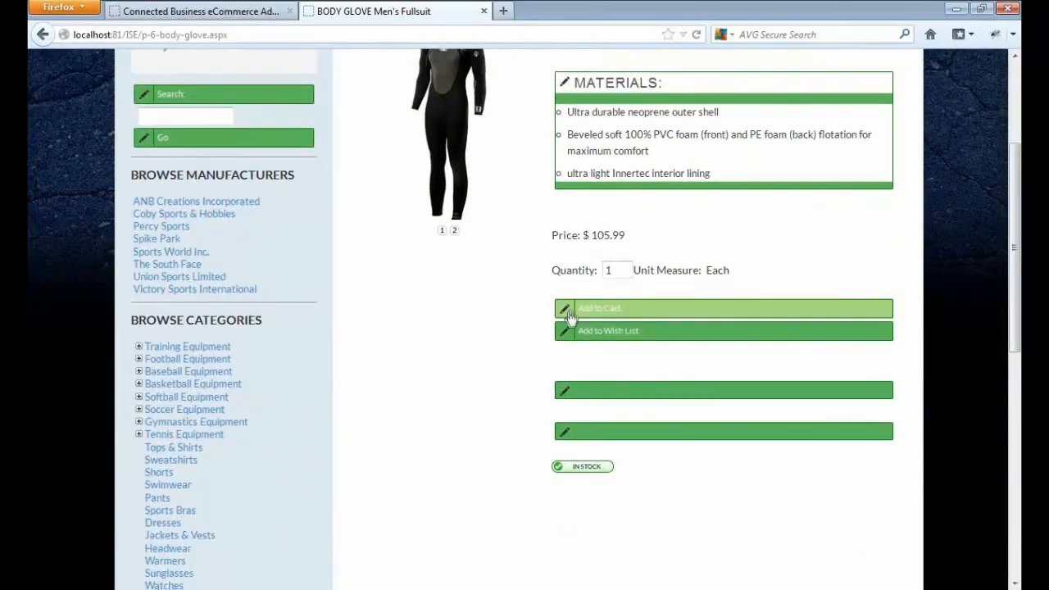
click(564, 308)
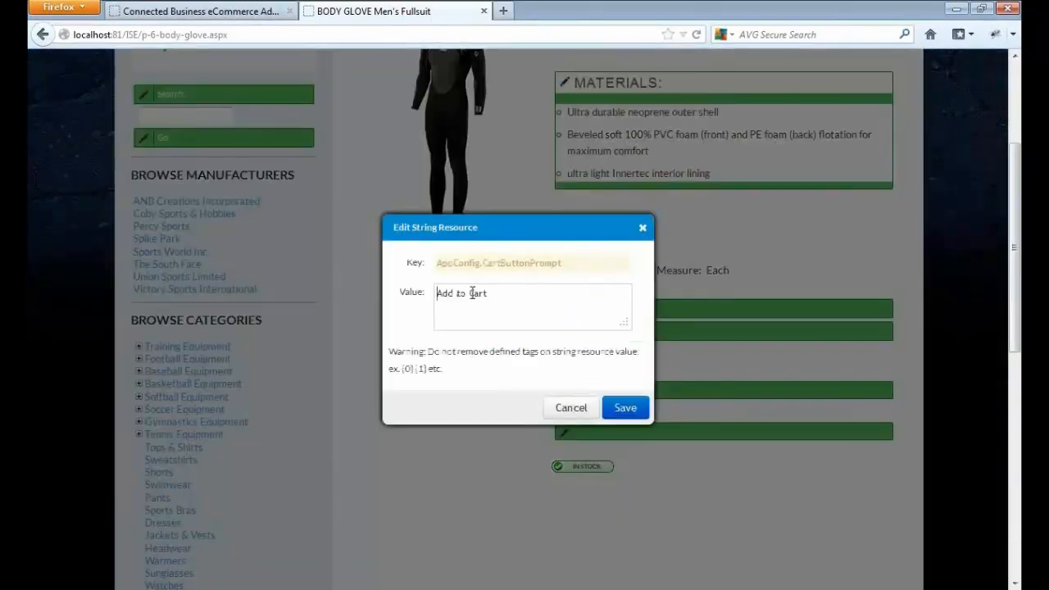
text(c)
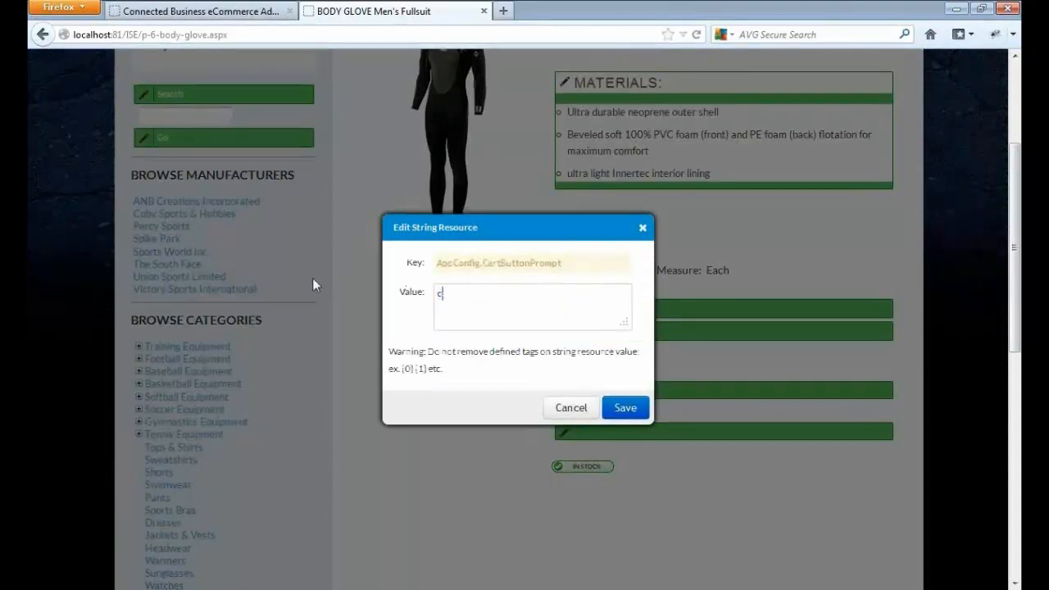
key(Backspace)
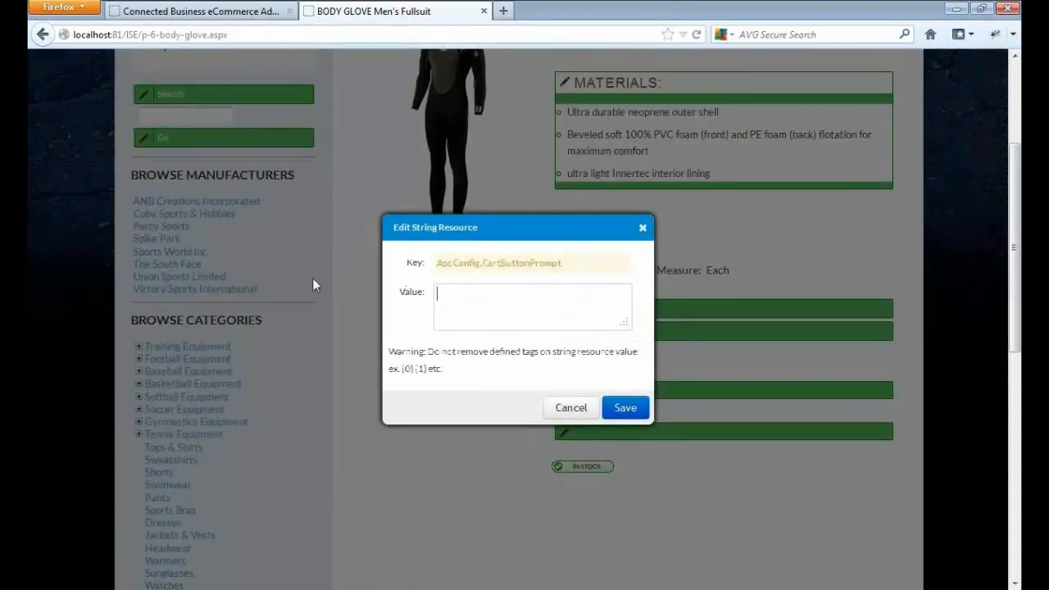
text(Cart)
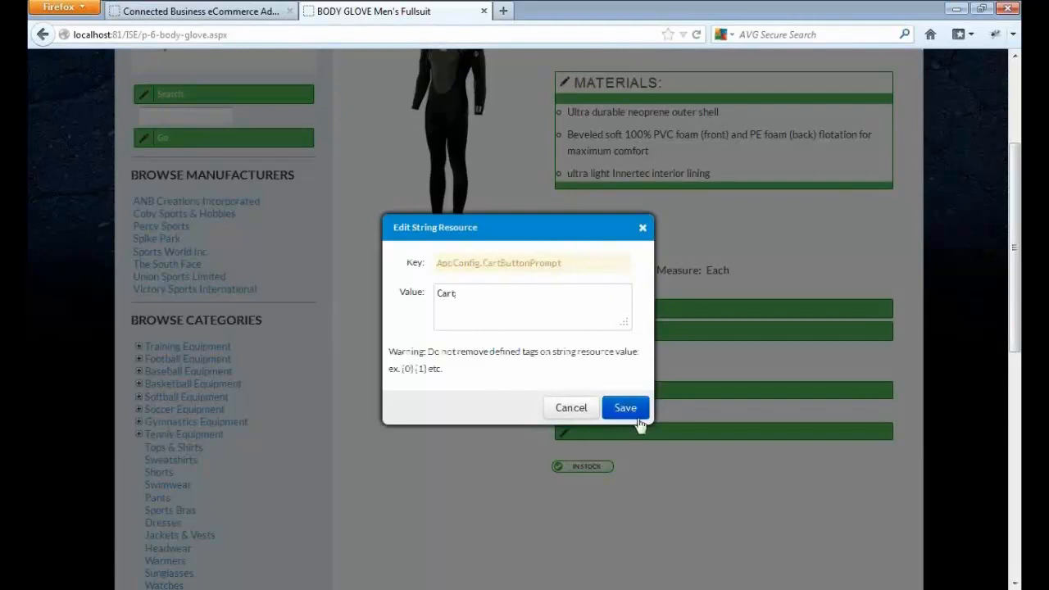
click(624, 407)
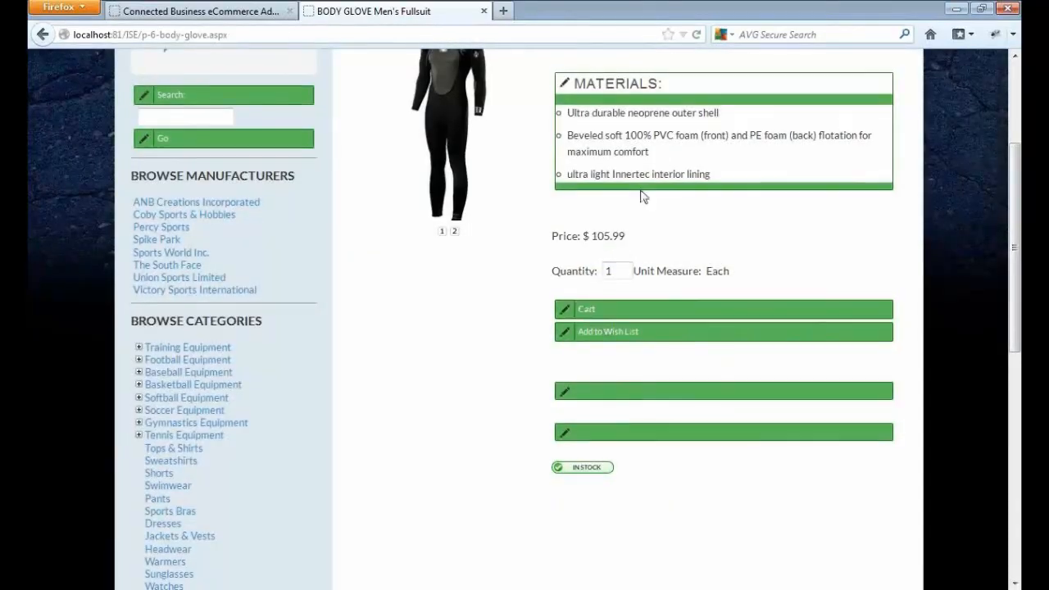
scroll(up, 3)
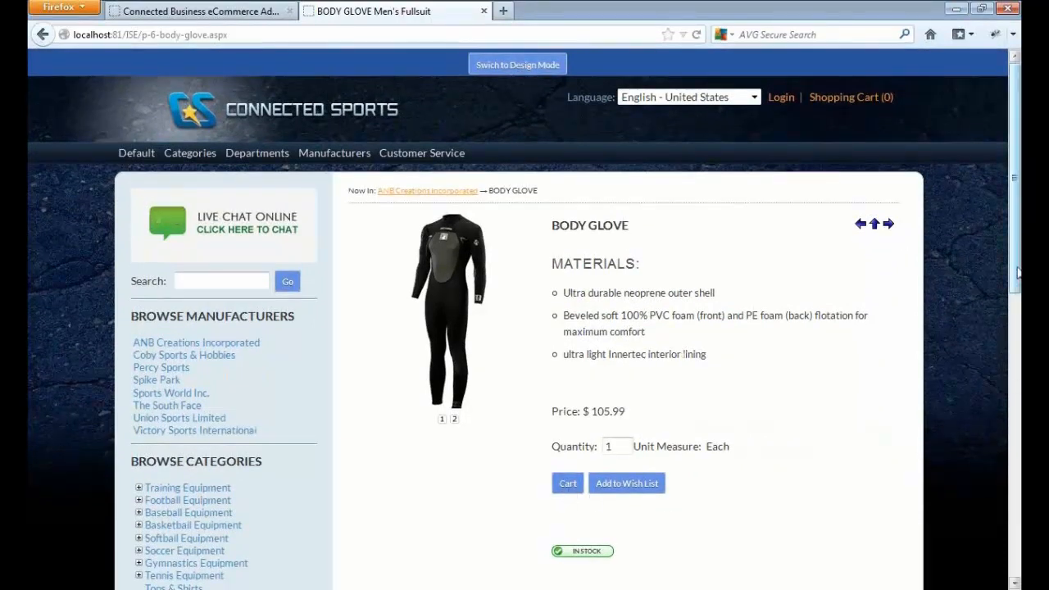
scroll(down, 3)
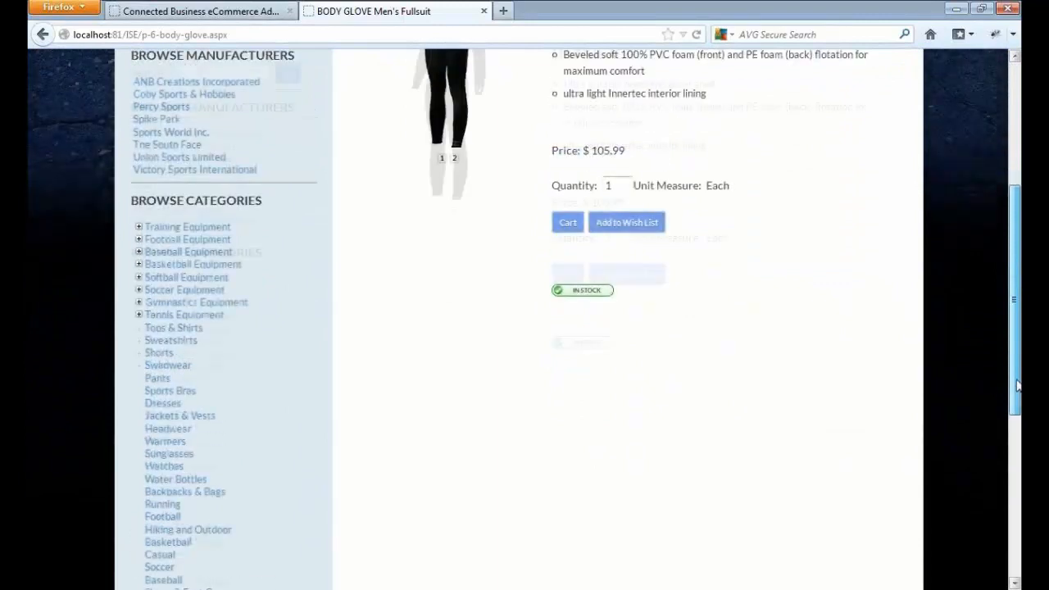
scroll(up, 3)
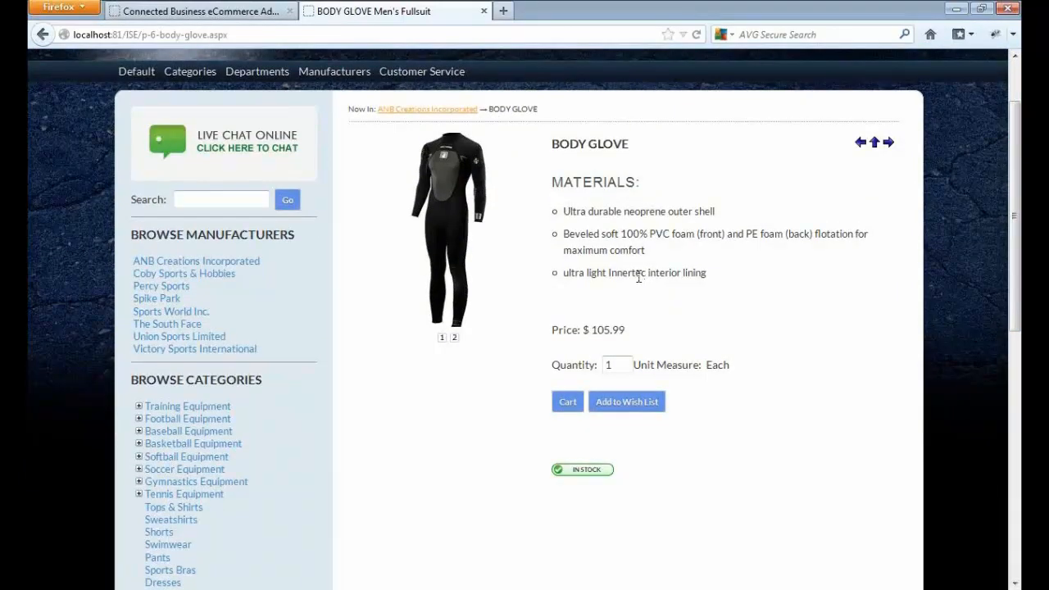